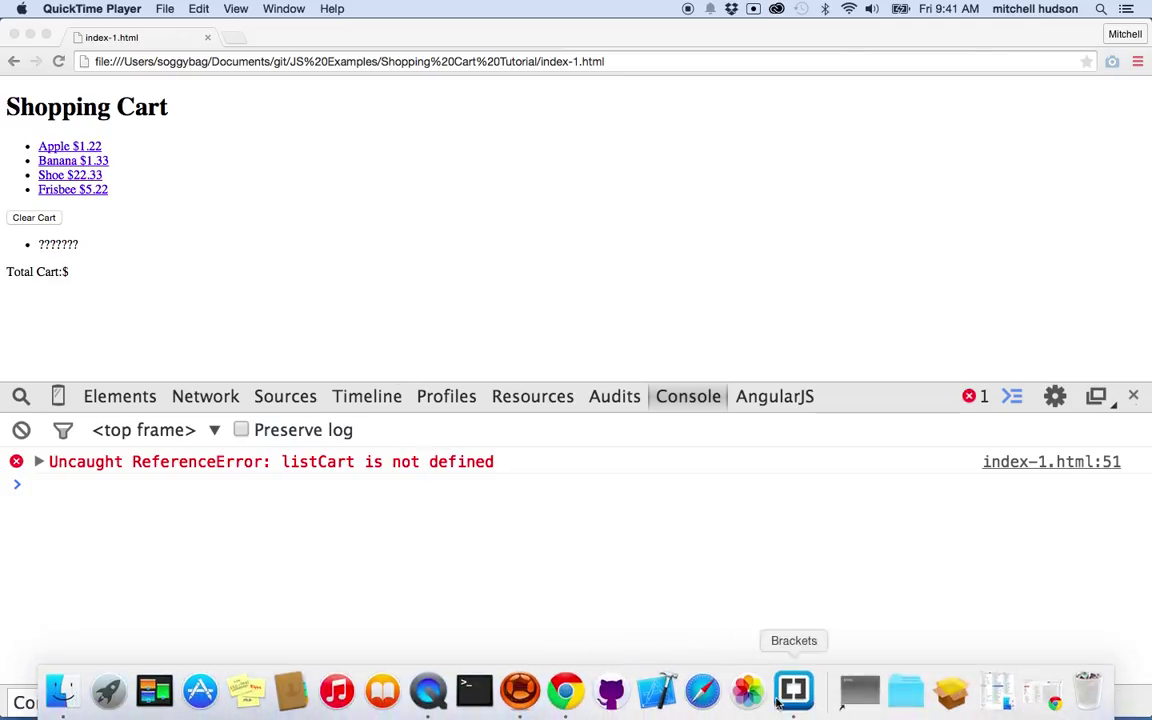
Switch to Brackets and select the shoppingCart object declaration in index-1.html
click(793, 690)
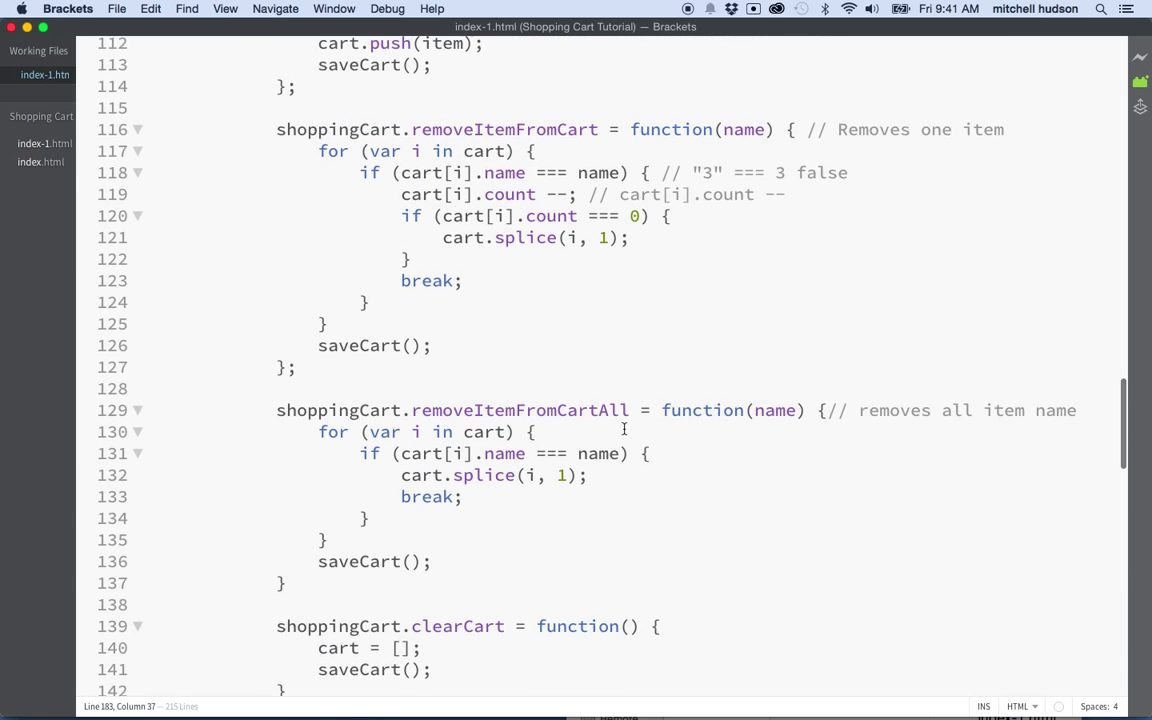
scroll(up, 3)
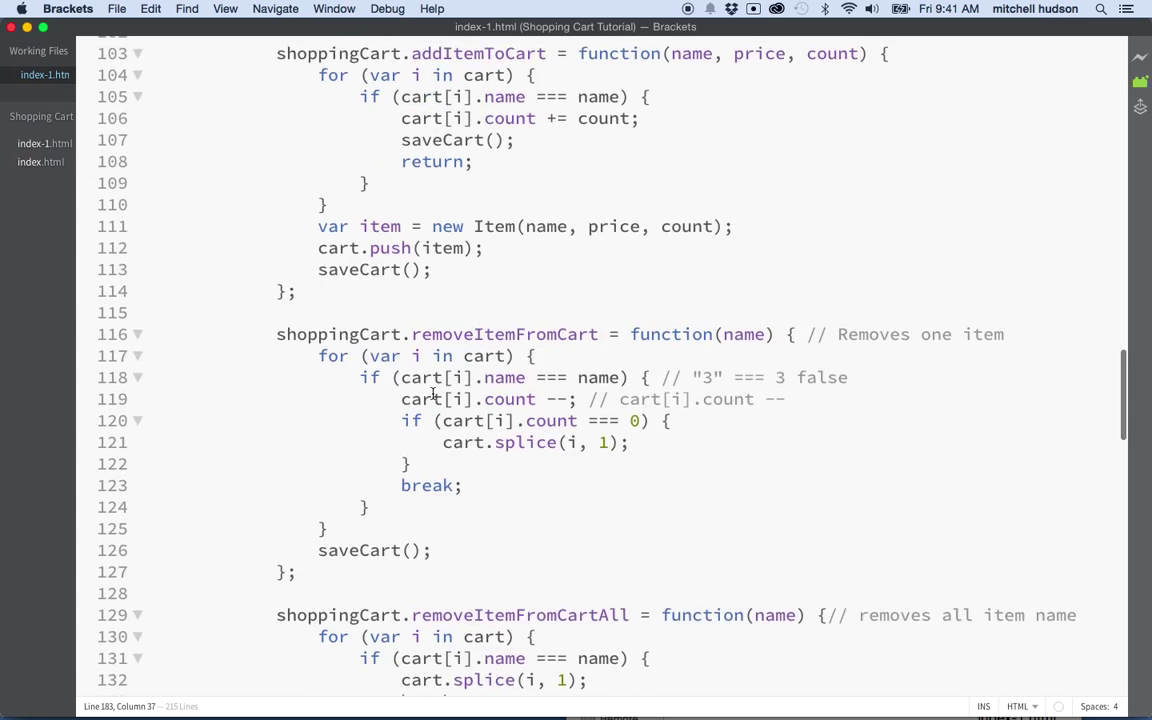
scroll(up, 3)
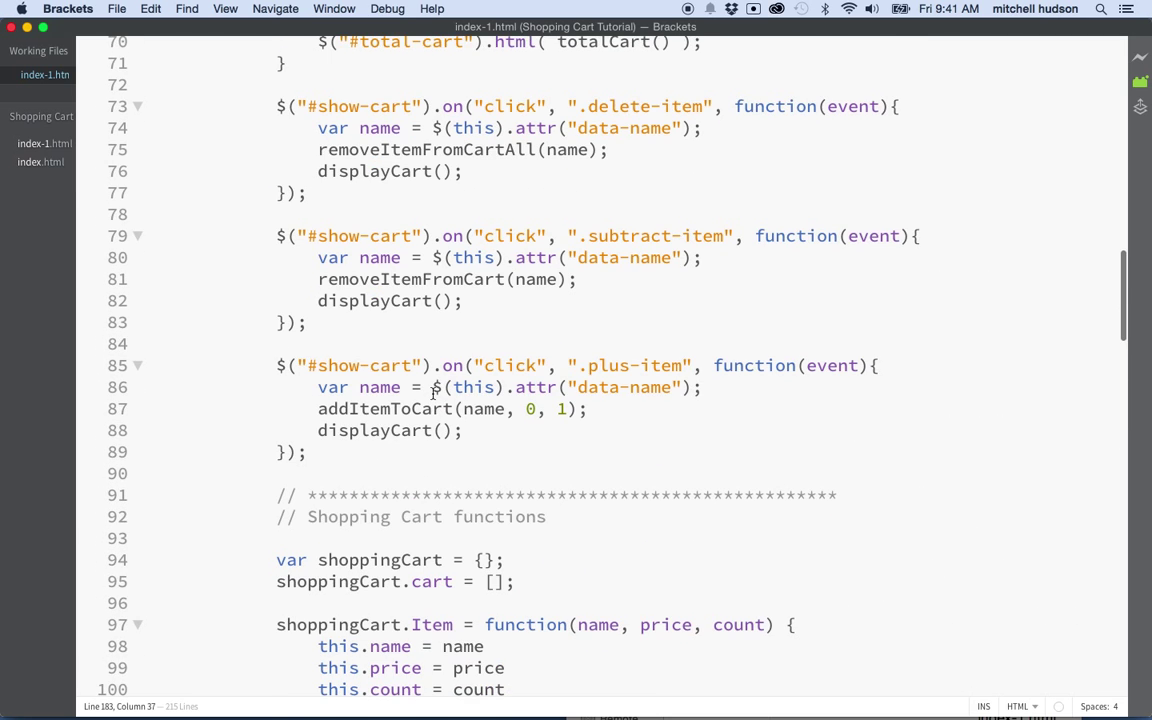
scroll(down, 3)
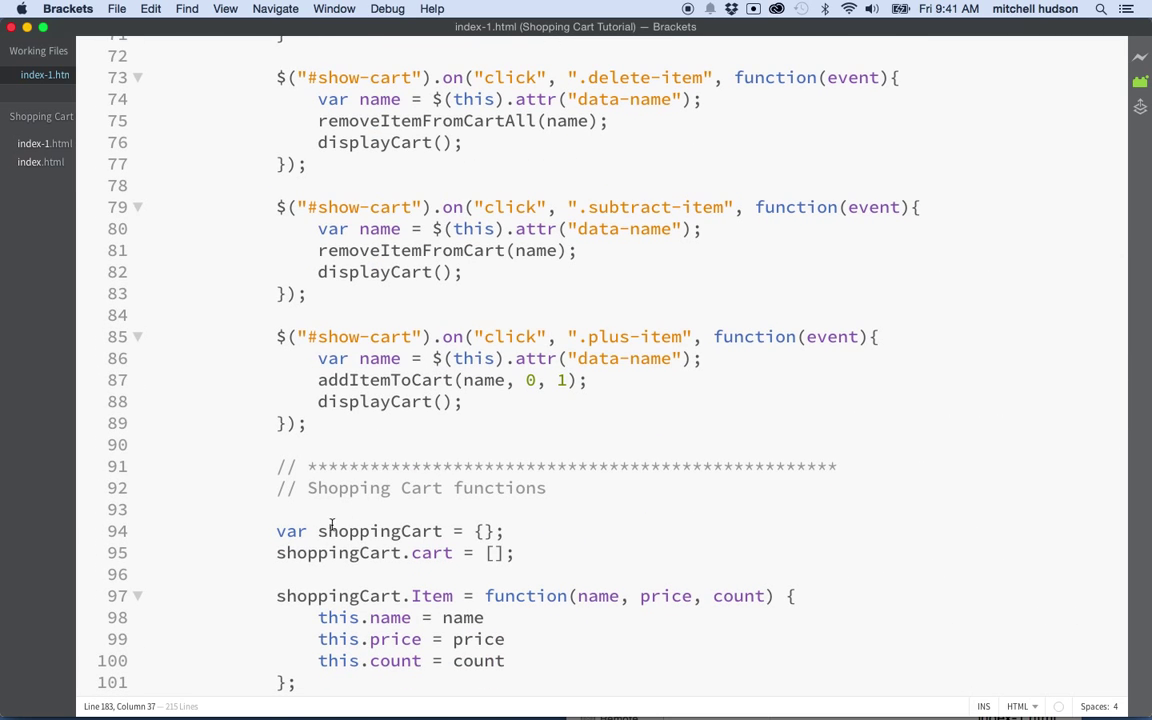
drag(276, 531, 476, 531)
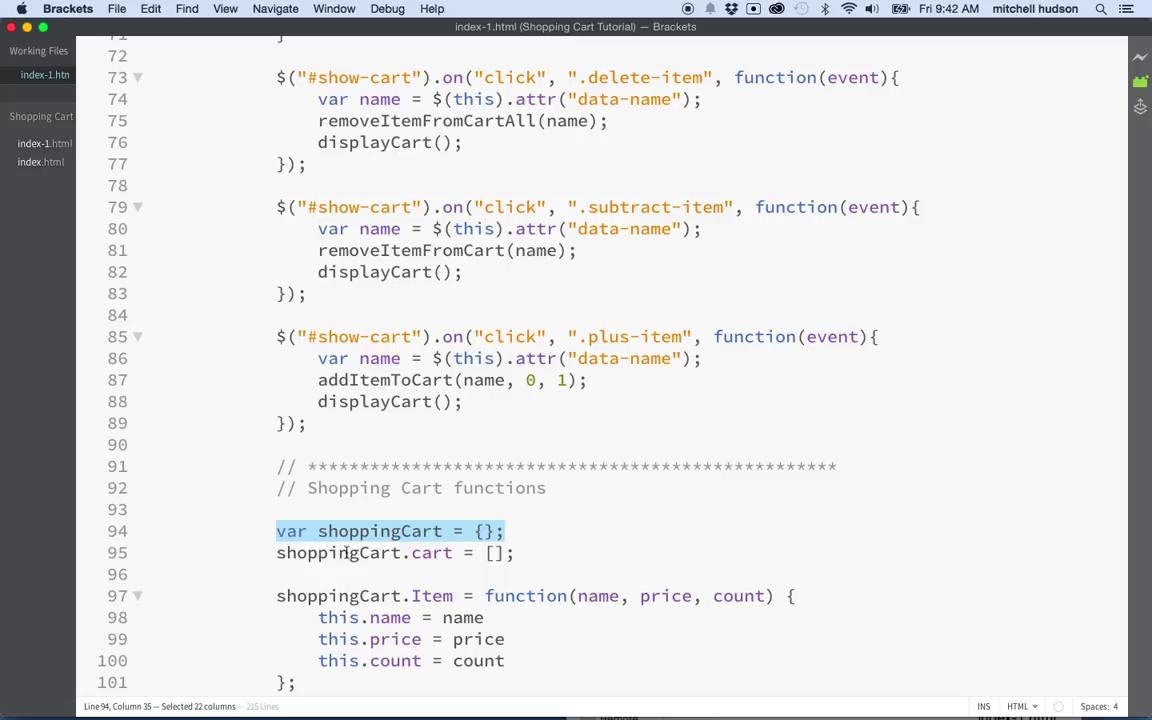
Highlight shoppingCart.cart, shoppingCart.Item and the shoppingCart.loadCart() call
double_click(430, 553)
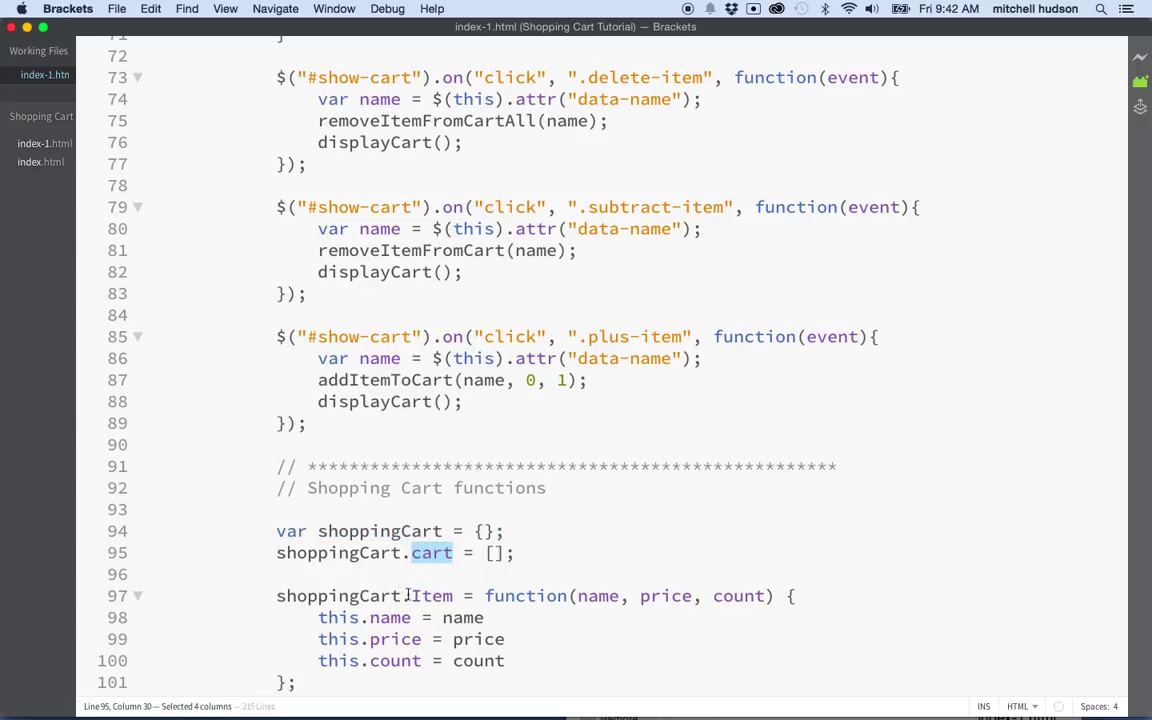
double_click(431, 595)
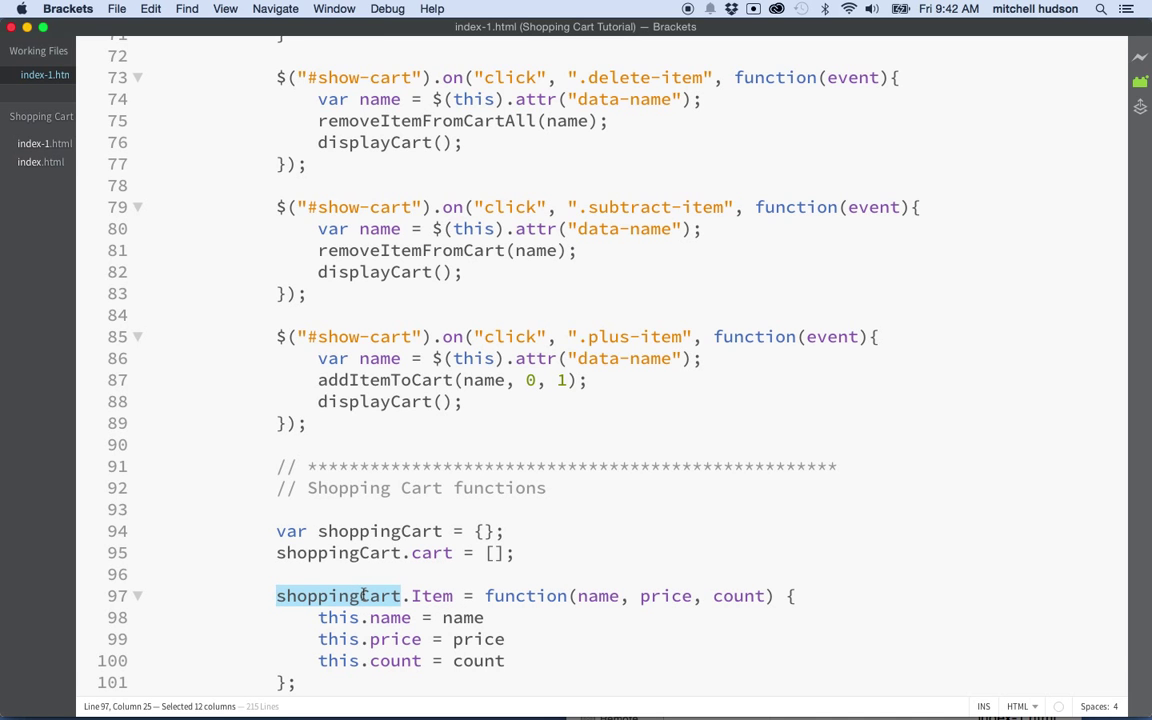
scroll(down, 3)
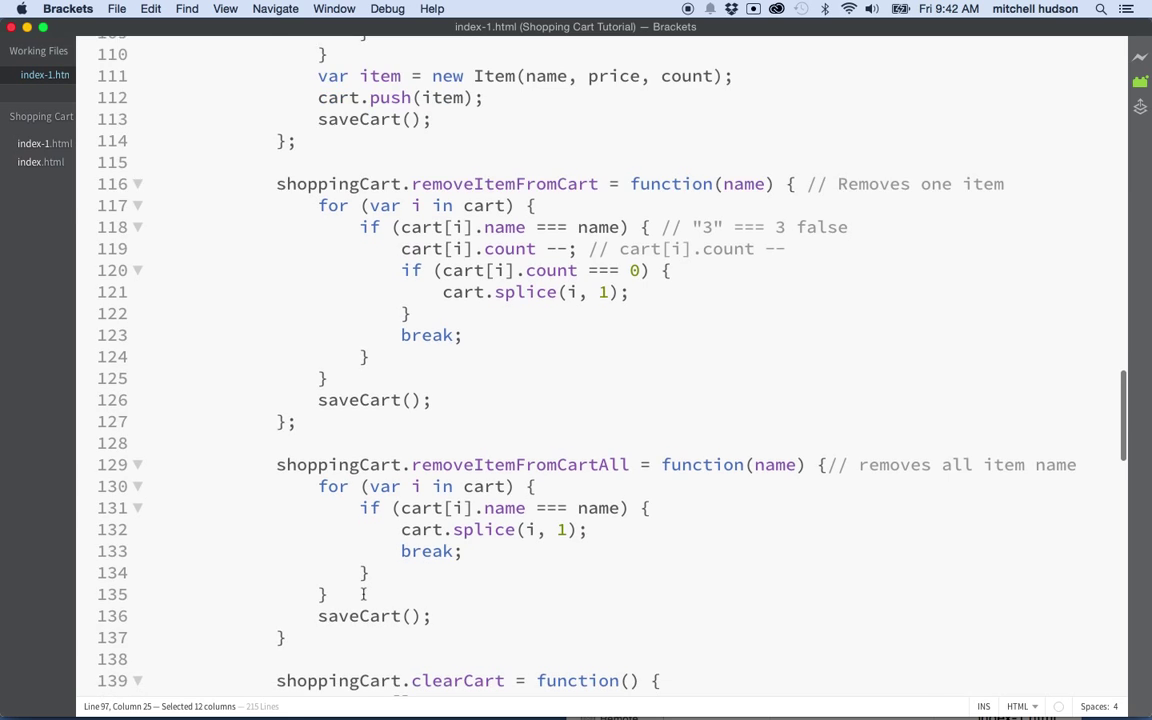
scroll(down, 3)
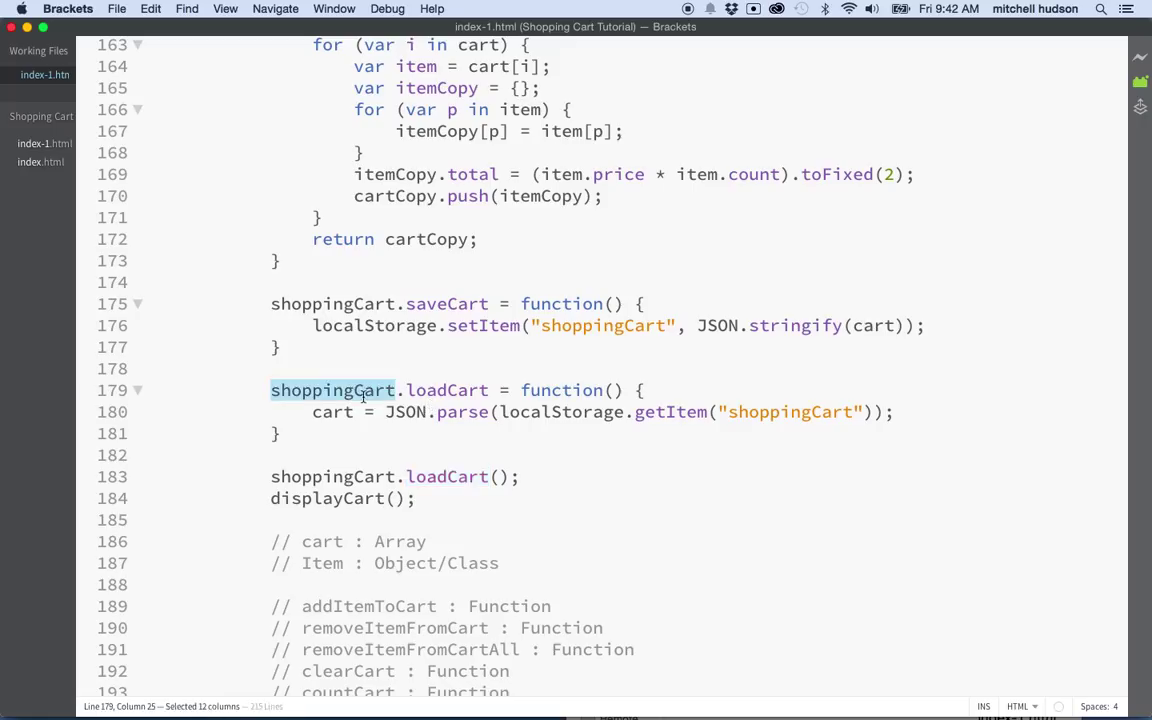
click(373, 390)
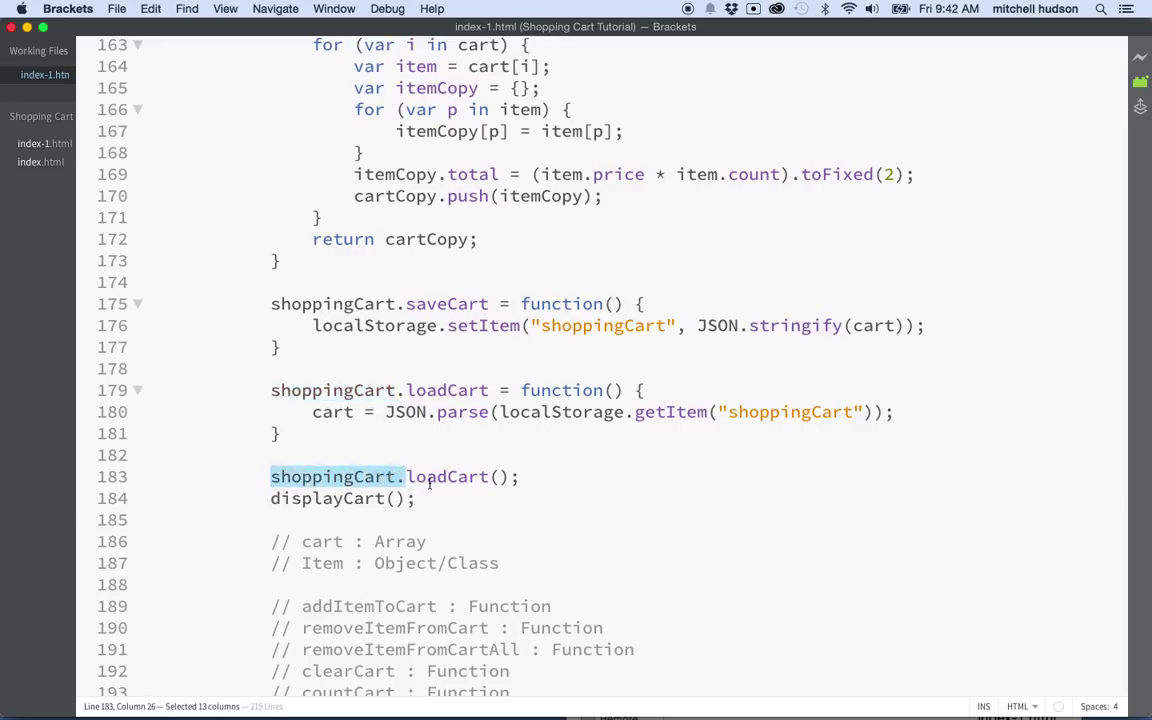
double_click(447, 476)
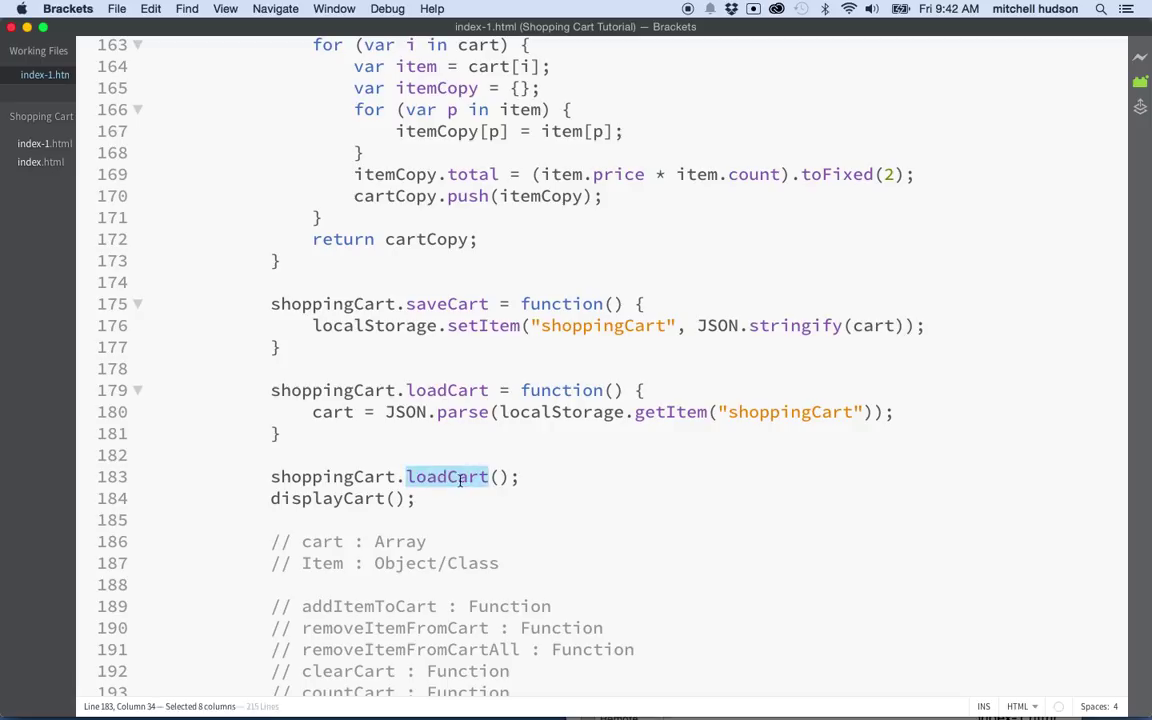
mouse_move(456, 498)
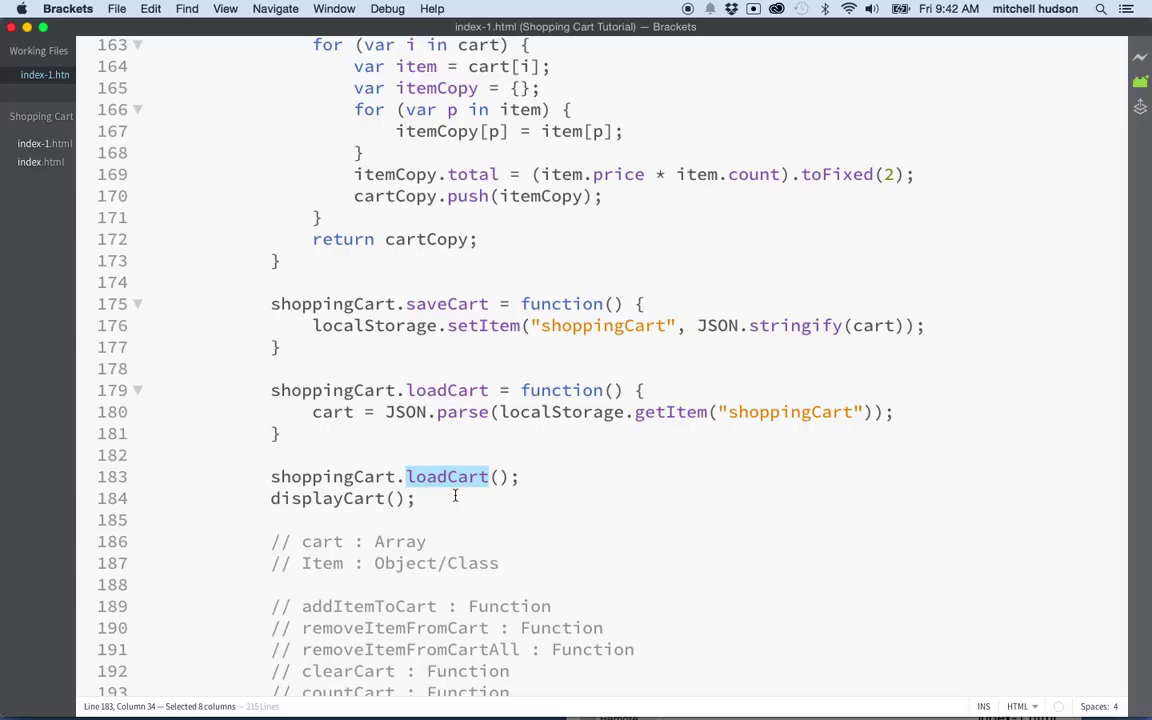
mouse_move(383, 189)
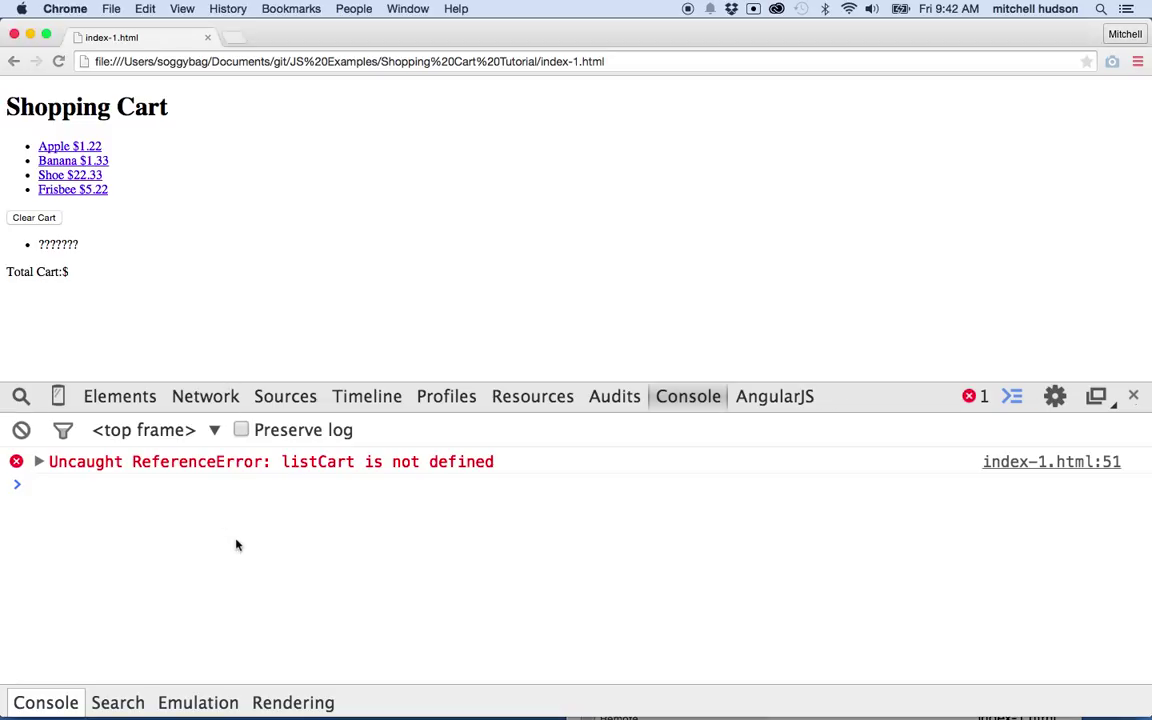
mouse_move(201, 517)
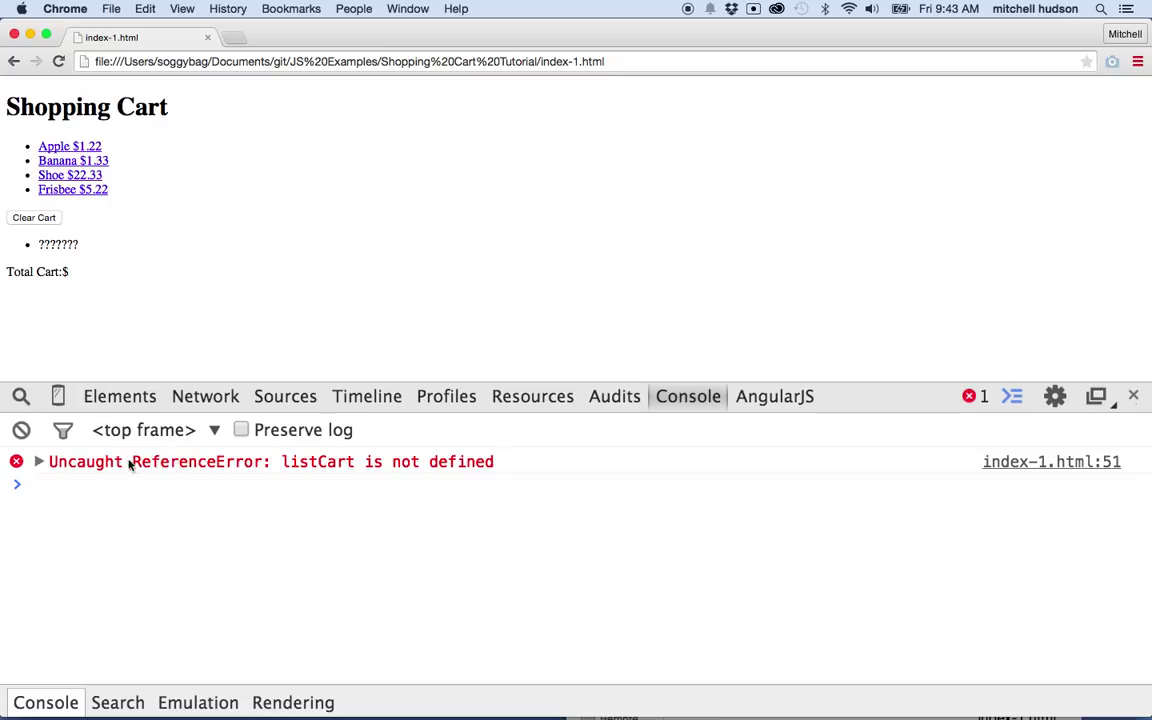
mouse_move(353, 468)
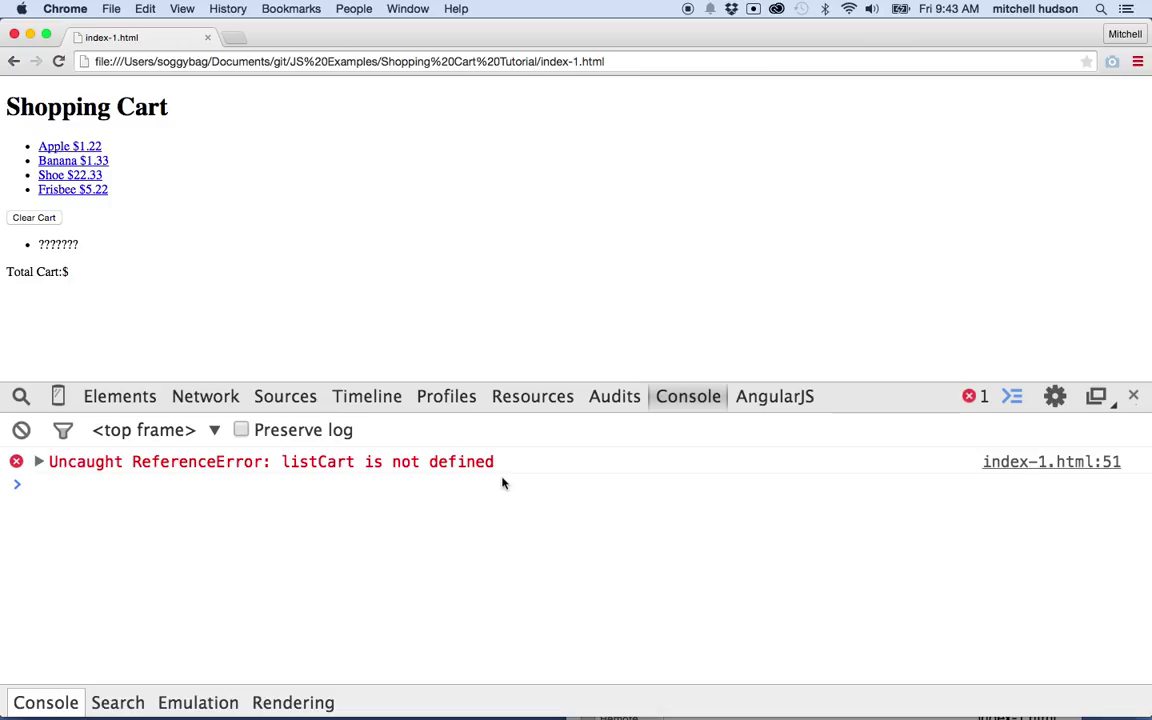
mouse_move(505, 483)
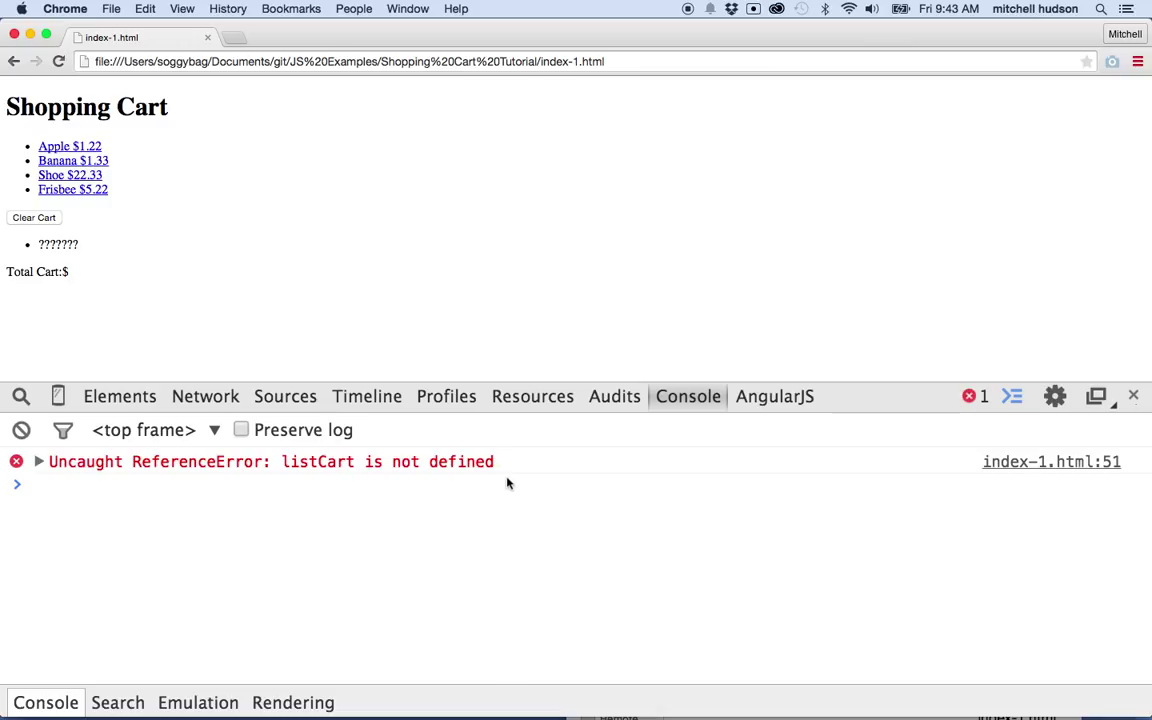
Expand the 'listCart is not defined' error to show displayCart at lines 51 and 184
click(38, 461)
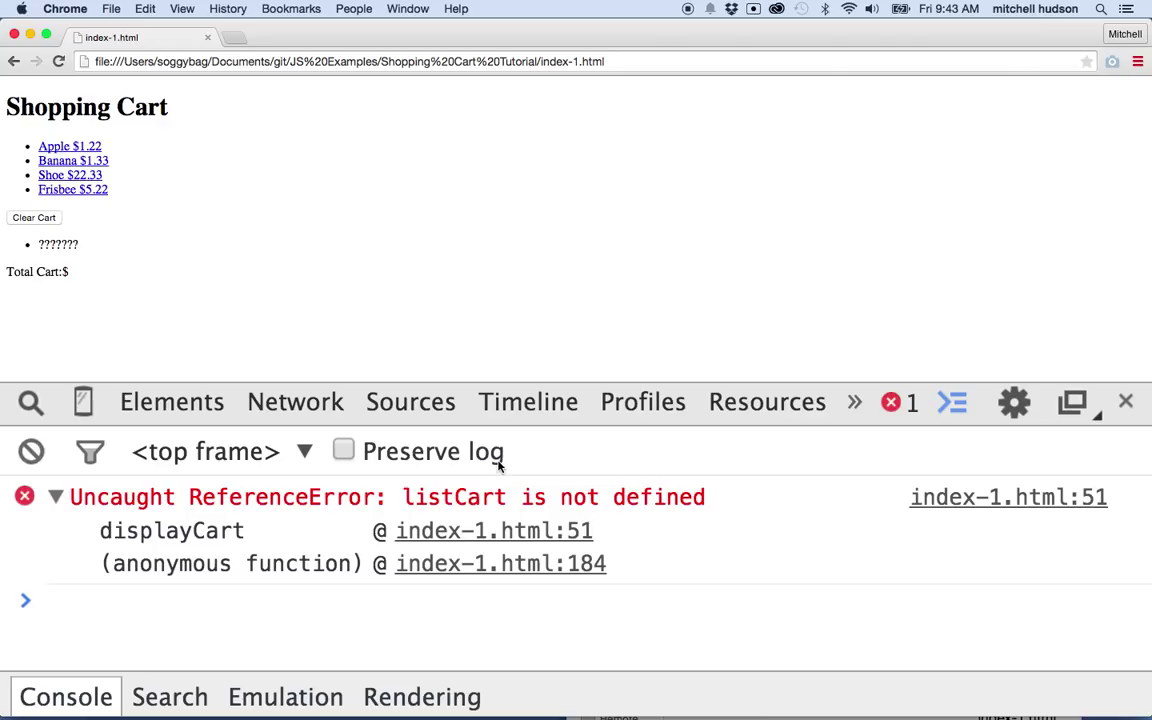
Collapse the listCart error details and return to Brackets
click(57, 497)
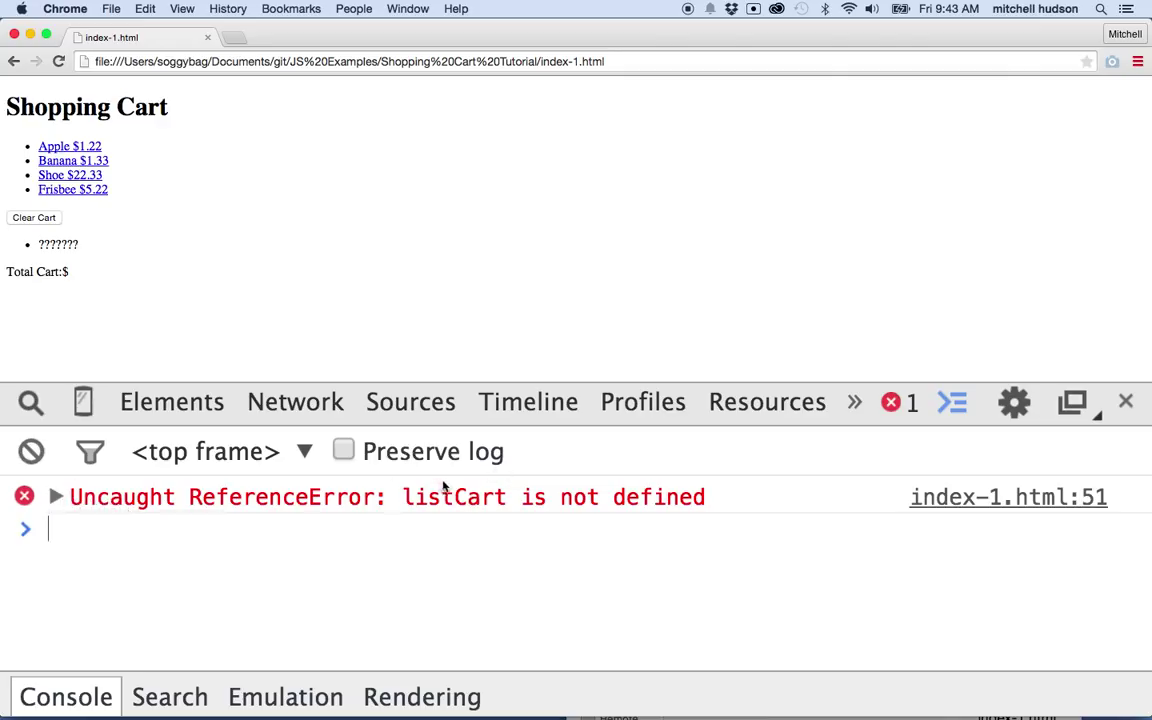
mouse_move(503, 538)
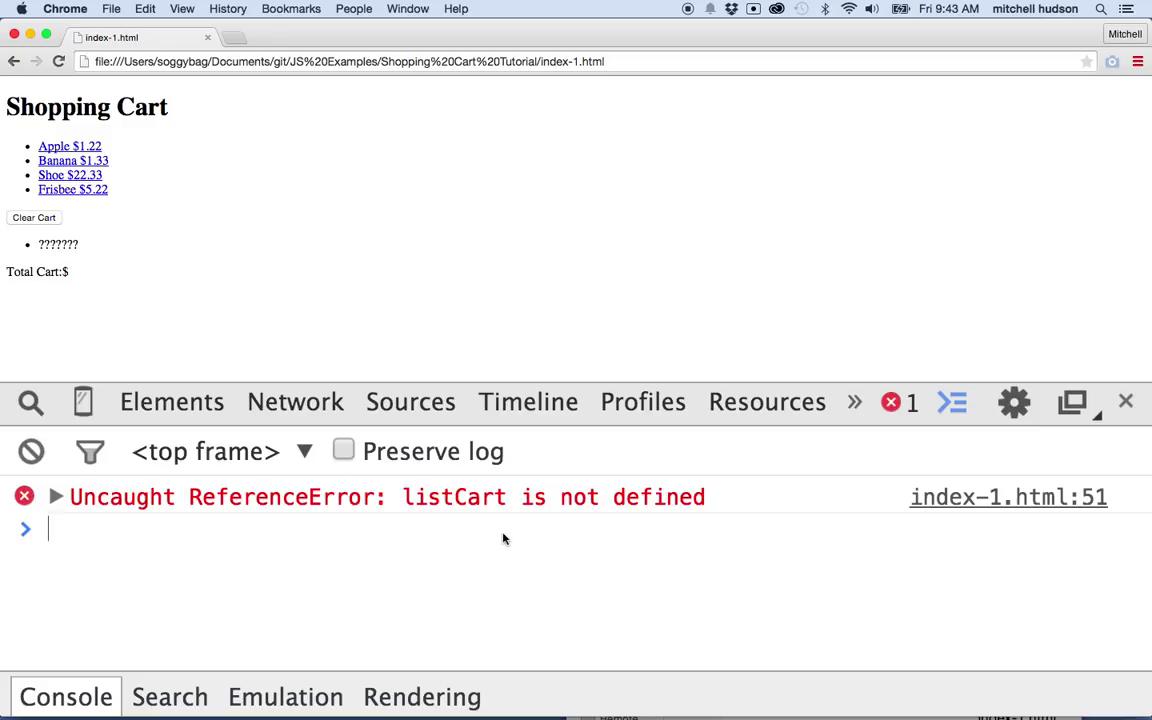
mouse_move(593, 505)
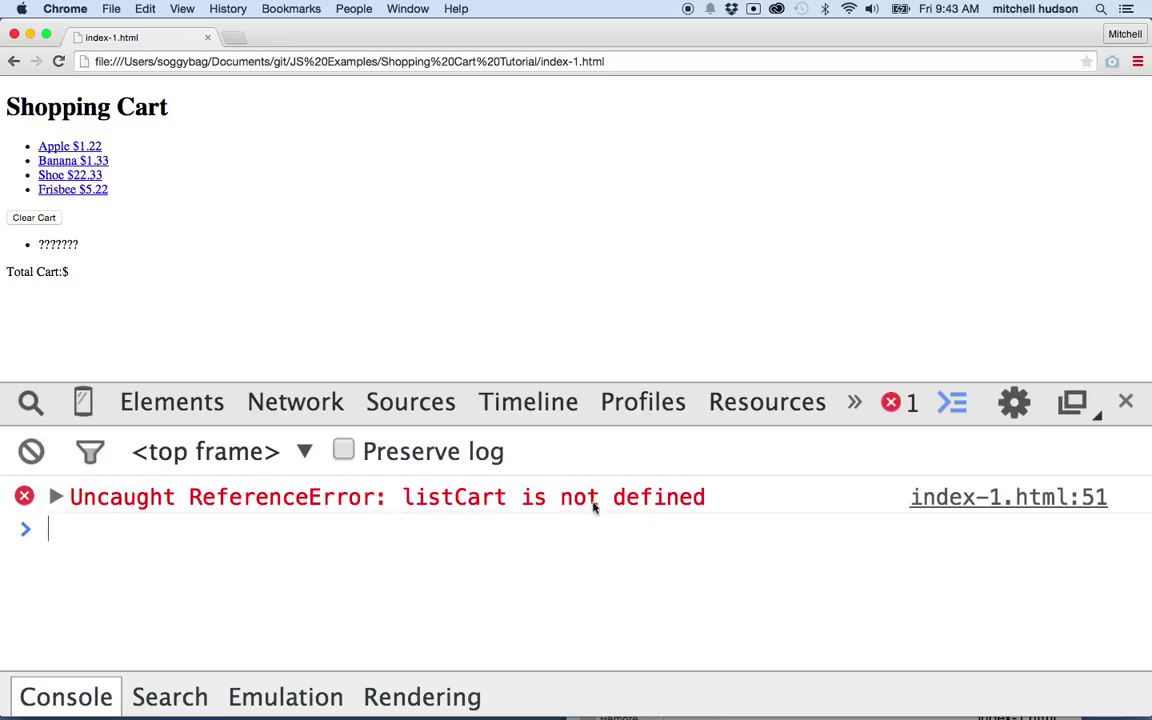
mouse_move(613, 508)
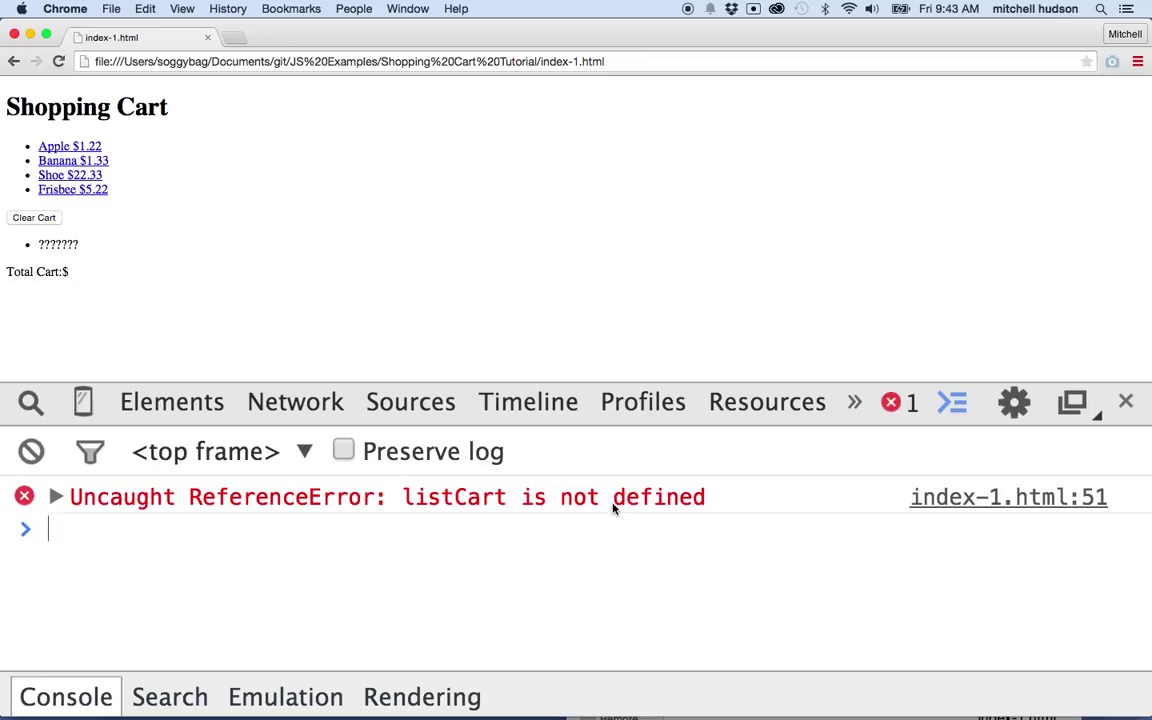
mouse_move(111, 520)
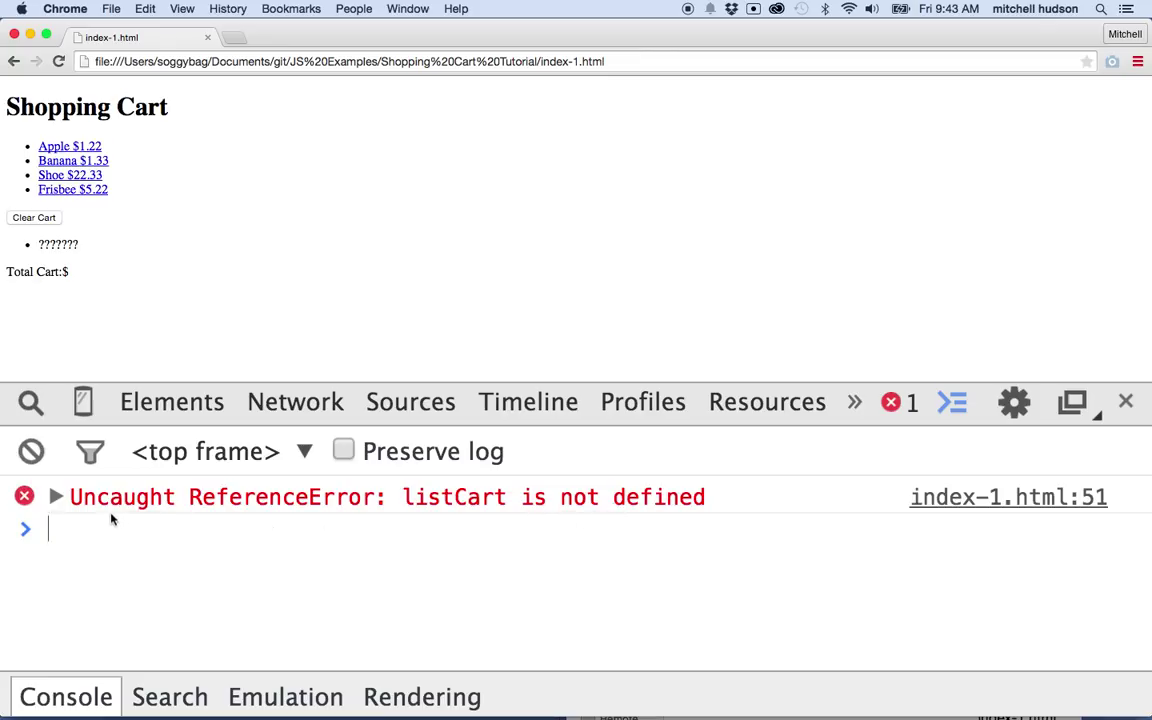
mouse_move(350, 520)
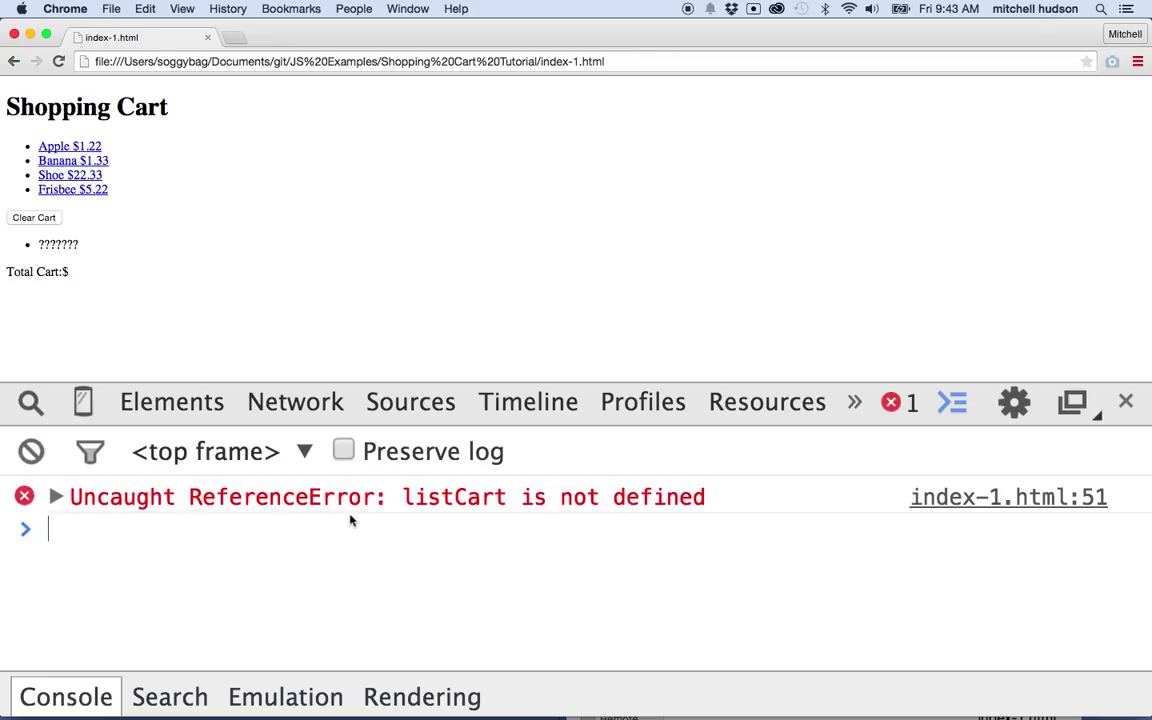
mouse_move(490, 515)
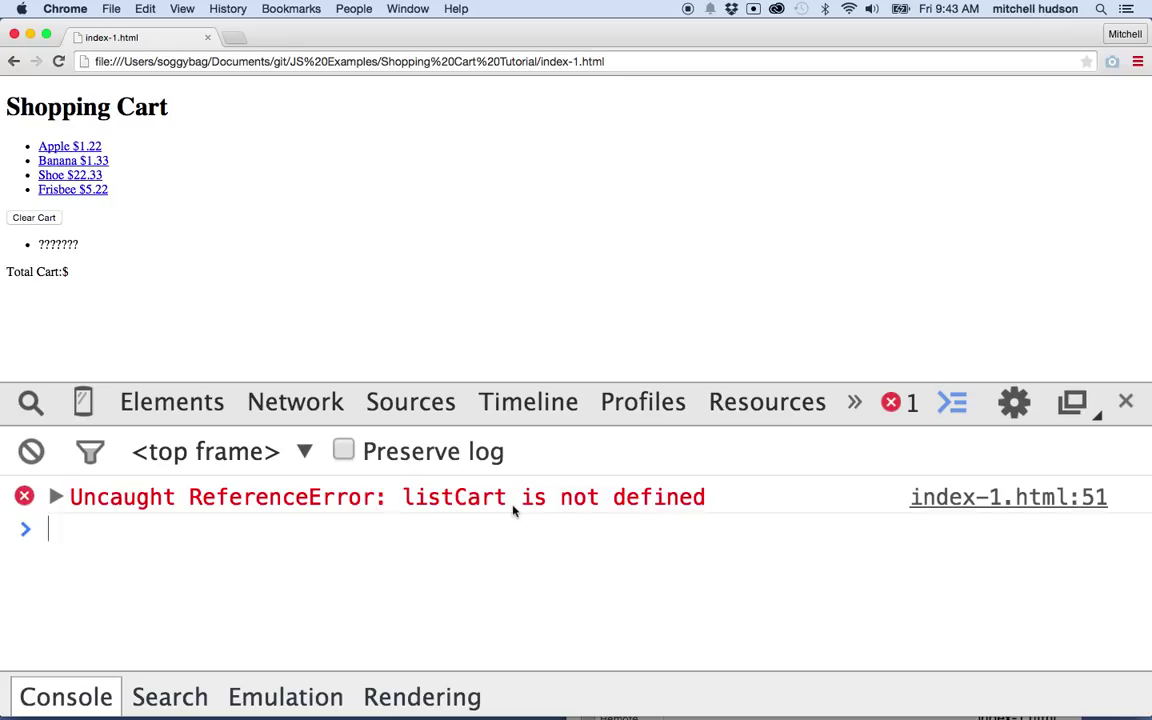
mouse_move(503, 519)
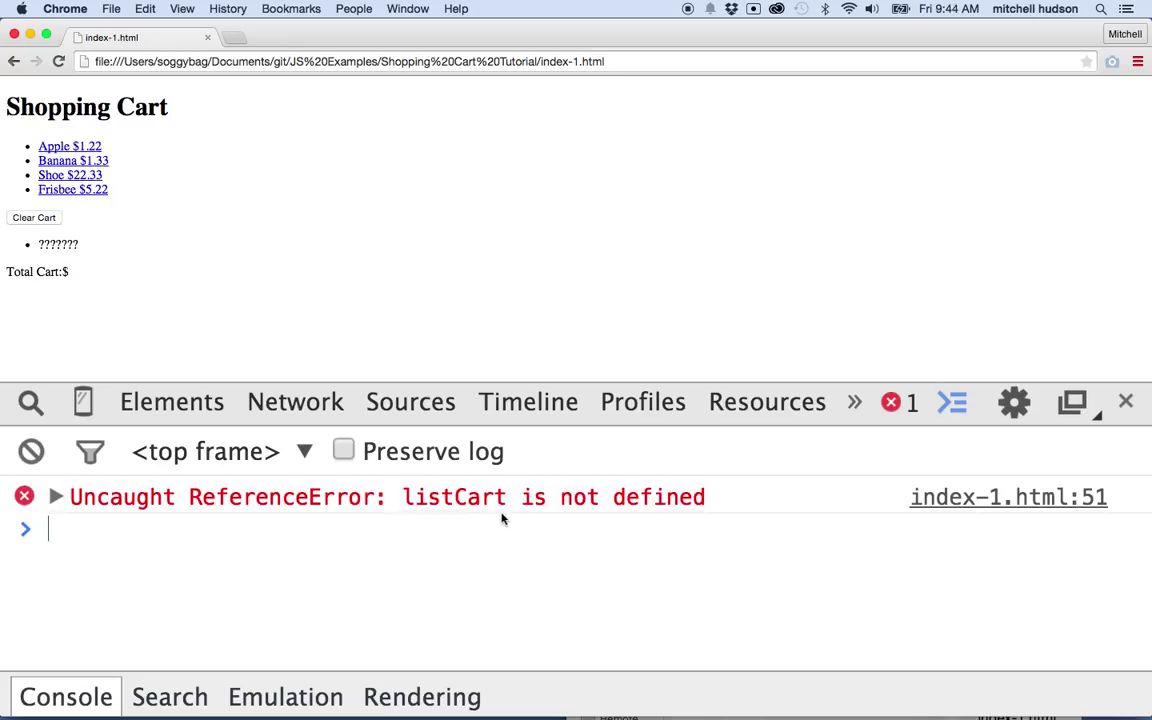
mouse_move(485, 508)
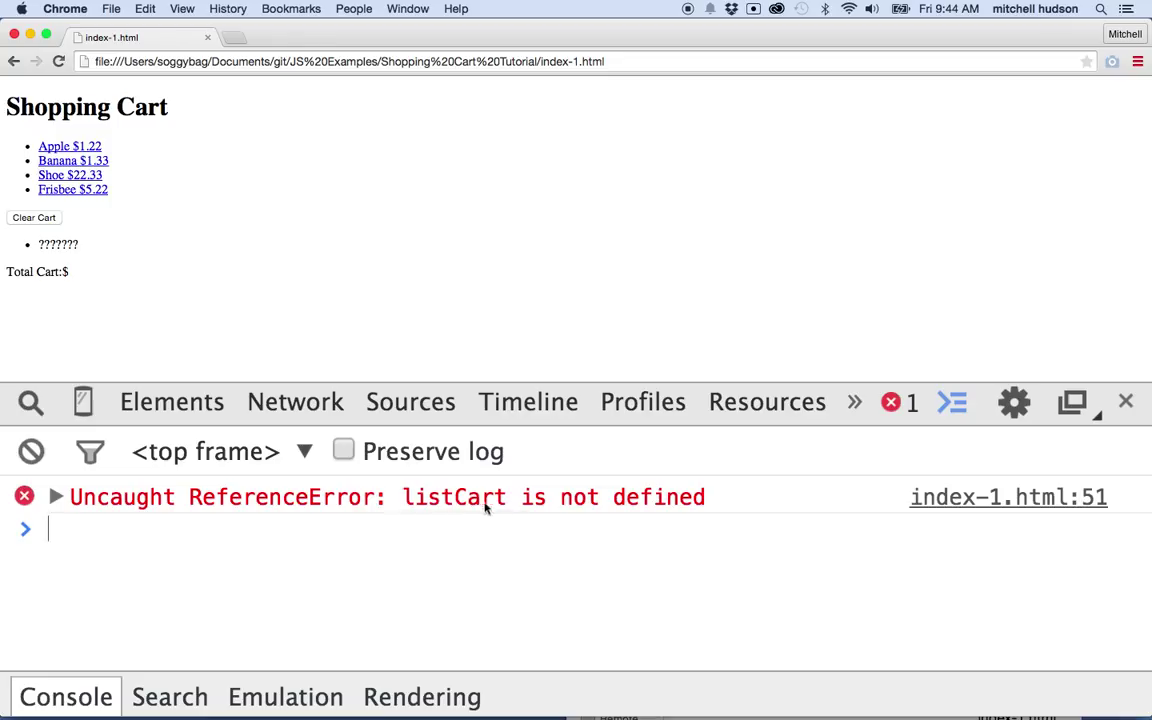
mouse_move(453, 513)
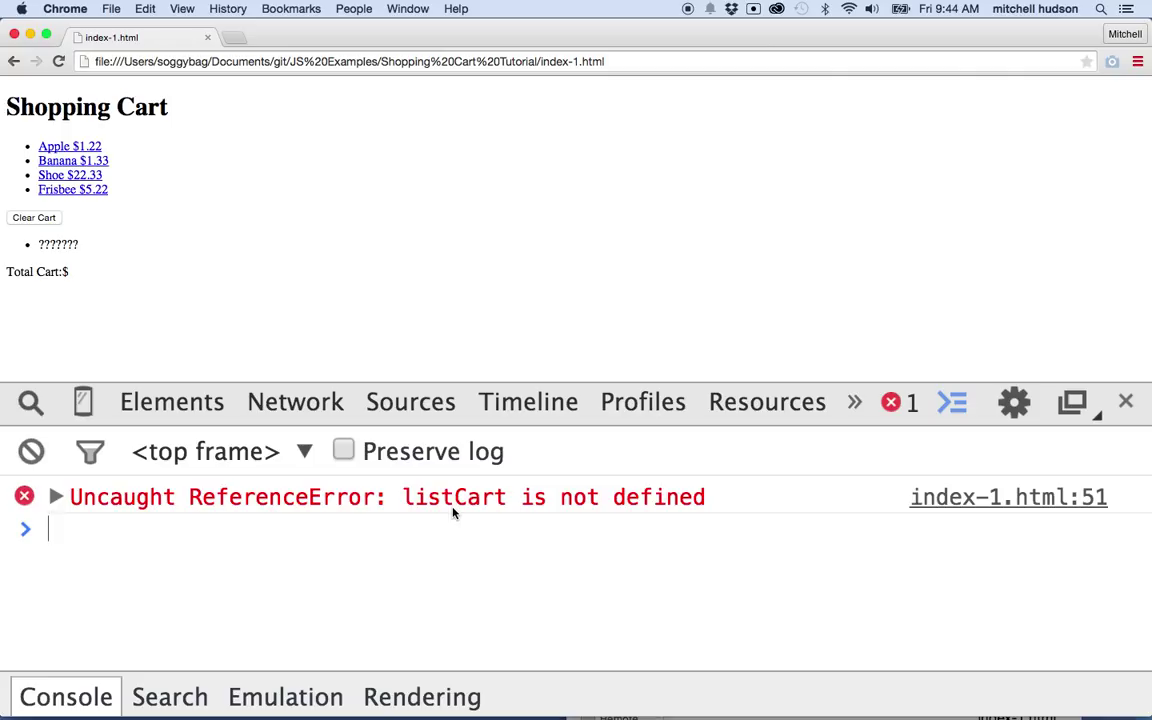
mouse_move(420, 513)
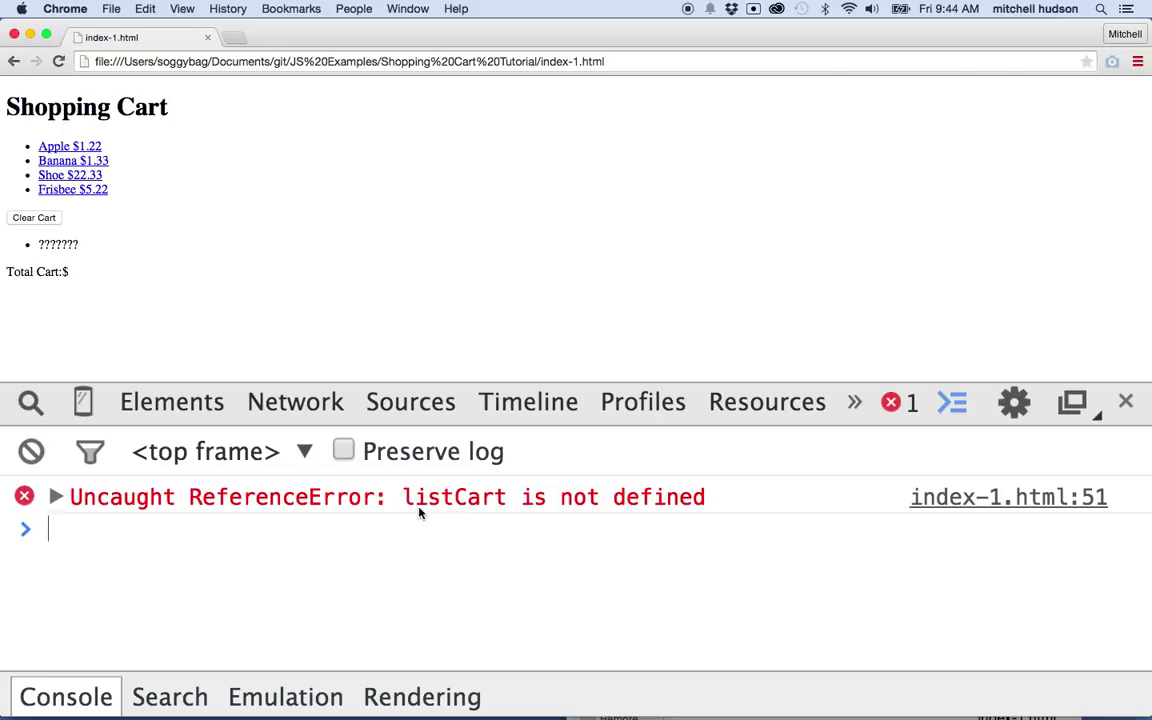
mouse_move(460, 530)
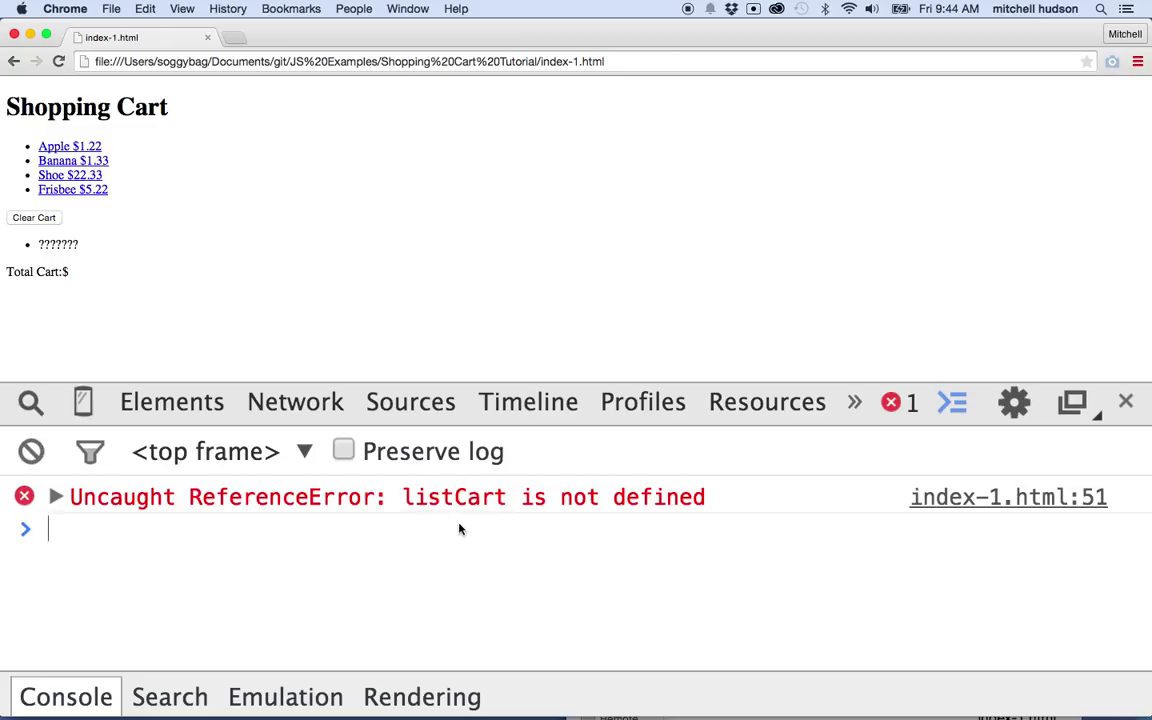
mouse_move(665, 520)
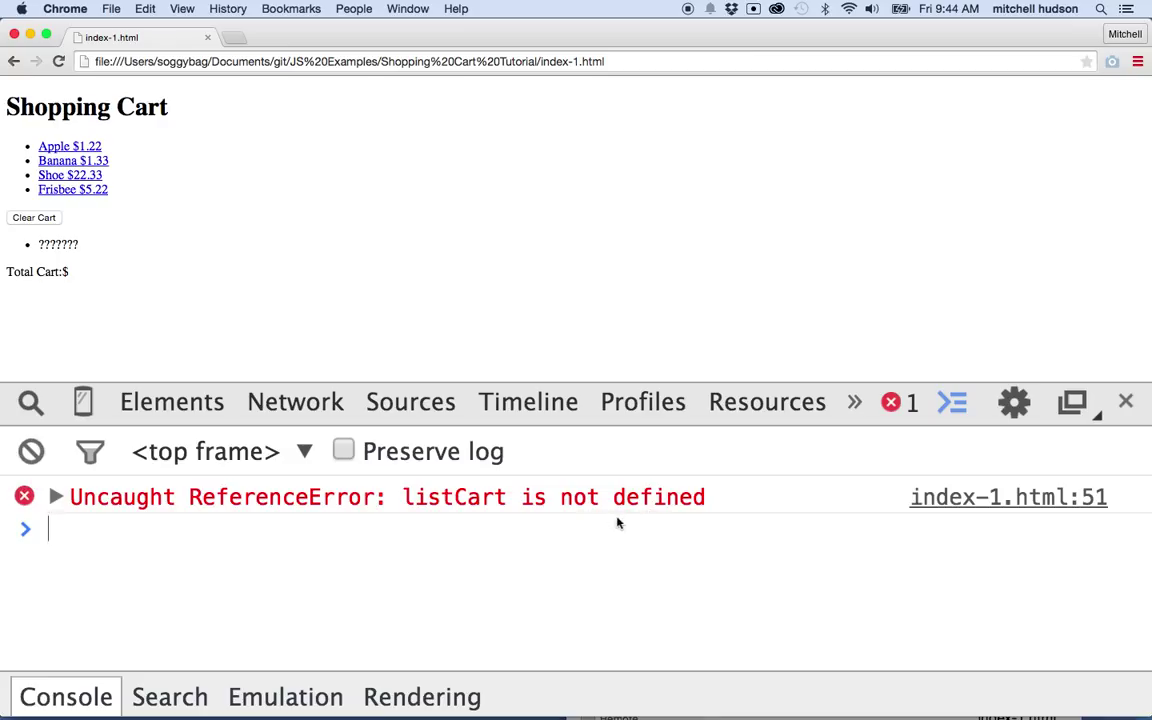
mouse_move(1025, 521)
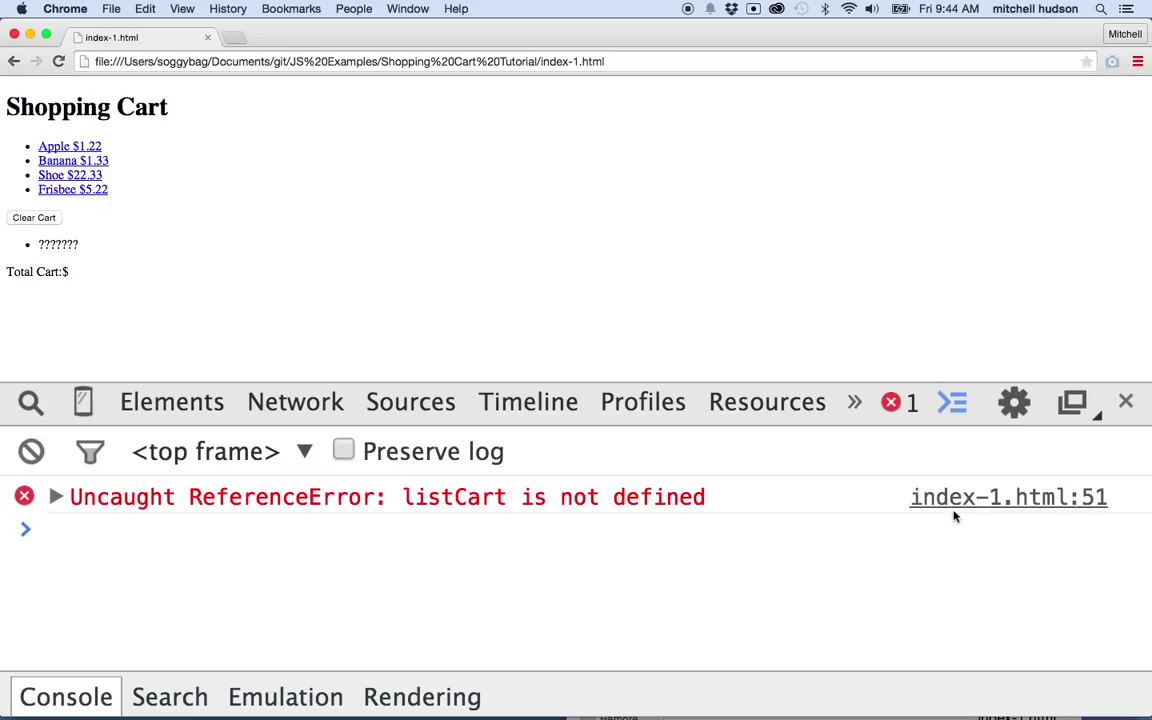
mouse_move(940, 521)
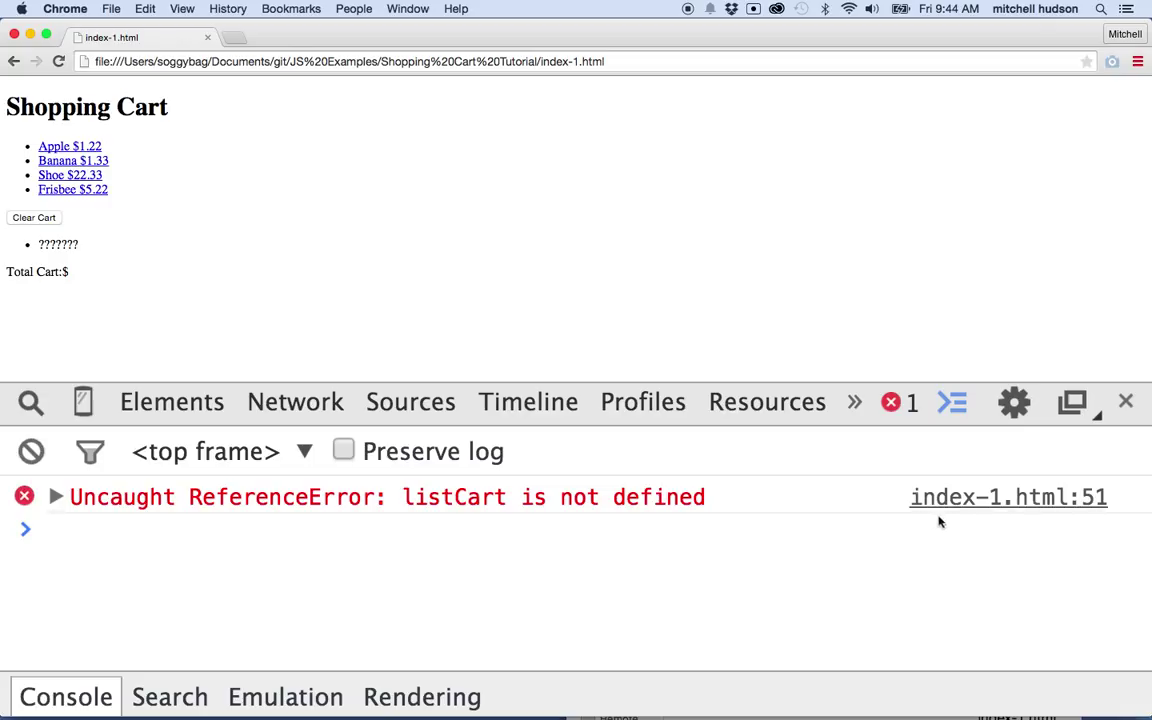
mouse_move(994, 517)
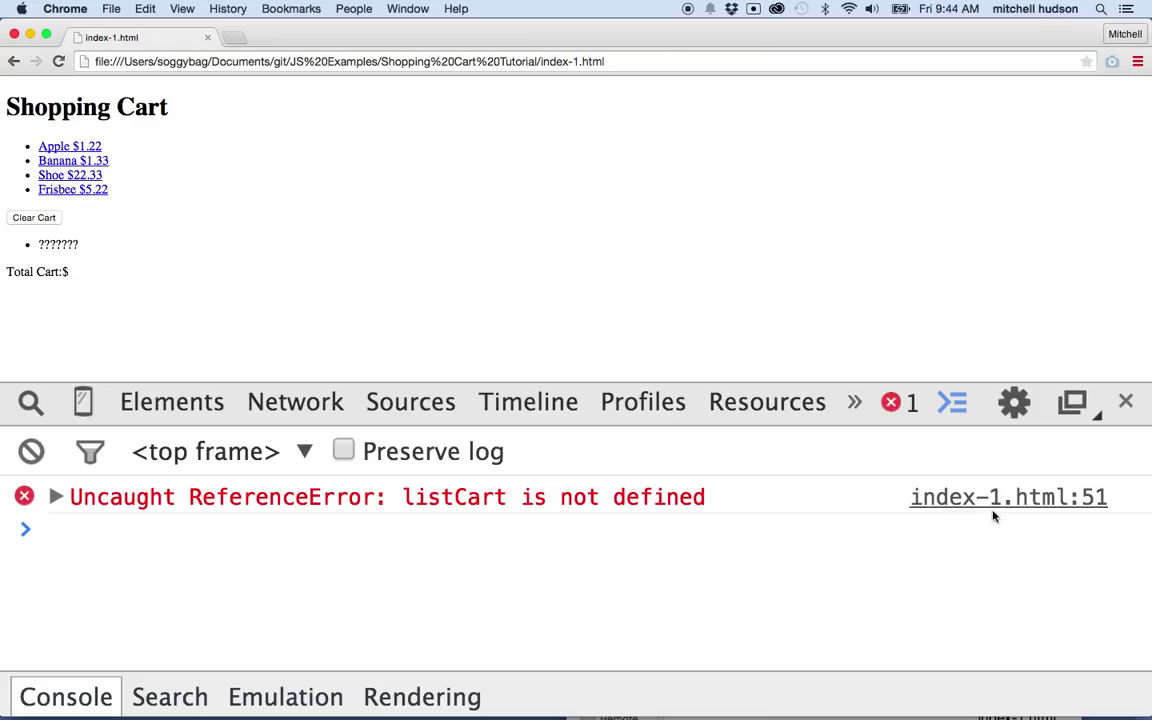
mouse_move(1080, 507)
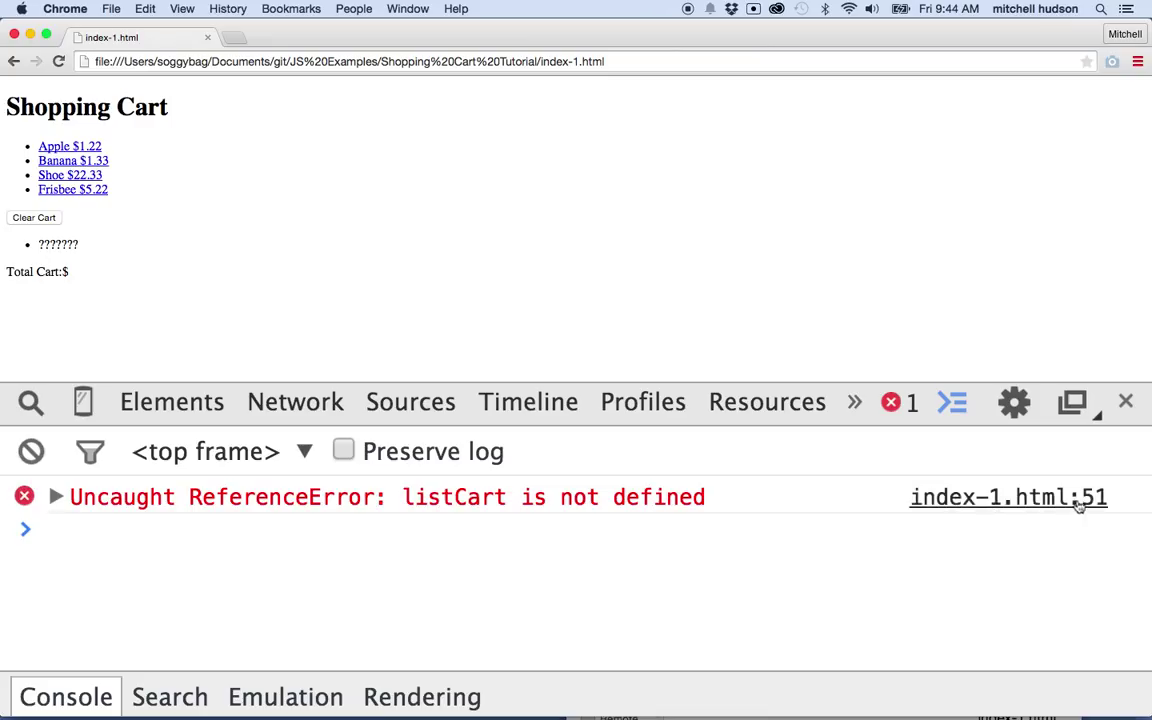
mouse_move(1115, 505)
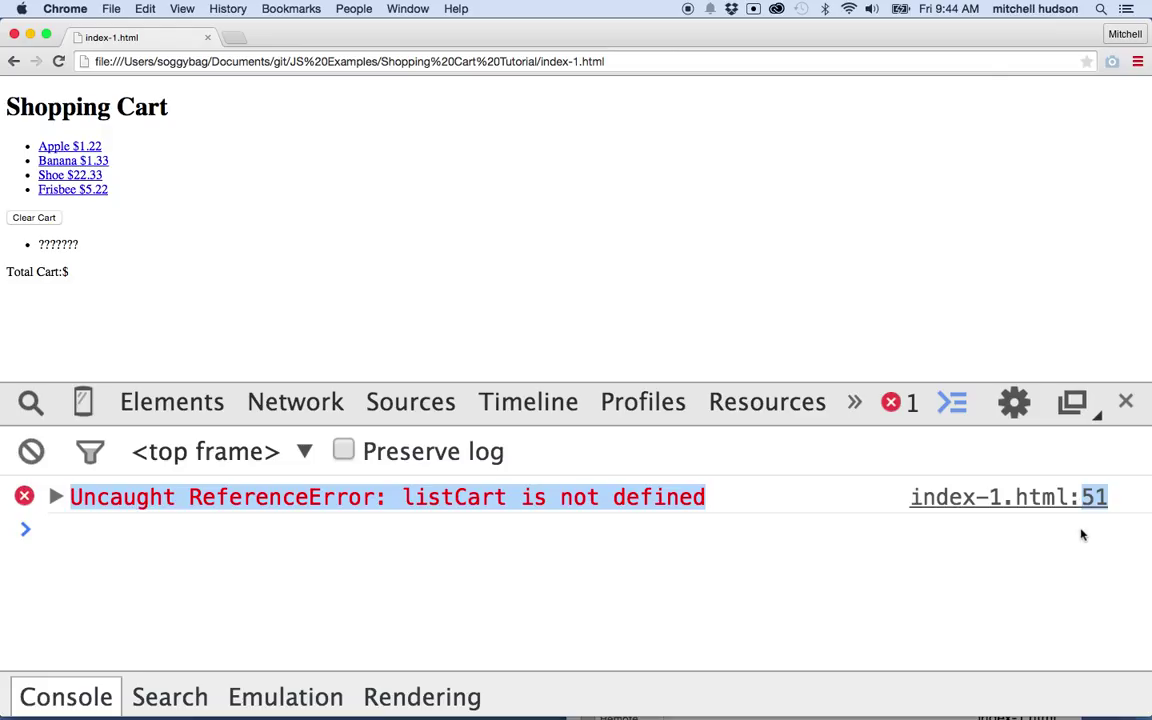
mouse_move(428, 517)
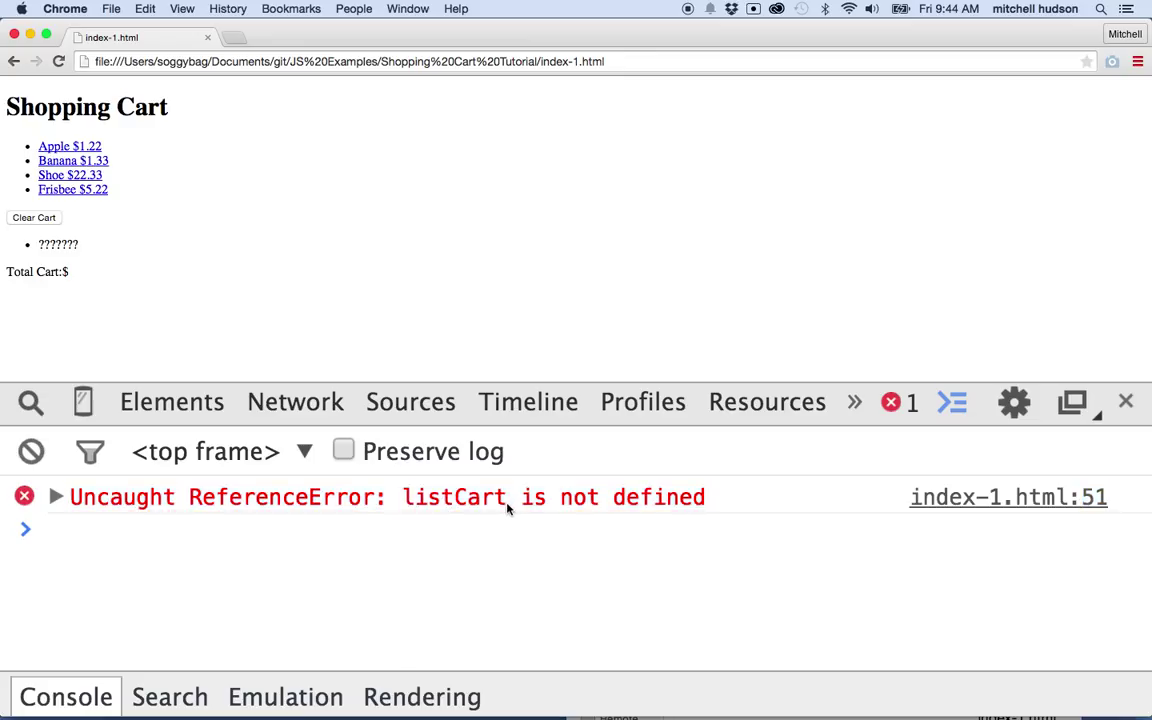
mouse_move(1086, 519)
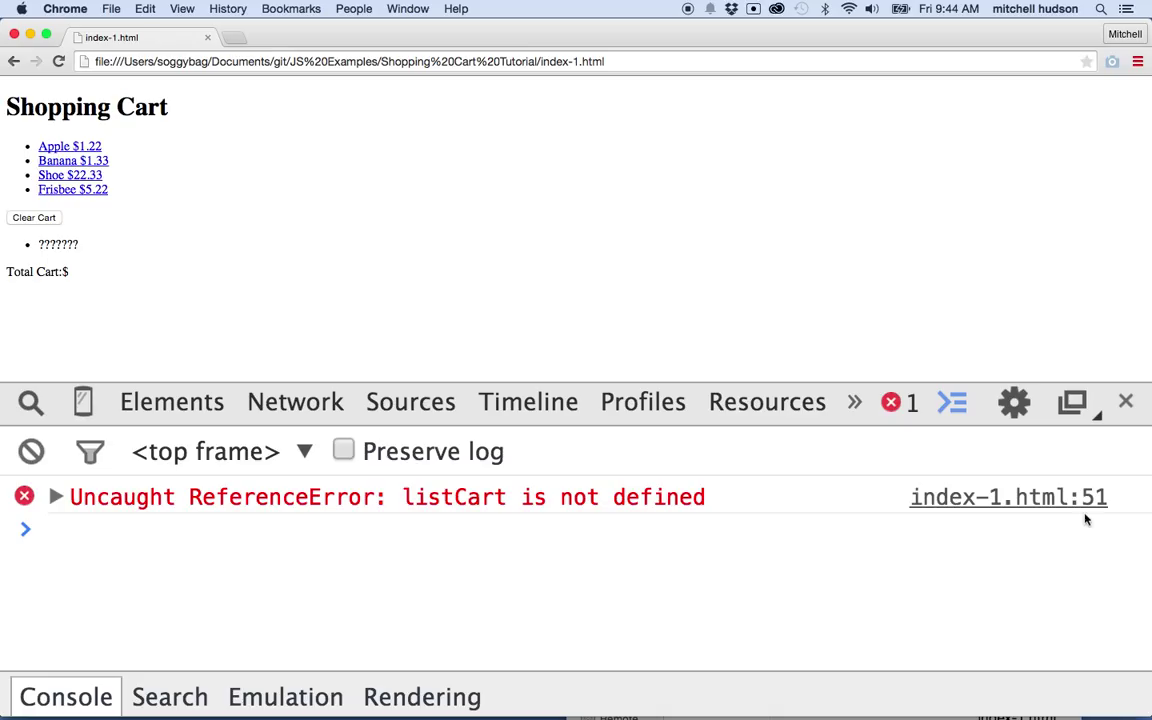
mouse_move(1007, 657)
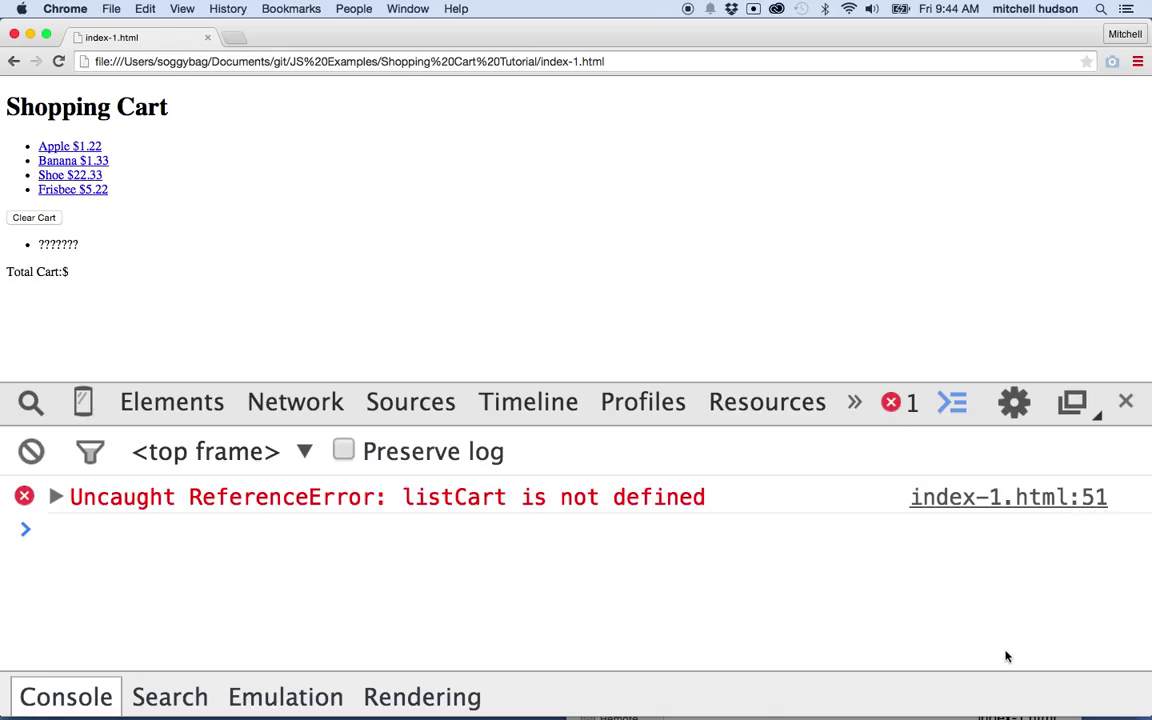
mouse_move(793, 690)
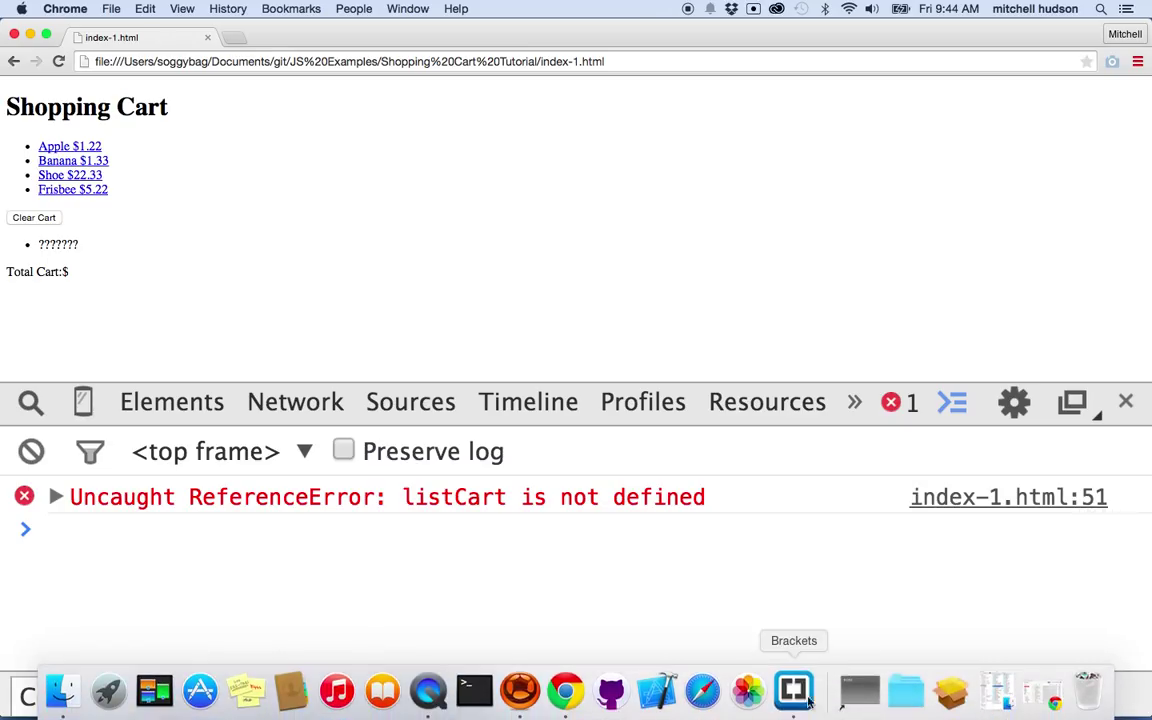
click(793, 690)
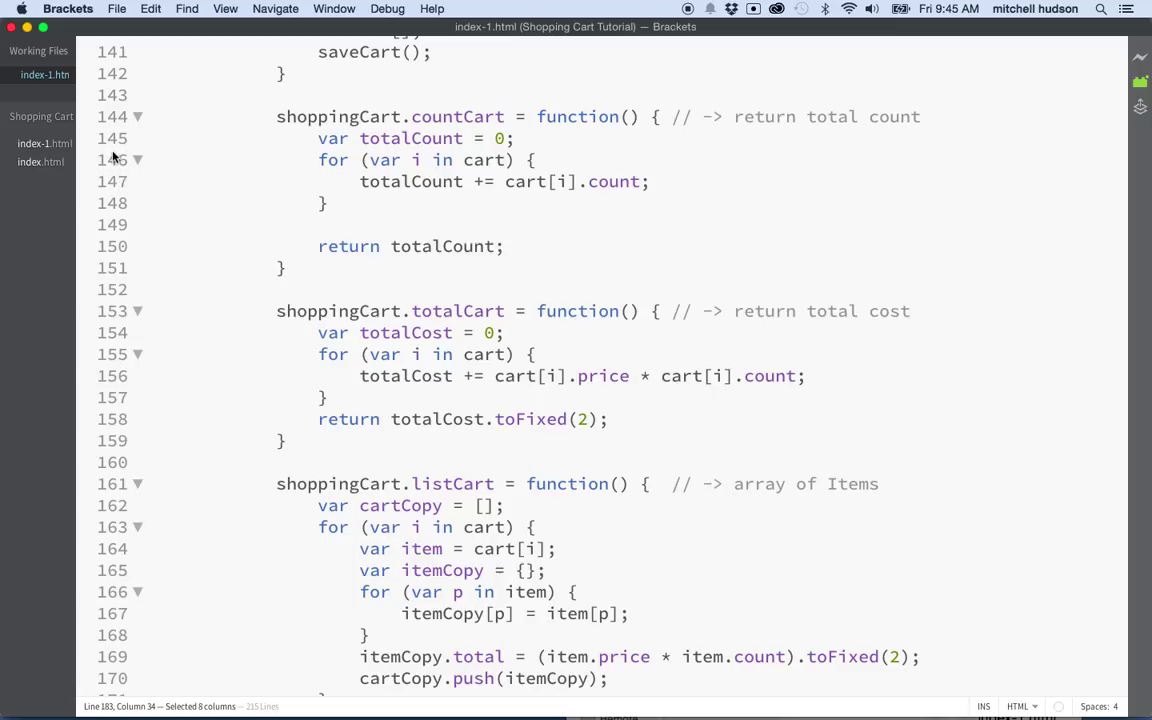
Use the Brackets View menu to reach line 51's listCart() call
click(225, 8)
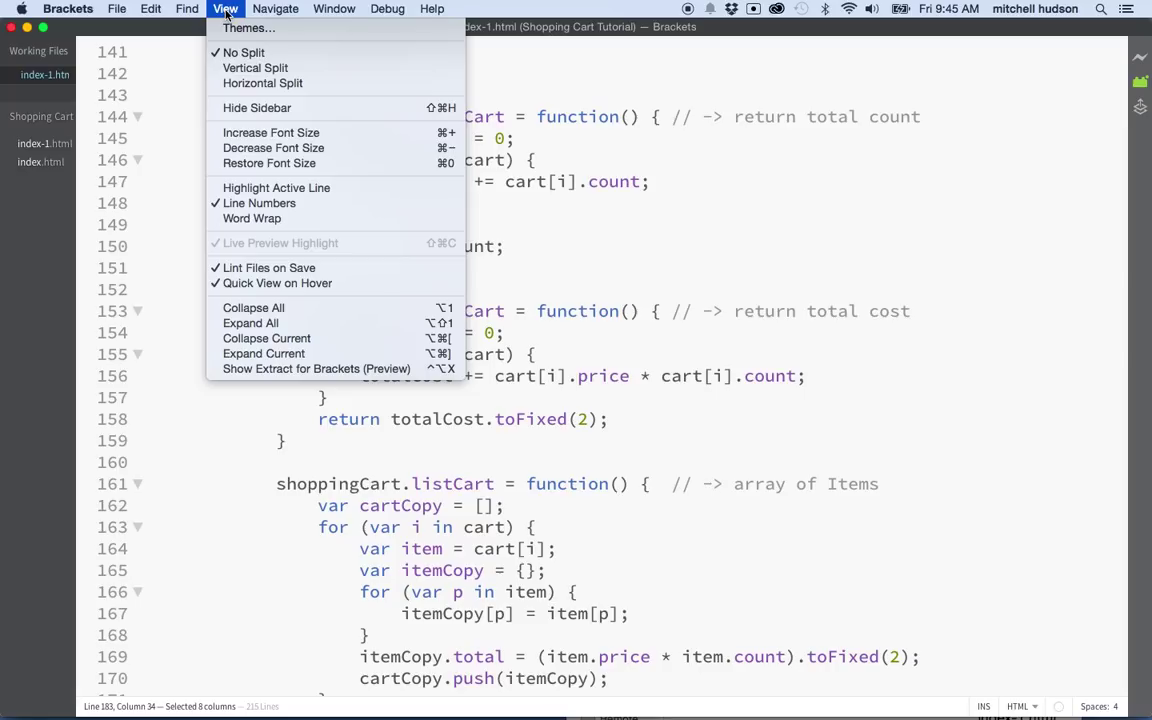
mouse_move(257, 108)
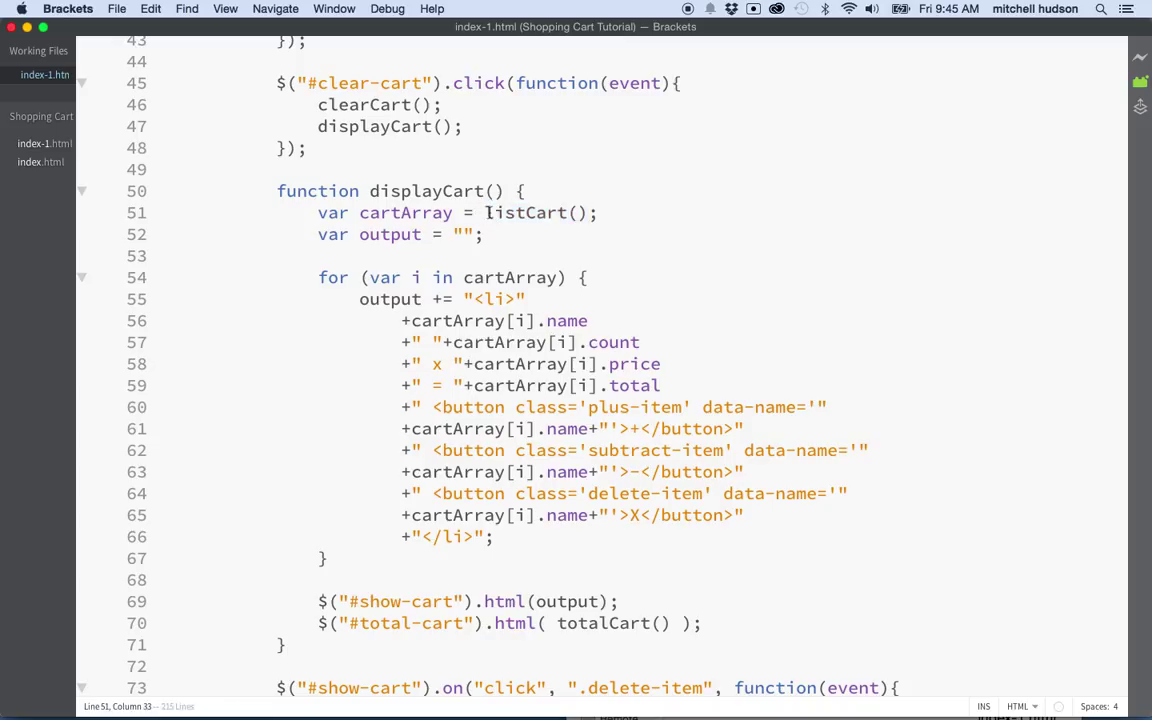
Prefix listCart() on line 51 so it reads shoppingCart.listCart()
text(shoppingC)
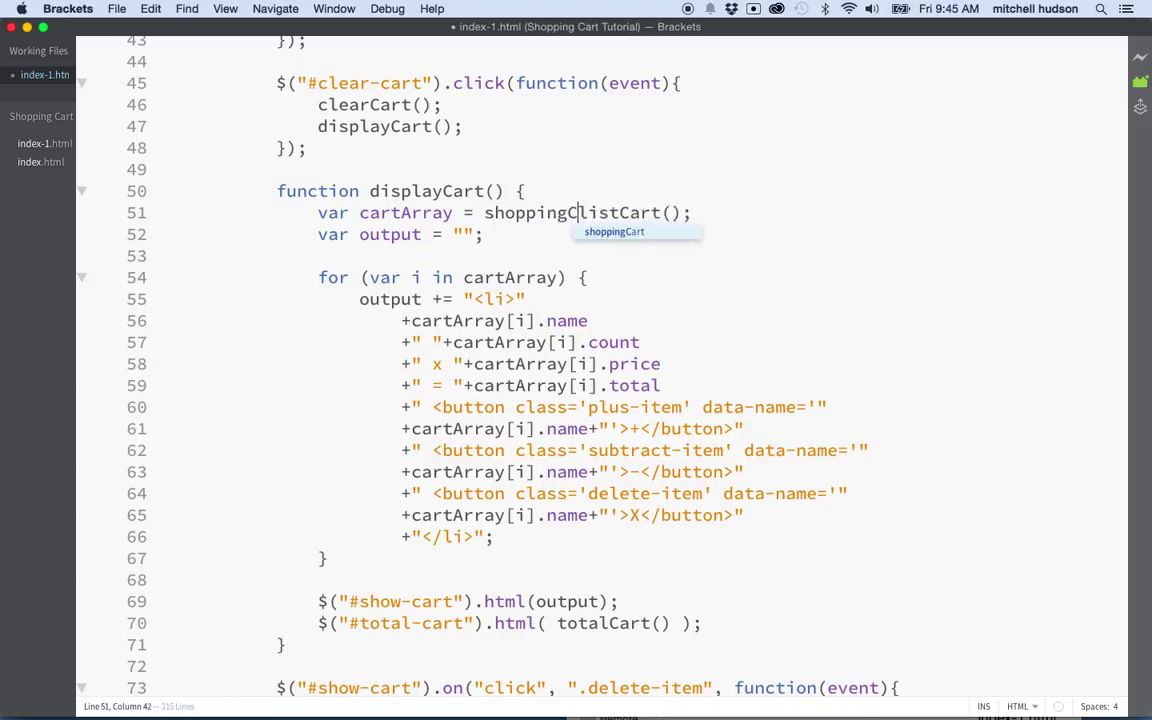
text(art)
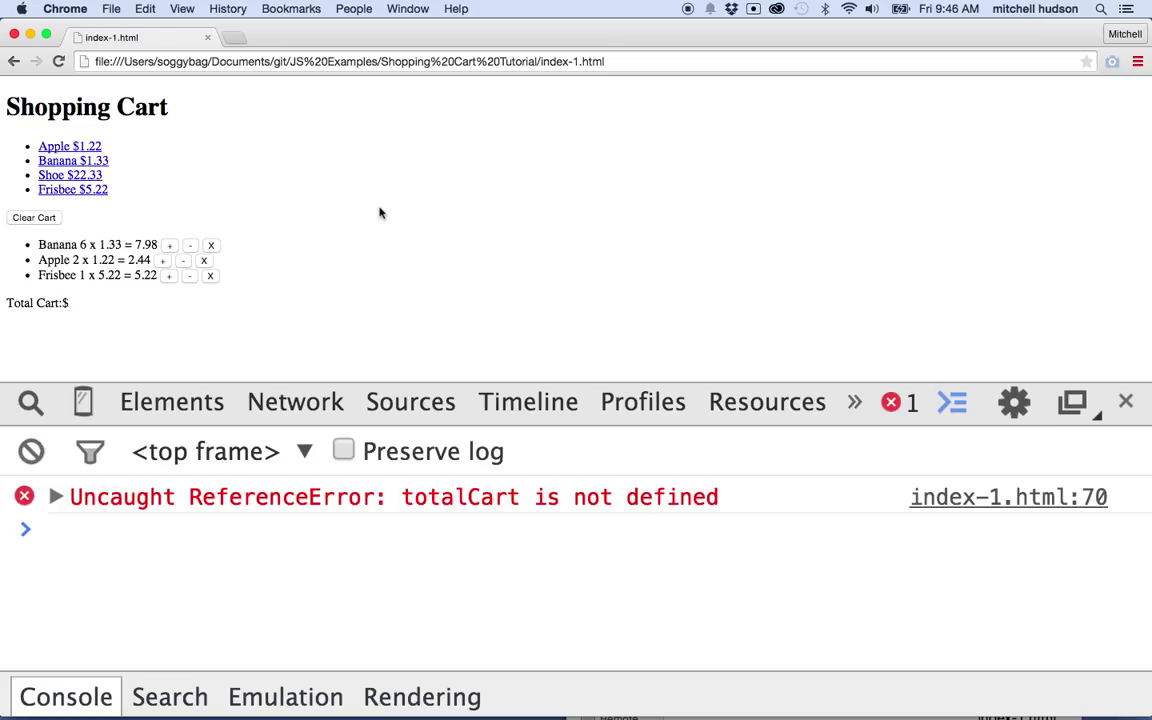
mouse_move(442, 524)
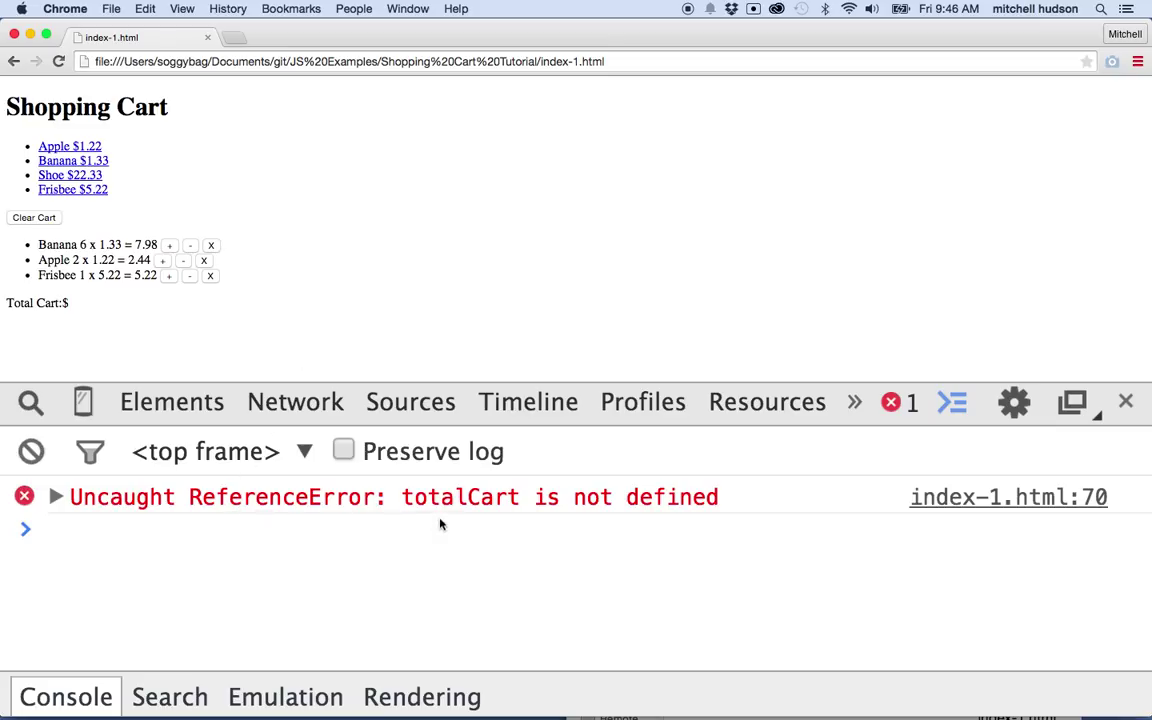
mouse_move(434, 548)
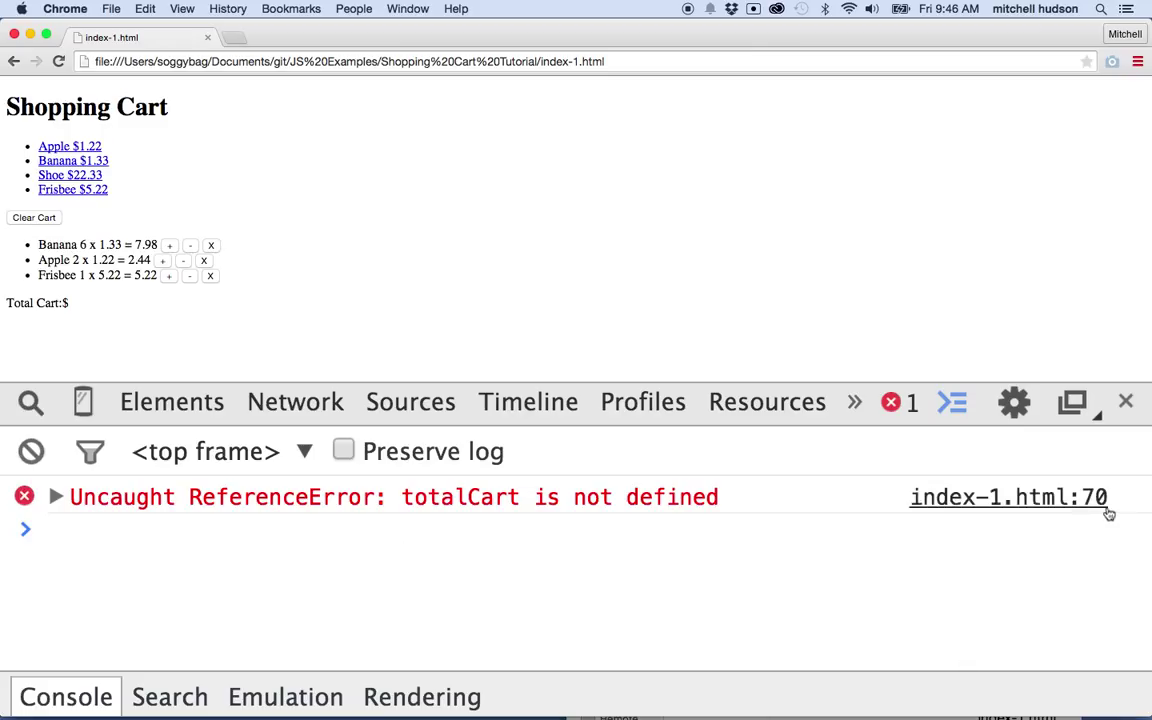
mouse_move(1008, 497)
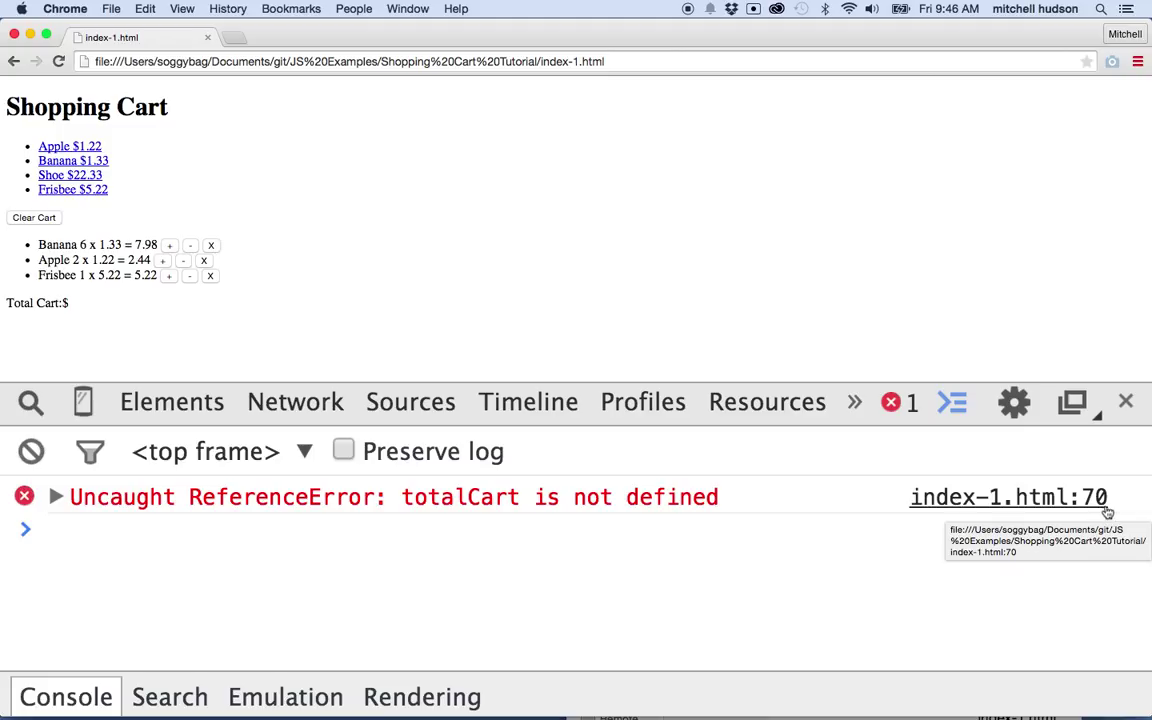
mouse_move(715, 478)
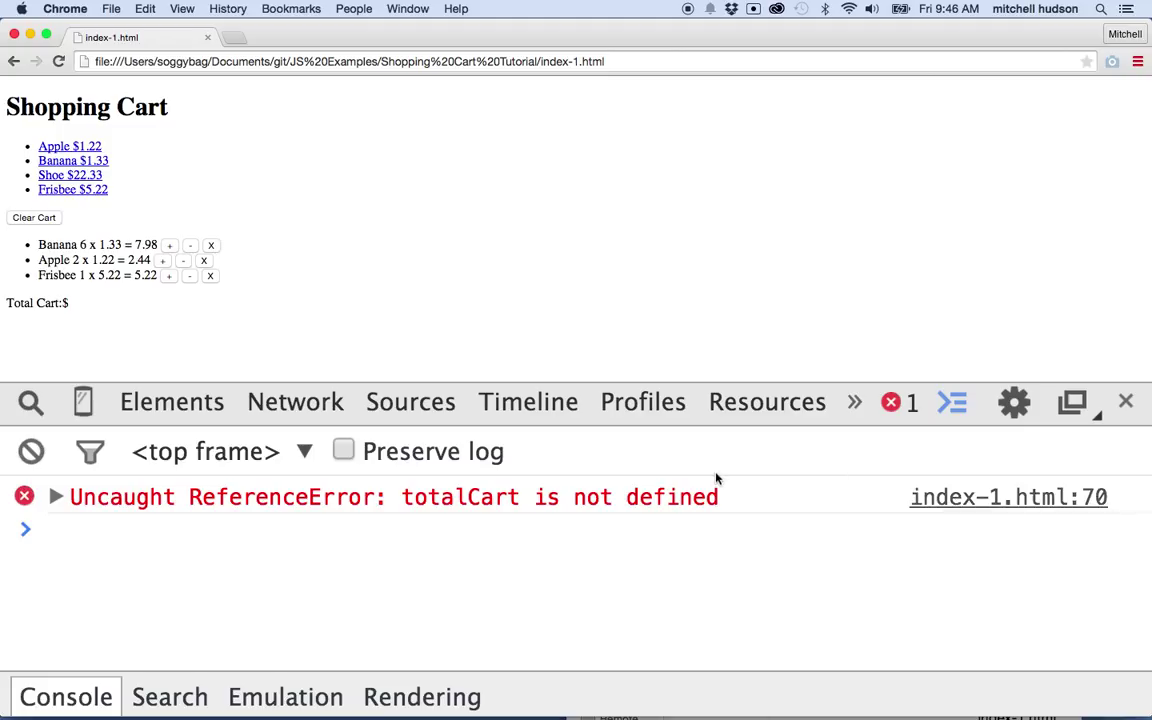
mouse_move(462, 516)
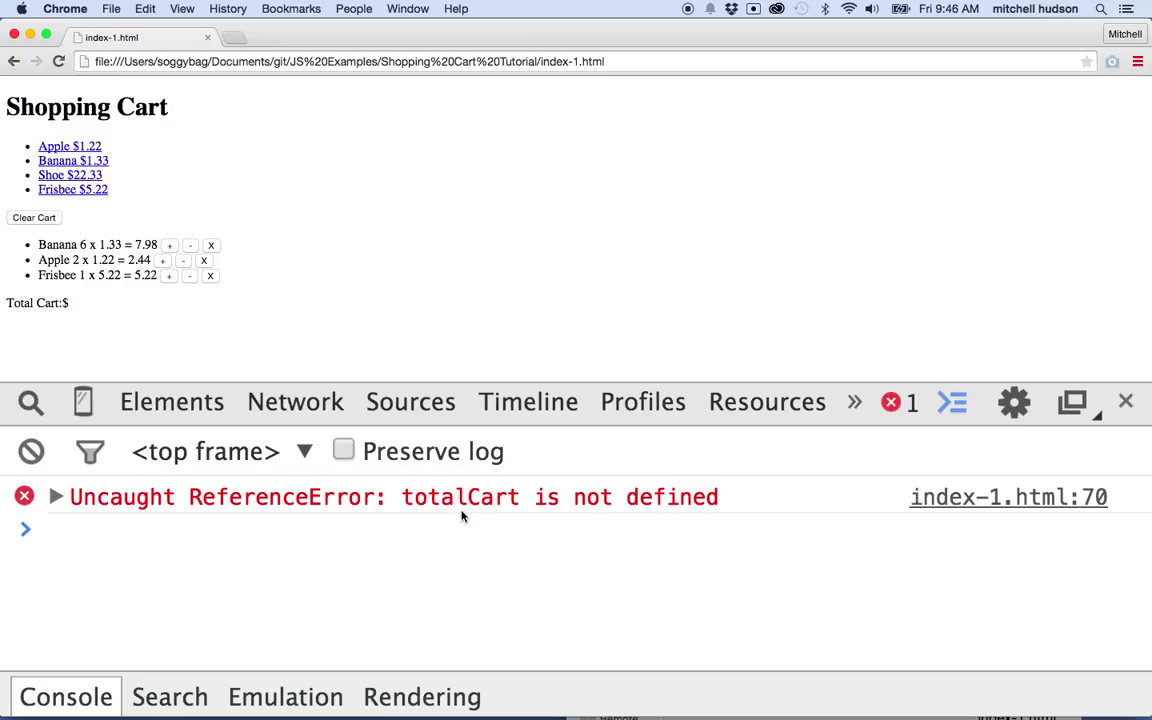
mouse_move(542, 510)
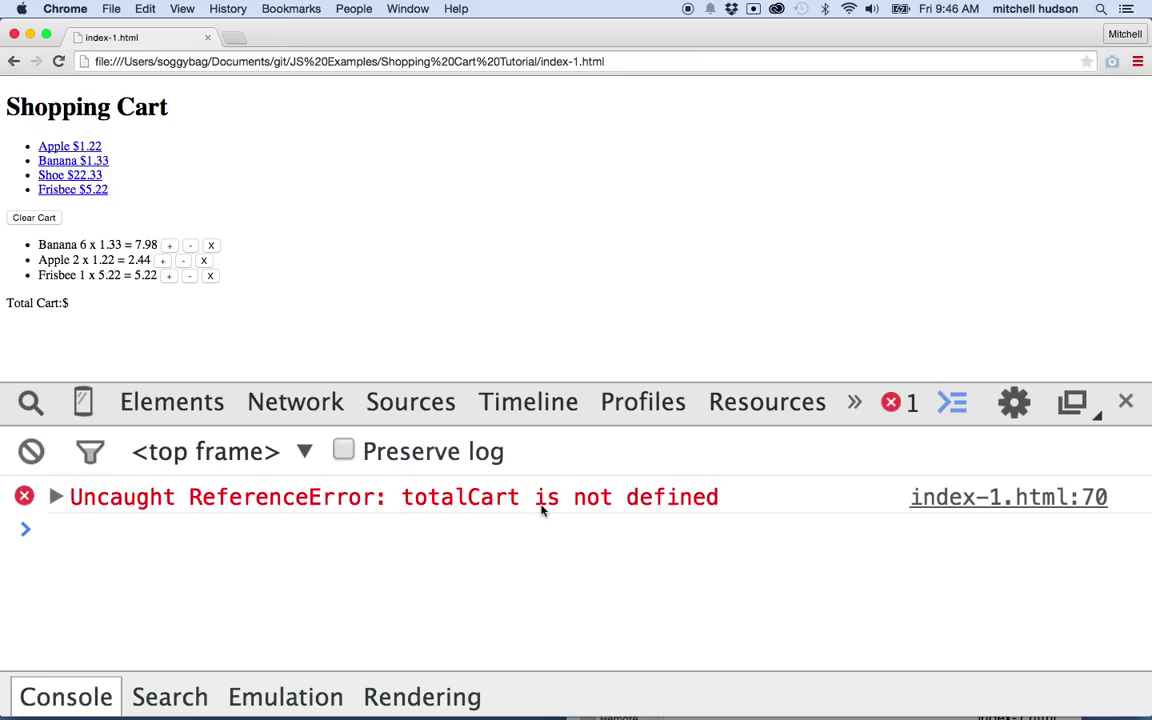
mouse_move(902, 556)
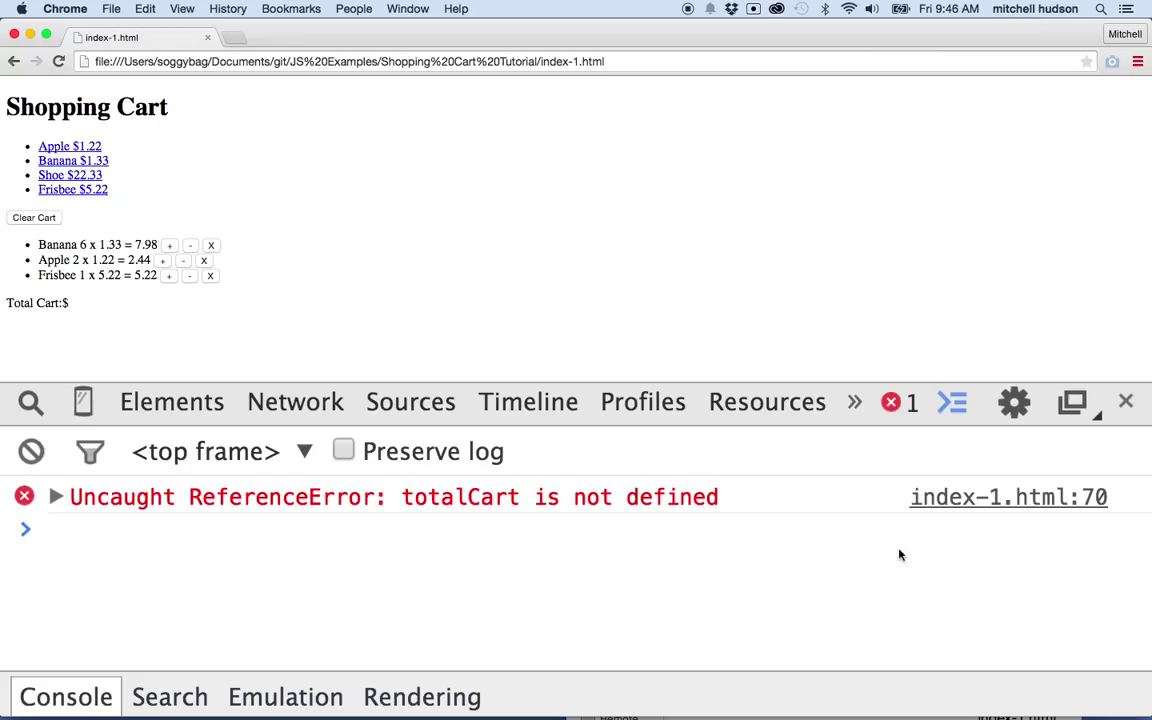
mouse_move(1107, 519)
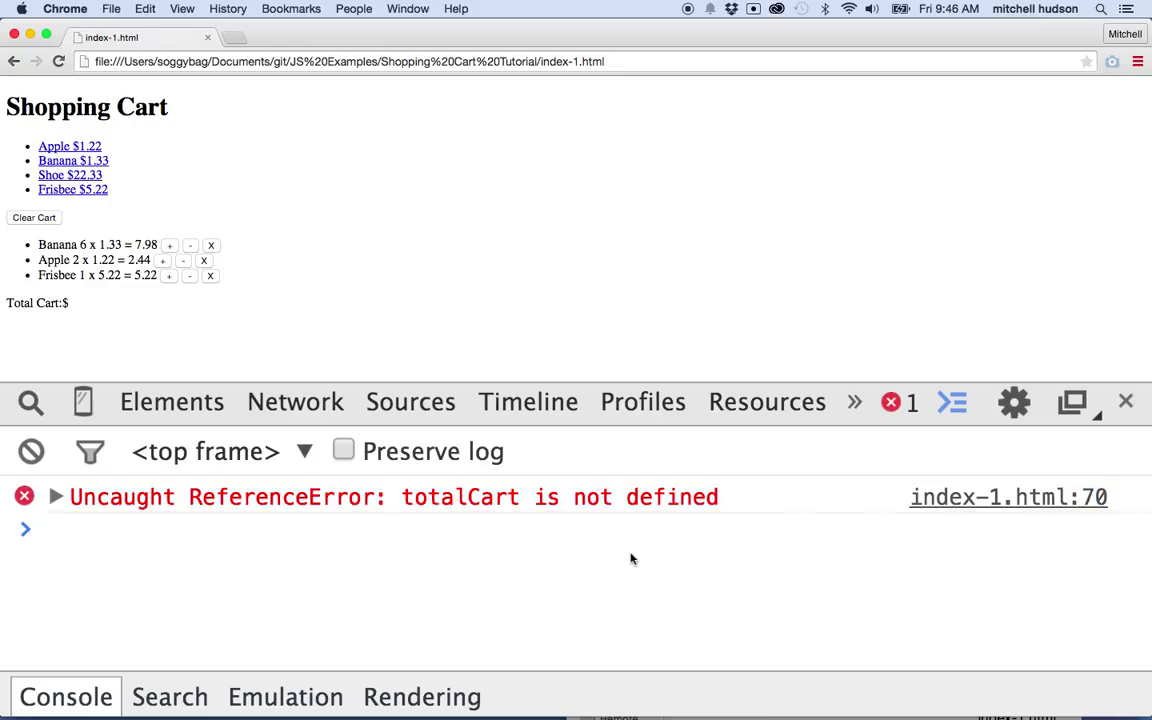
mouse_move(1085, 521)
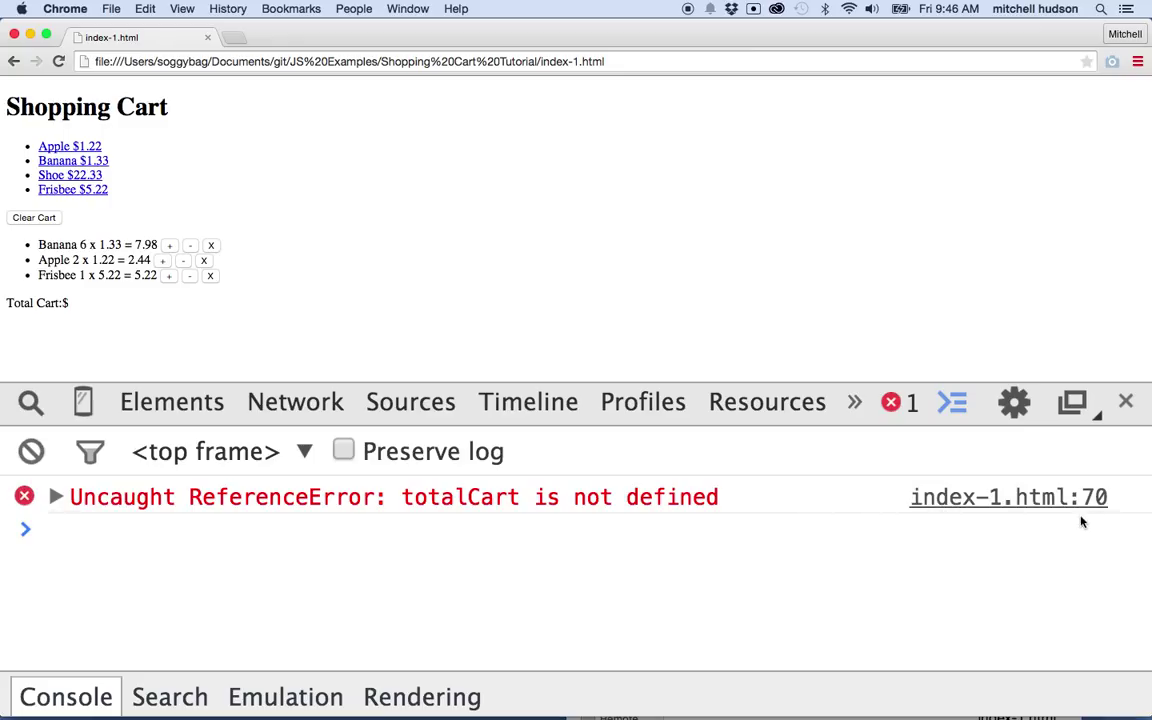
mouse_move(308, 520)
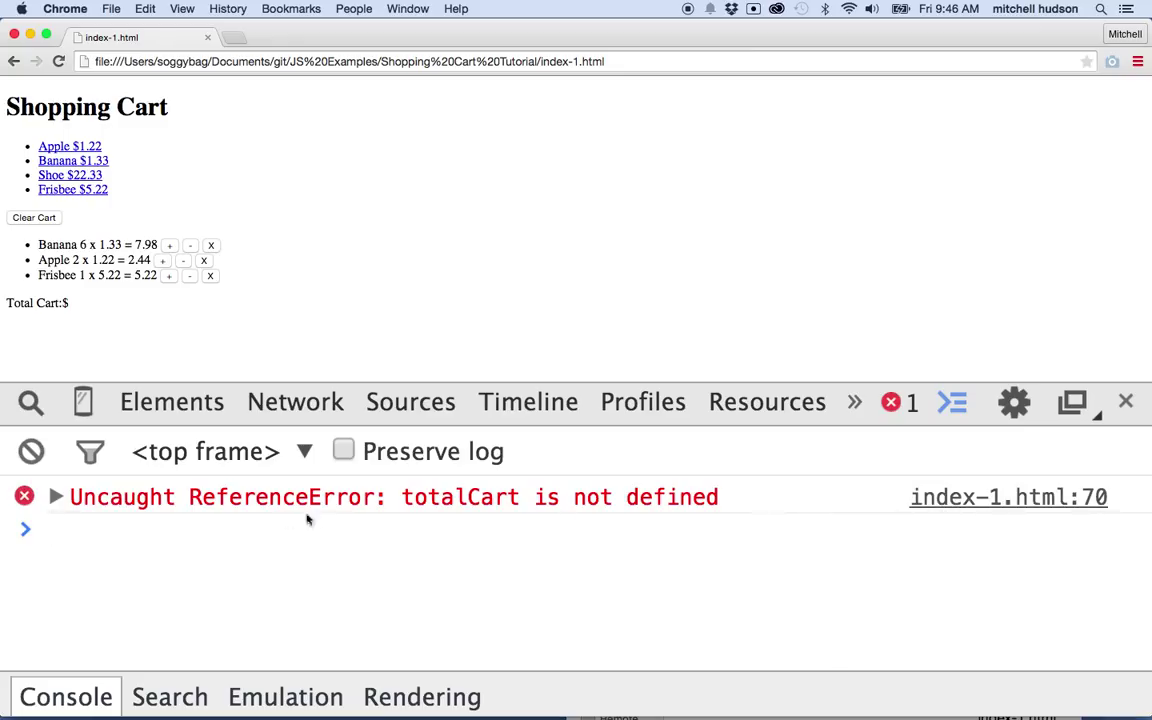
mouse_move(418, 513)
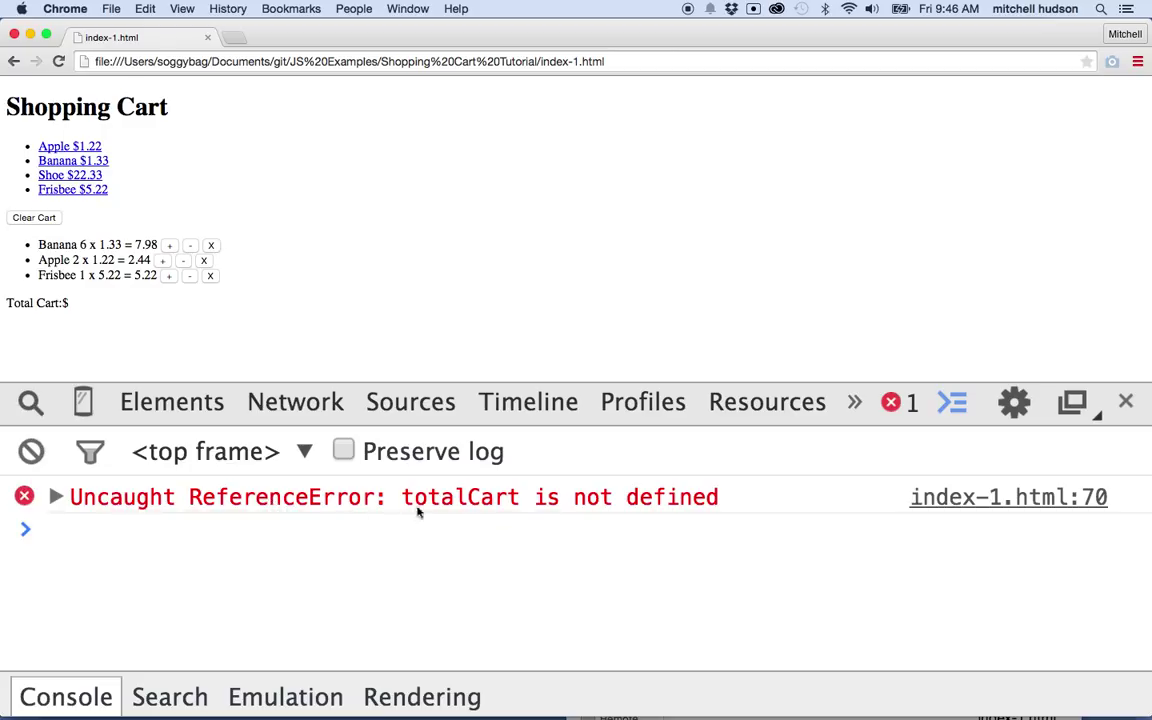
mouse_move(475, 505)
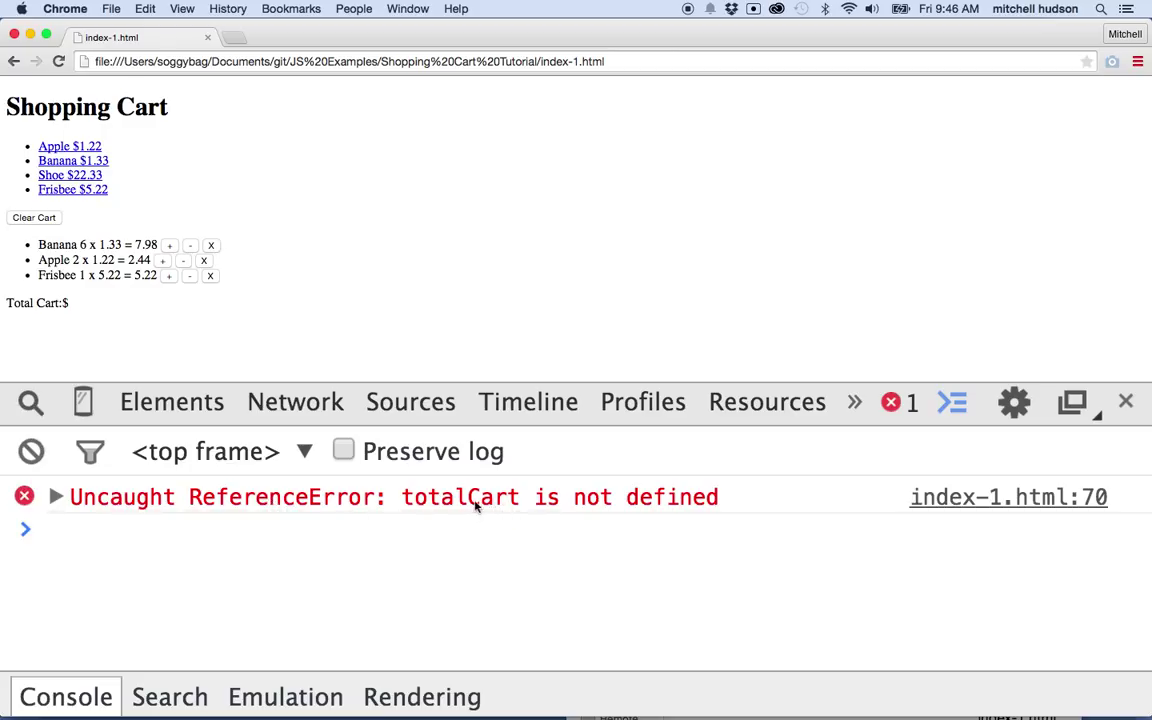
mouse_move(611, 520)
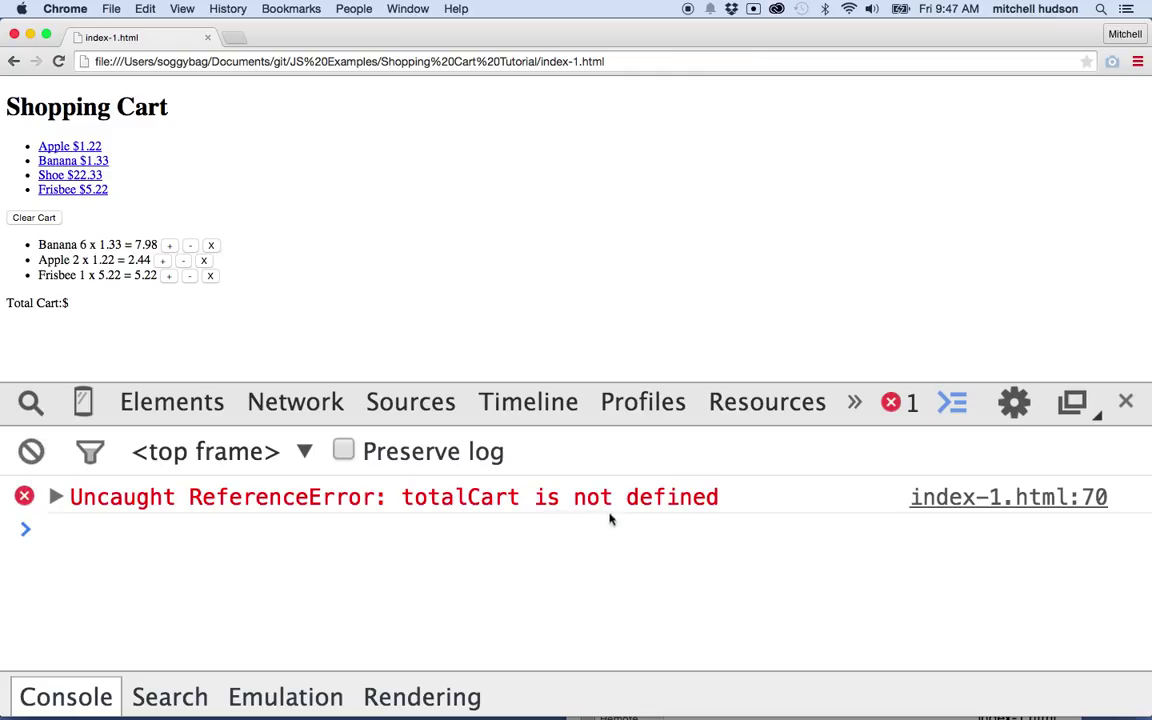
mouse_move(1023, 523)
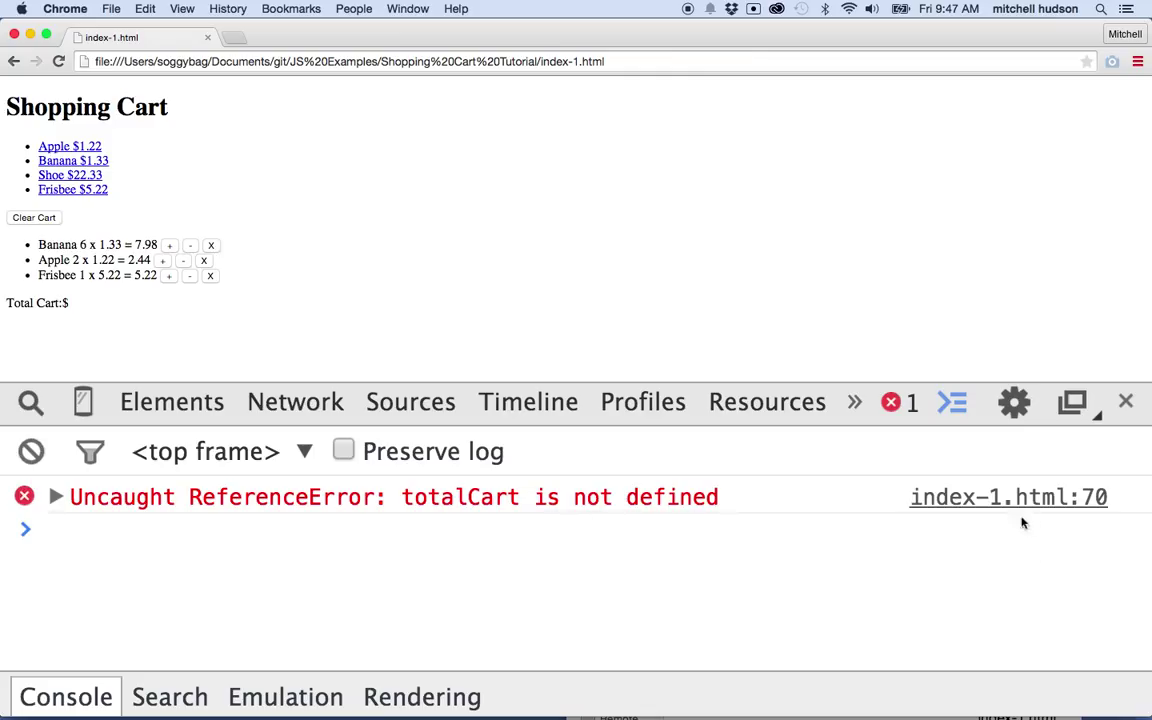
mouse_move(995, 513)
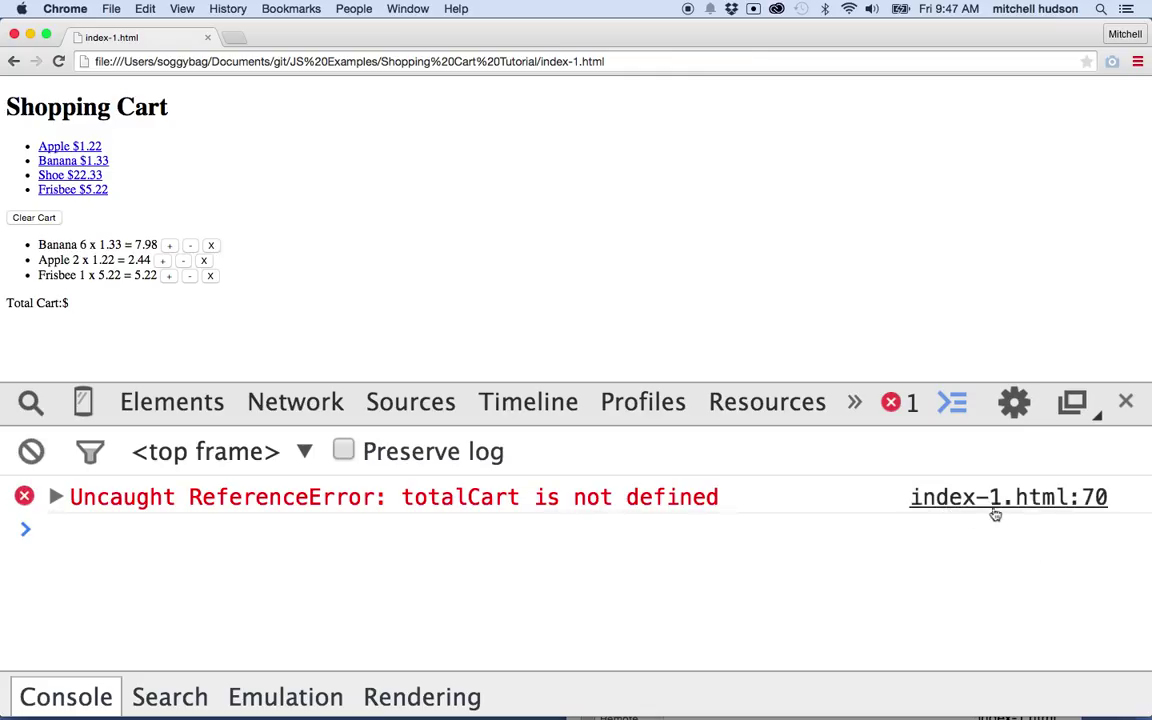
mouse_move(1103, 518)
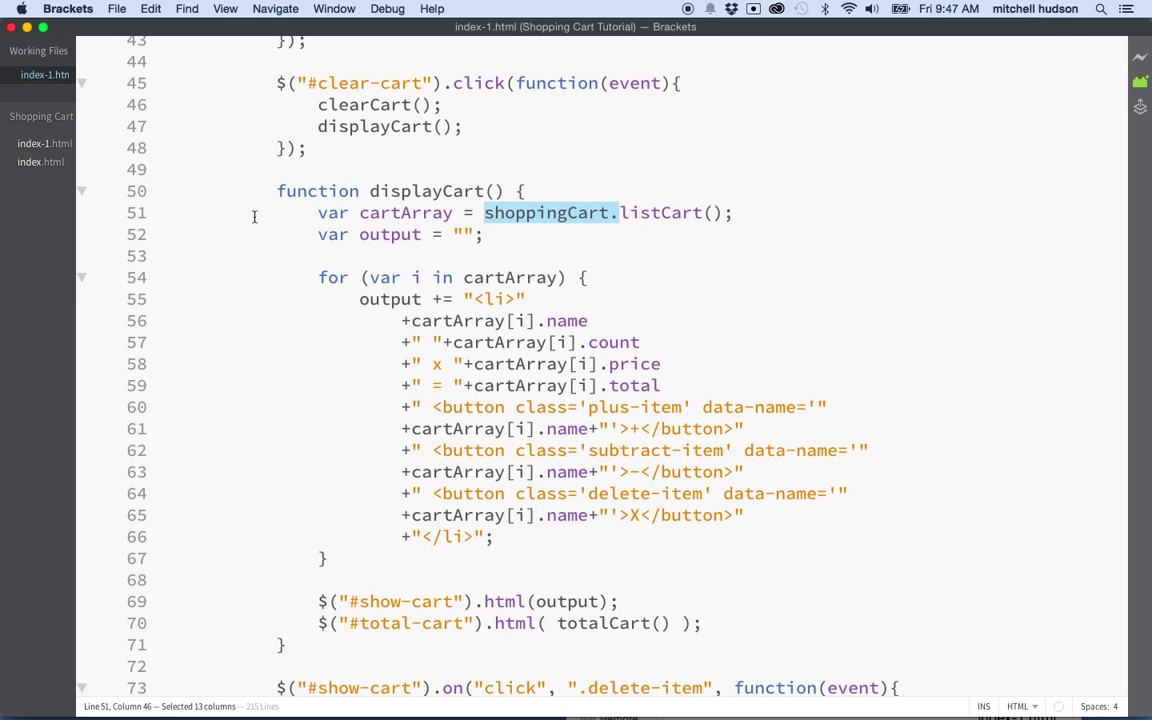
Change the totalCart() call on line 70 to shoppingCart.totalCart()
scroll(down, 3)
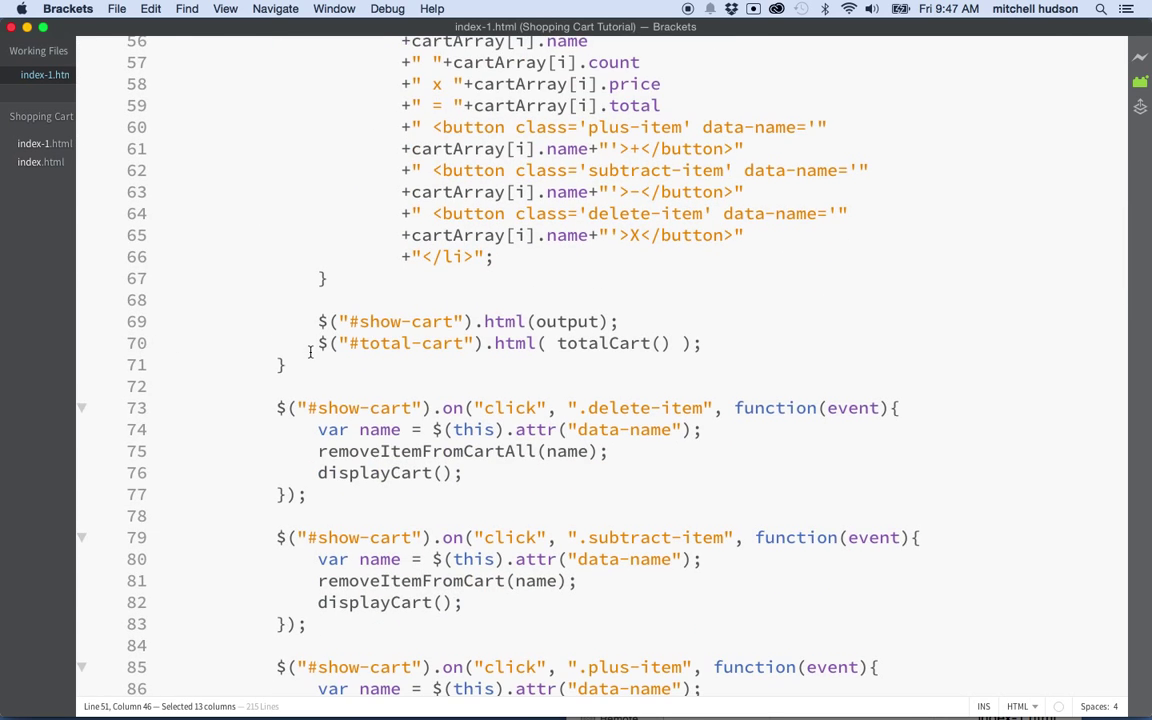
drag(318, 343, 694, 364)
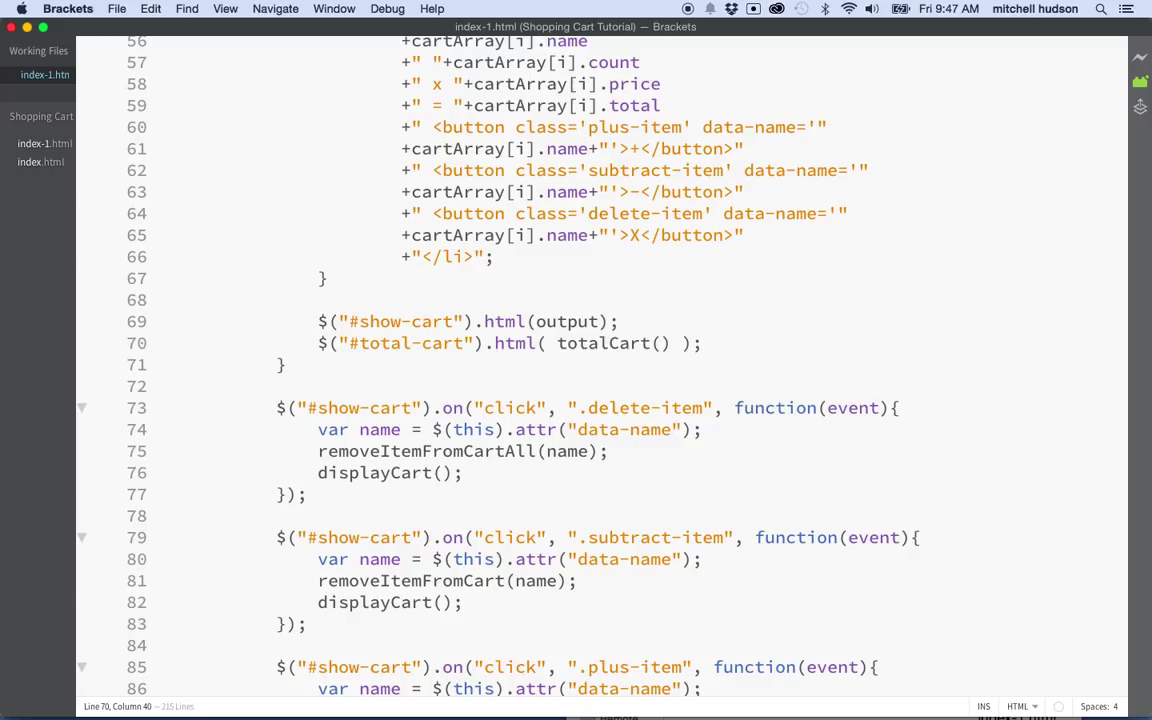
text(shopping)
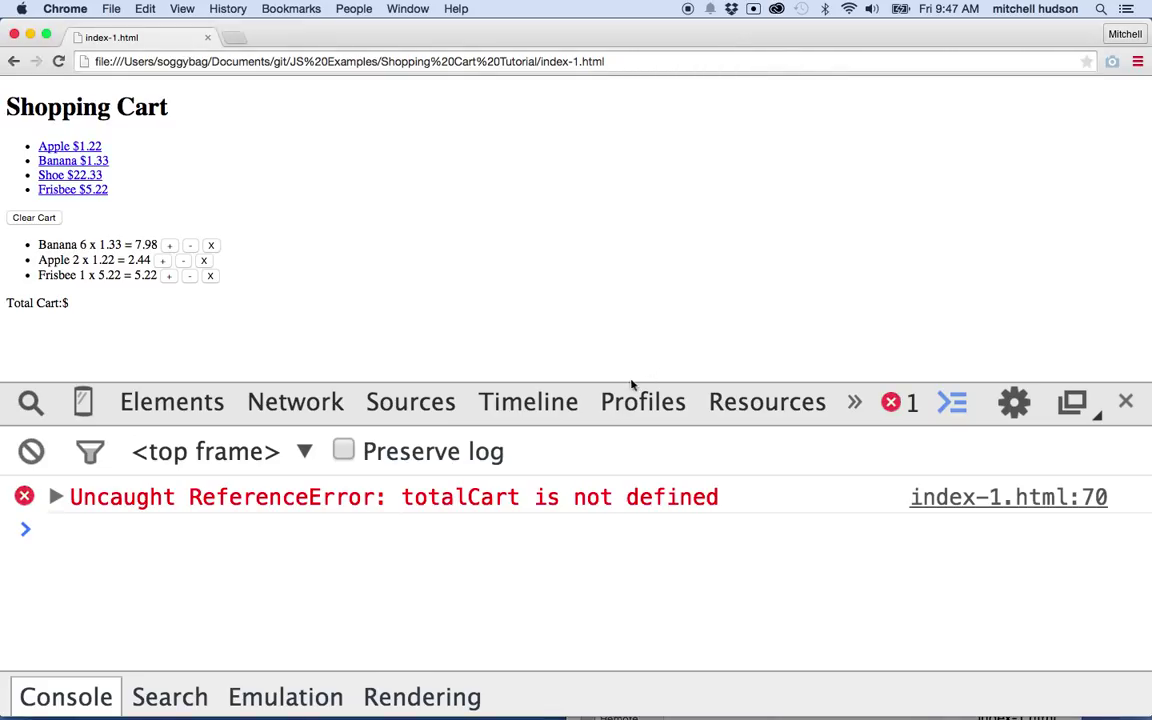
Reload to show the $15.64 total, then add an apple to trigger the addItemToCart error
click(58, 61)
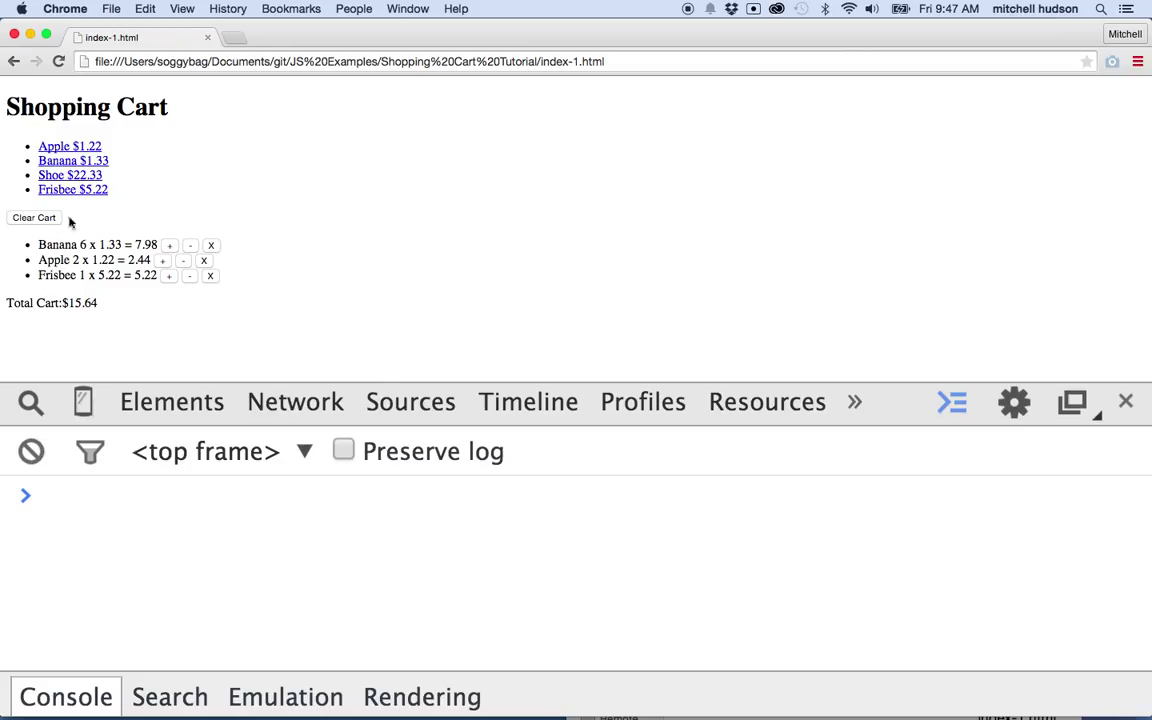
mouse_move(180, 276)
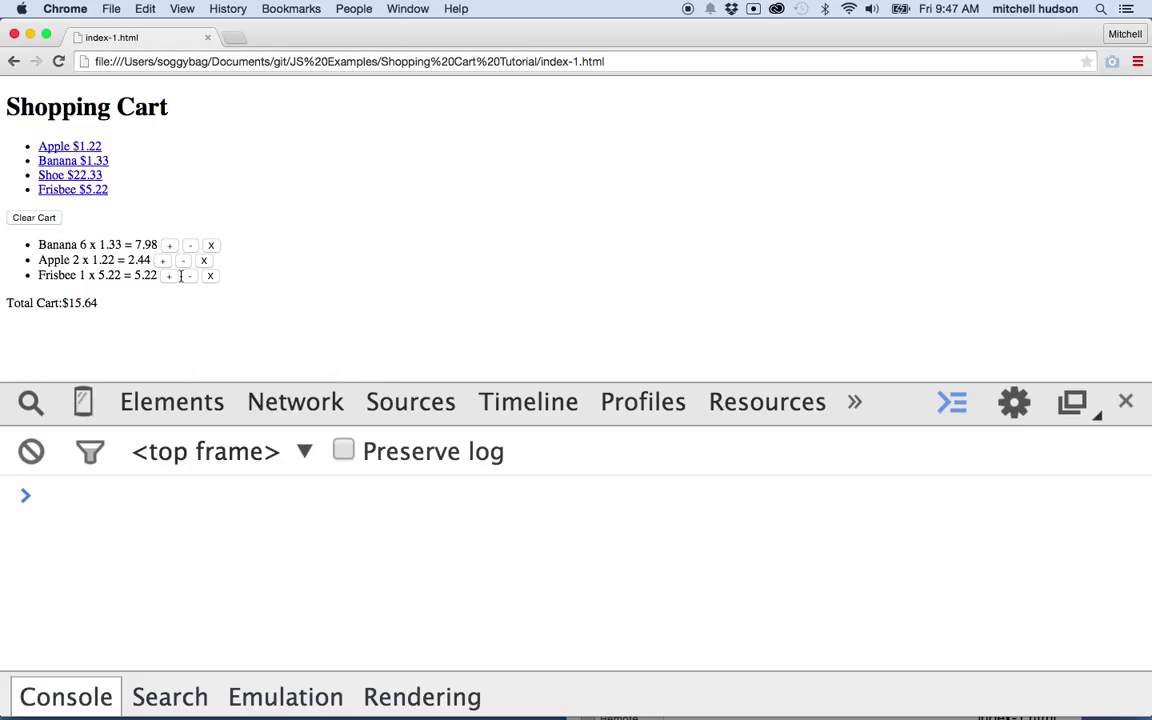
mouse_move(68, 119)
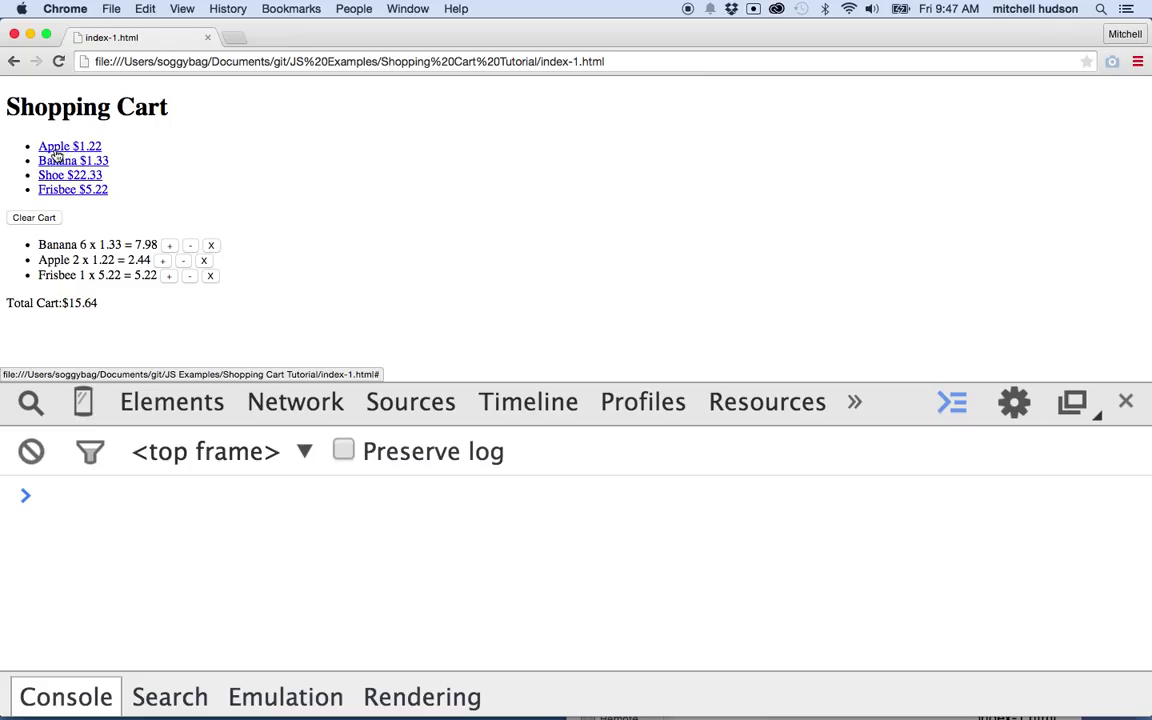
click(69, 146)
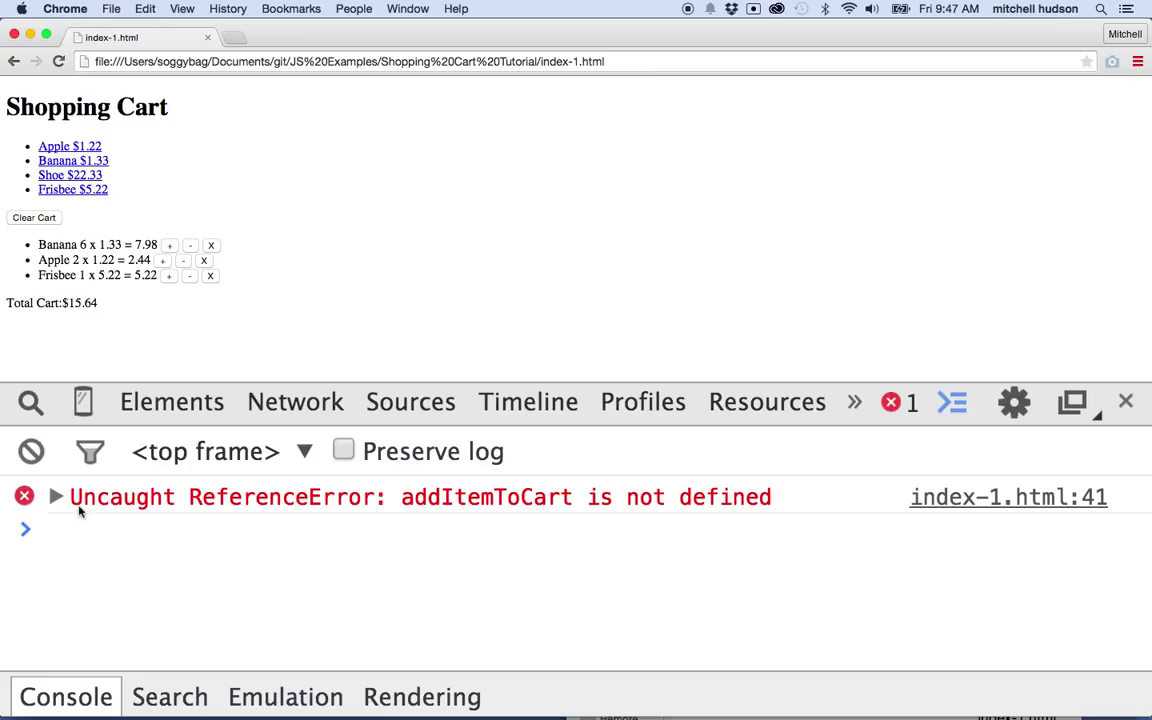
mouse_move(298, 546)
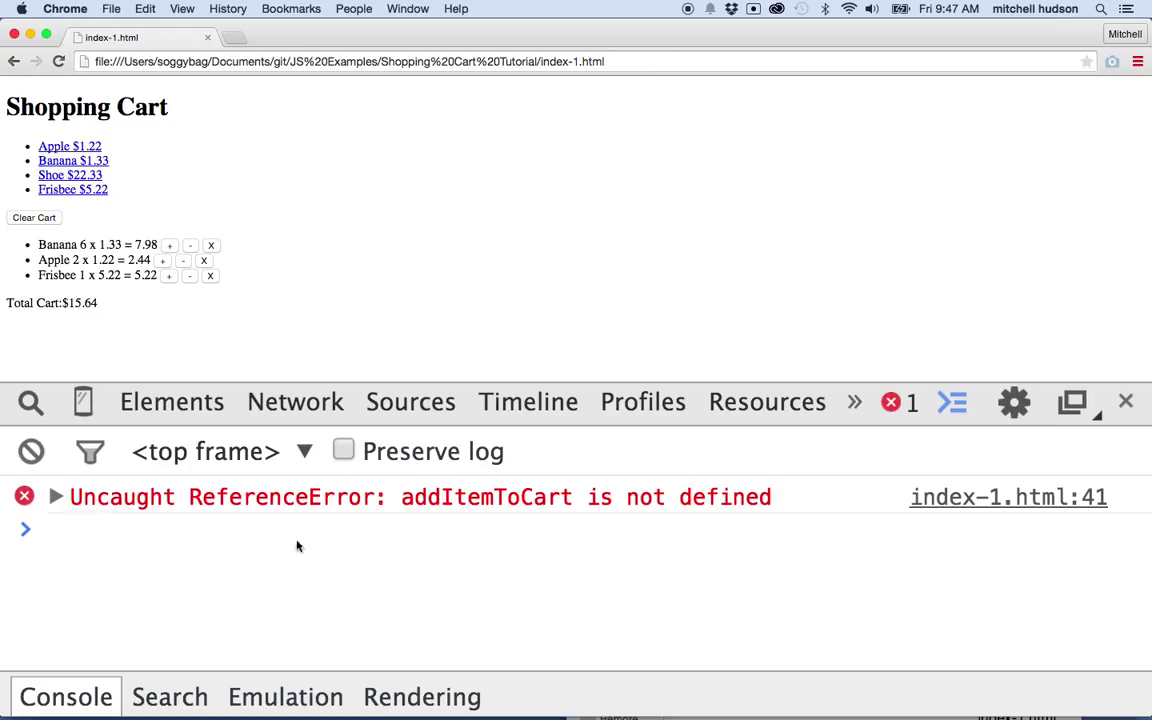
mouse_move(495, 508)
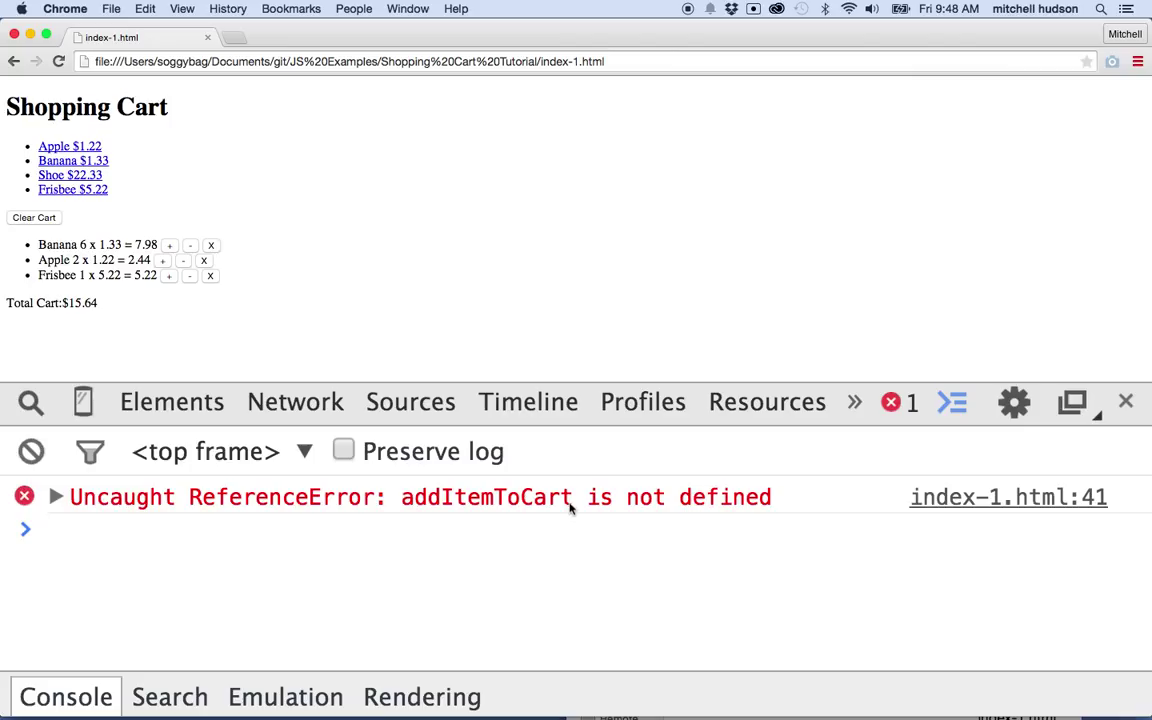
mouse_move(538, 509)
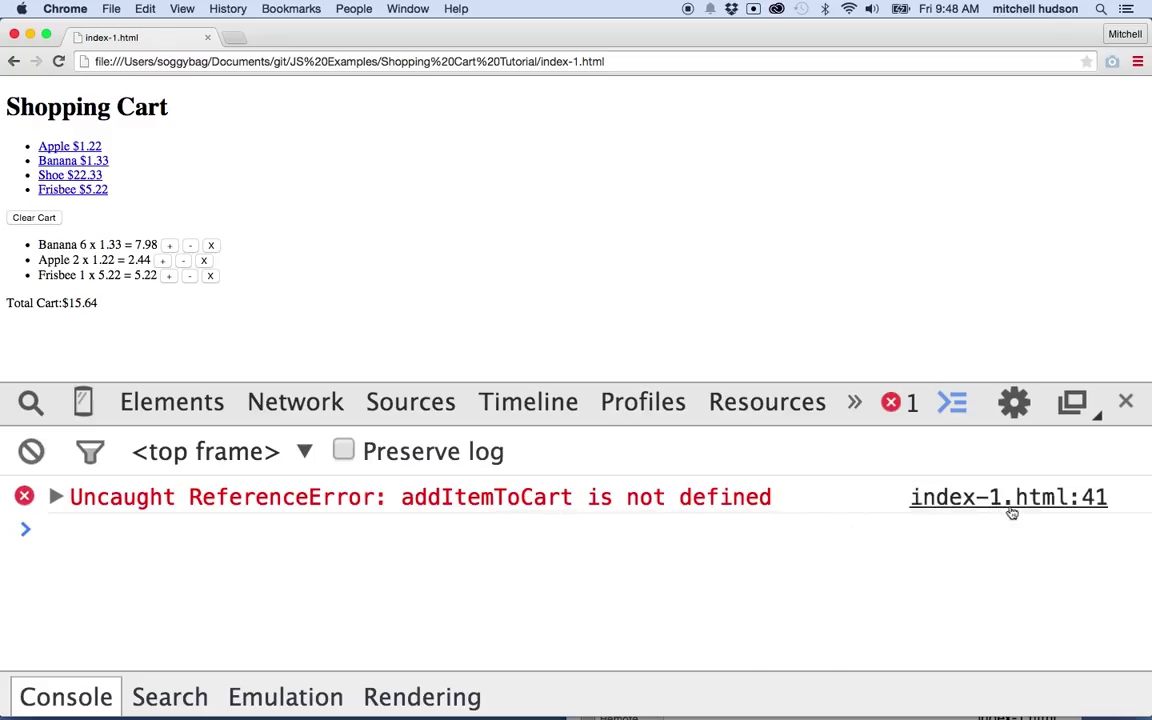
mouse_move(1008, 497)
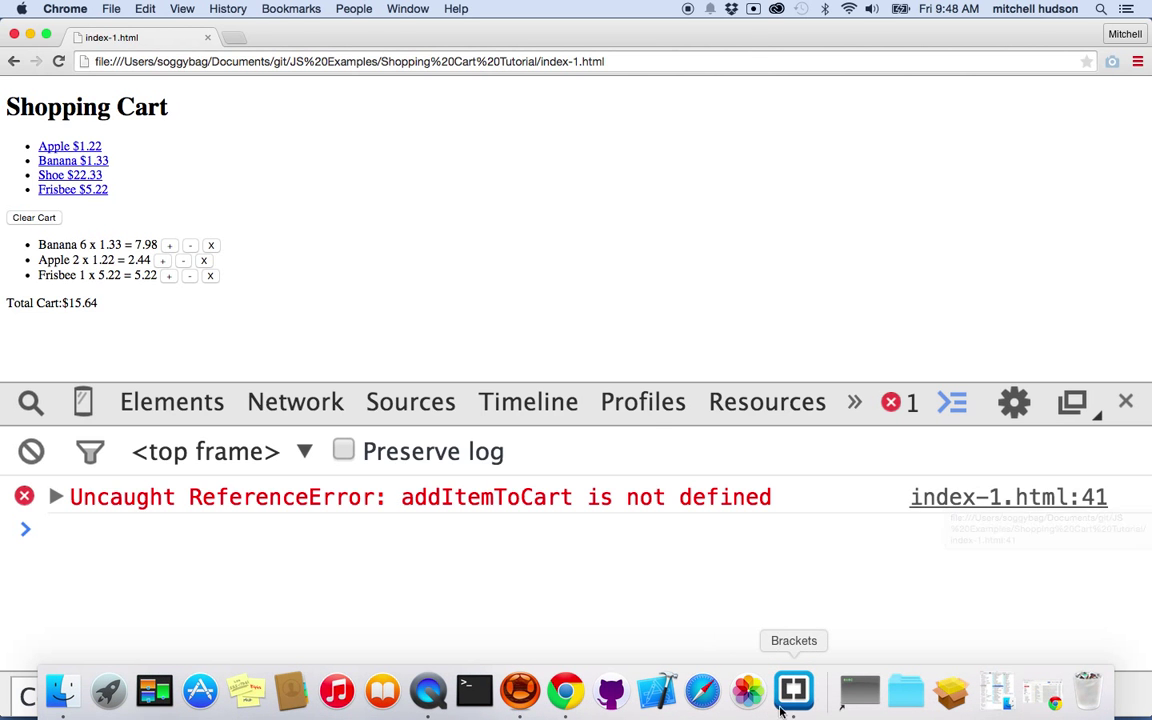
Back in Brackets, change line 41 to call shoppingCart.addItemToCart
click(793, 690)
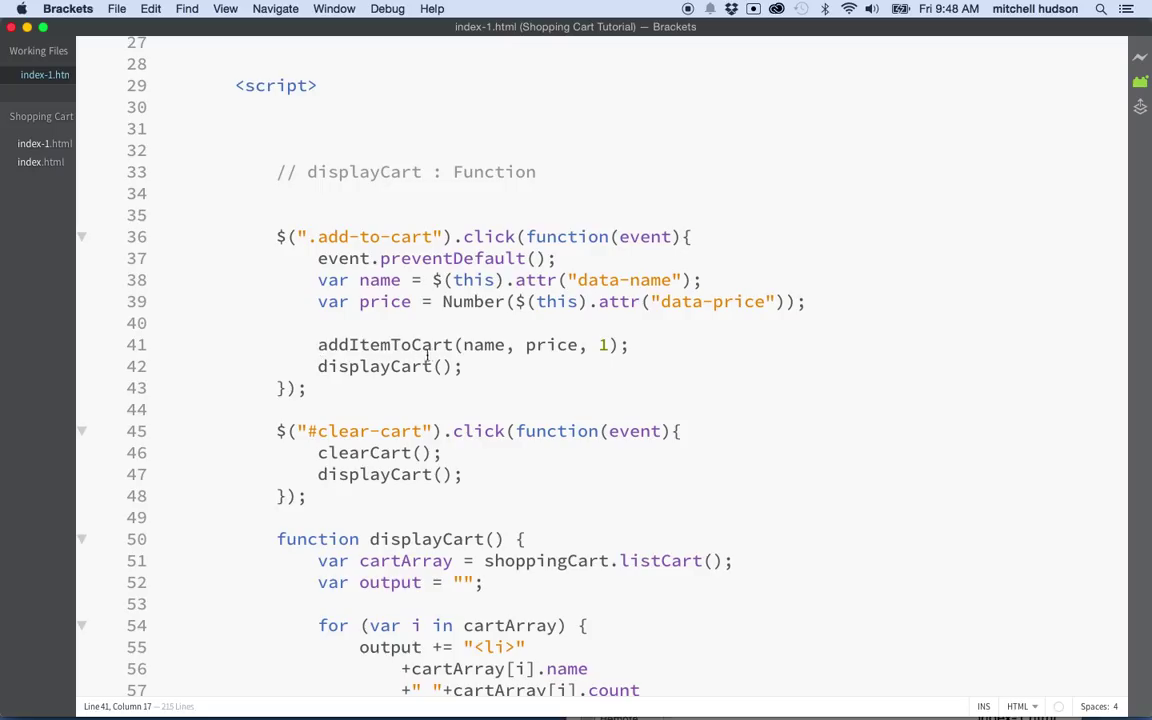
text(shoppingCart.)
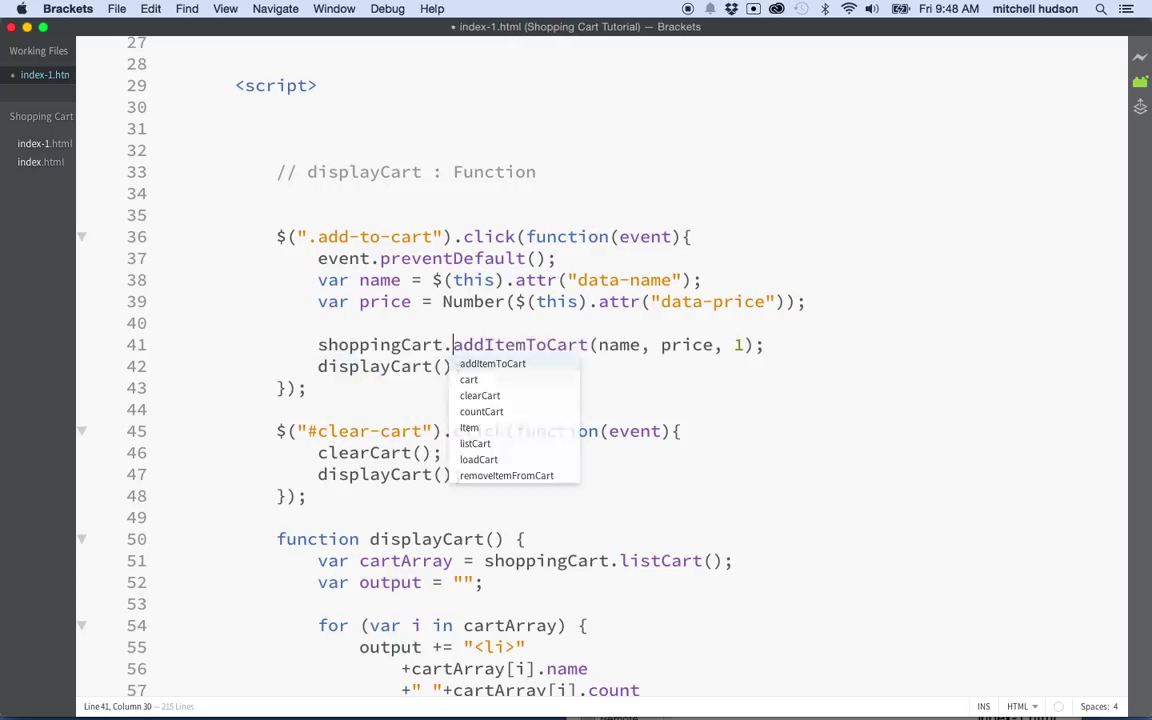
key(Escape)
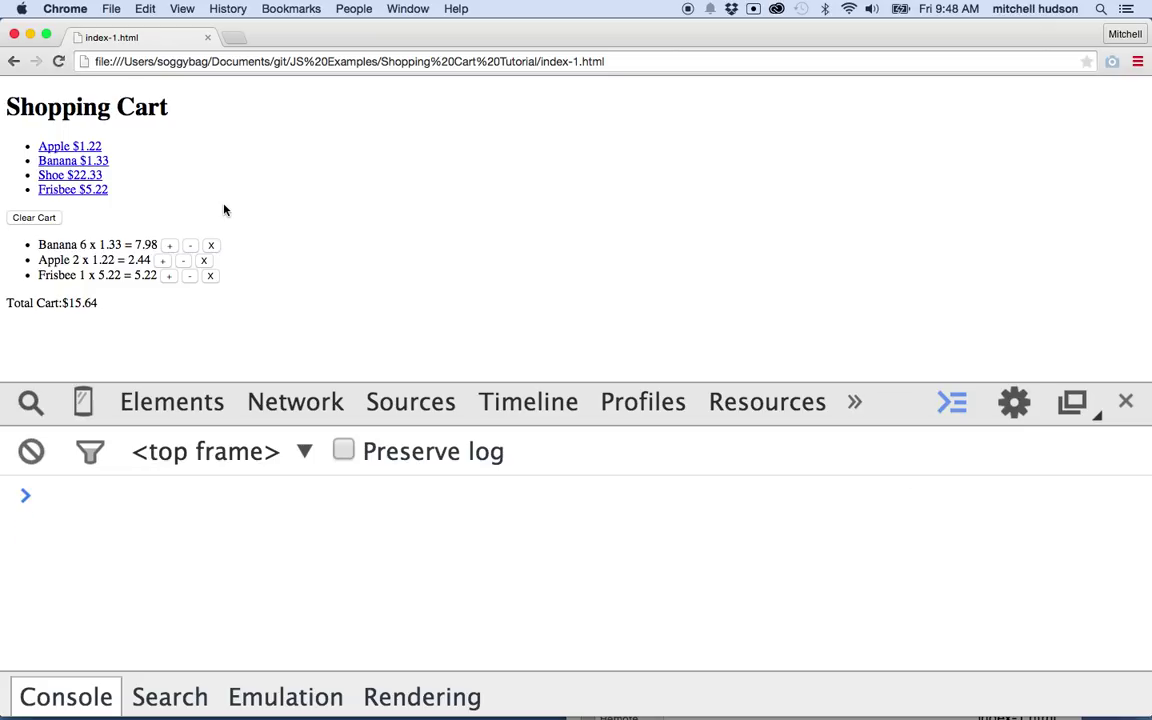
Click the Apple link to retest, exposing 'saveCart is not defined' at line 107
click(69, 146)
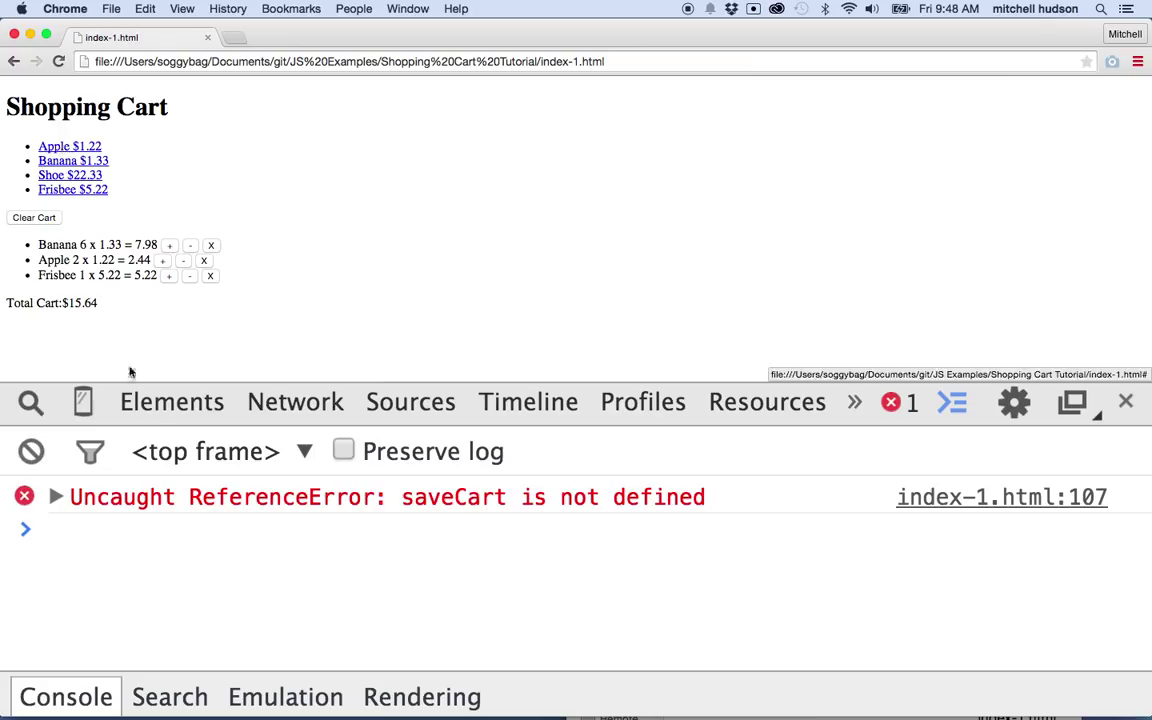
mouse_move(477, 513)
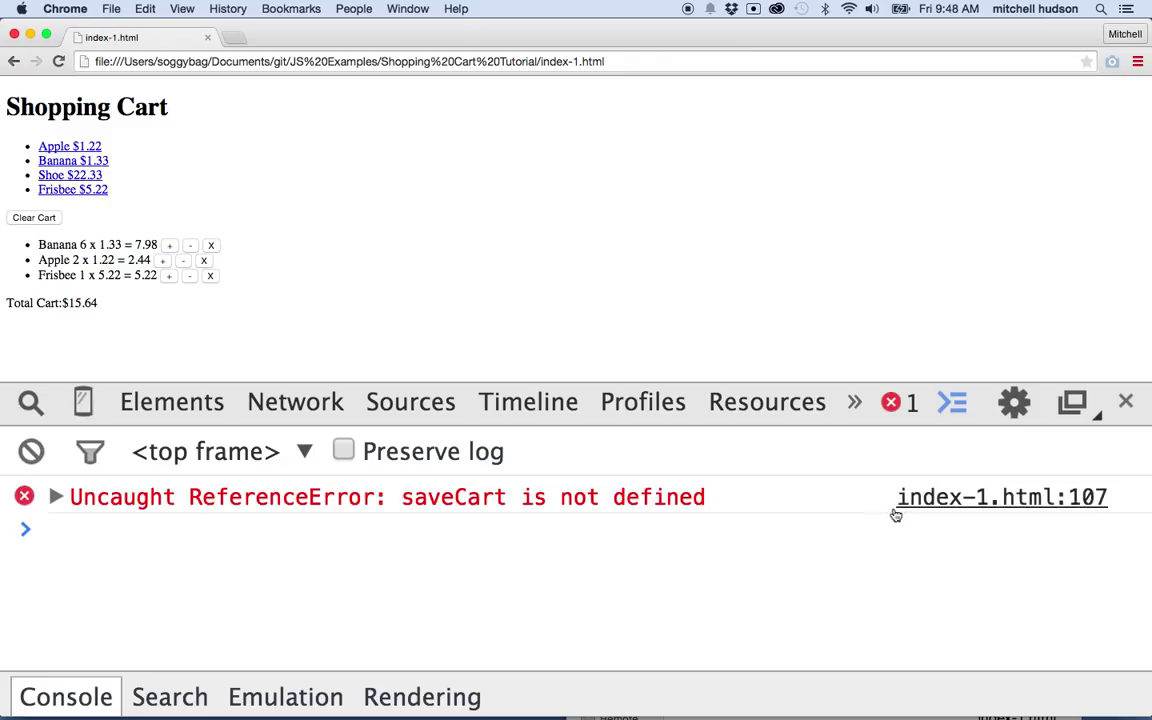
mouse_move(1000, 497)
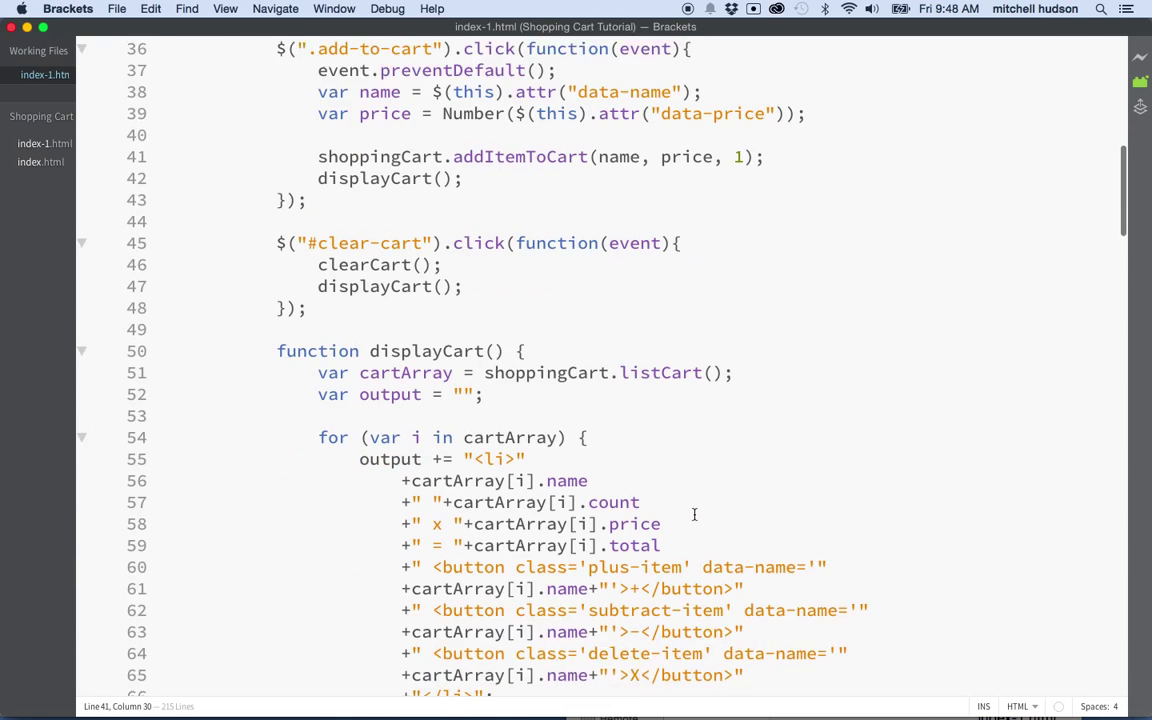
Prefix the saveCart() calls on lines 107 and 113 with shoppingCart. using code hints
scroll(down, 3)
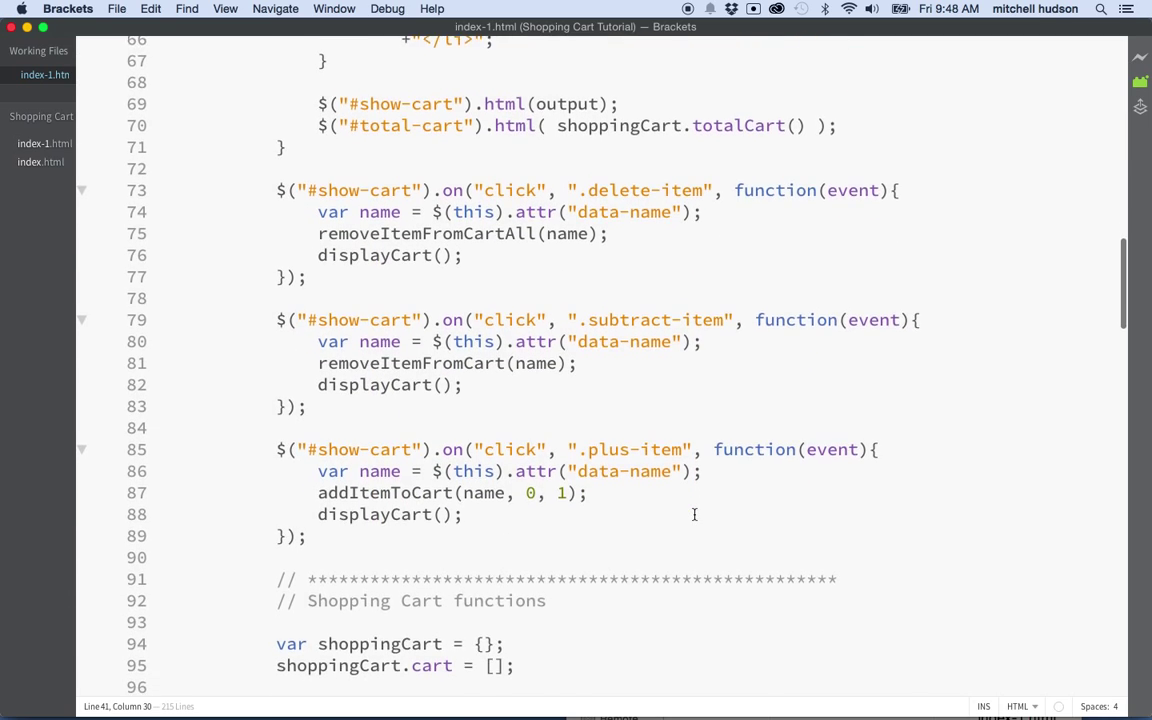
scroll(down, 3)
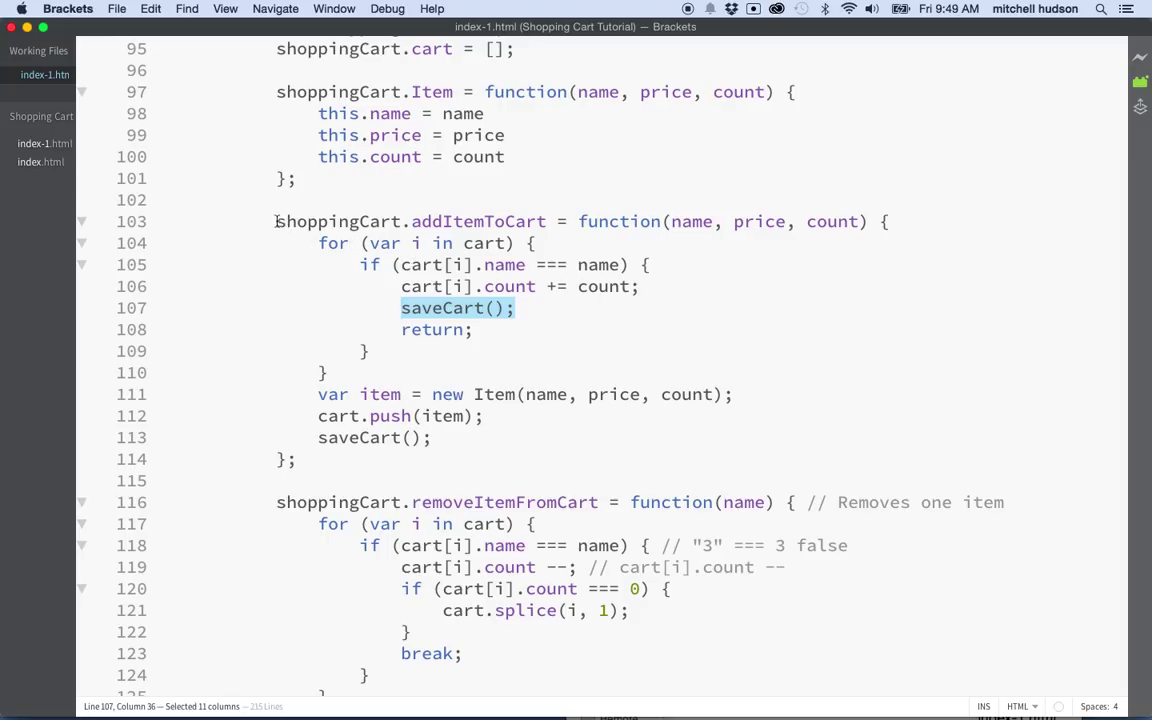
drag(276, 221, 295, 459)
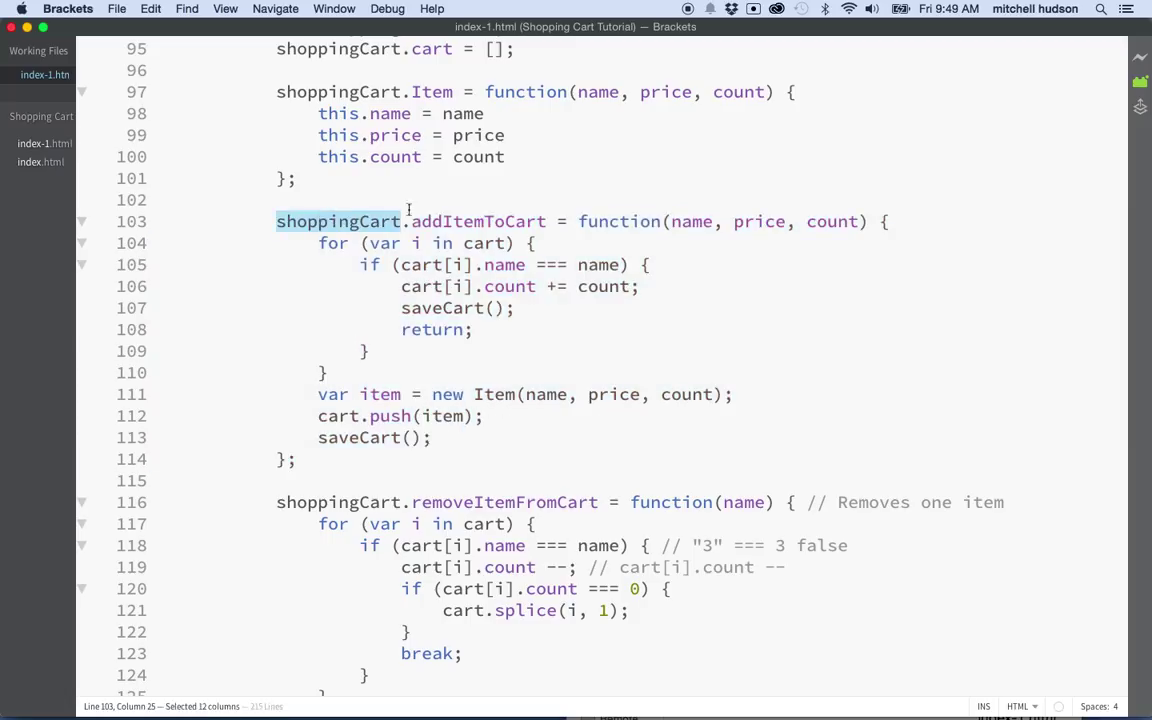
double_click(478, 221)
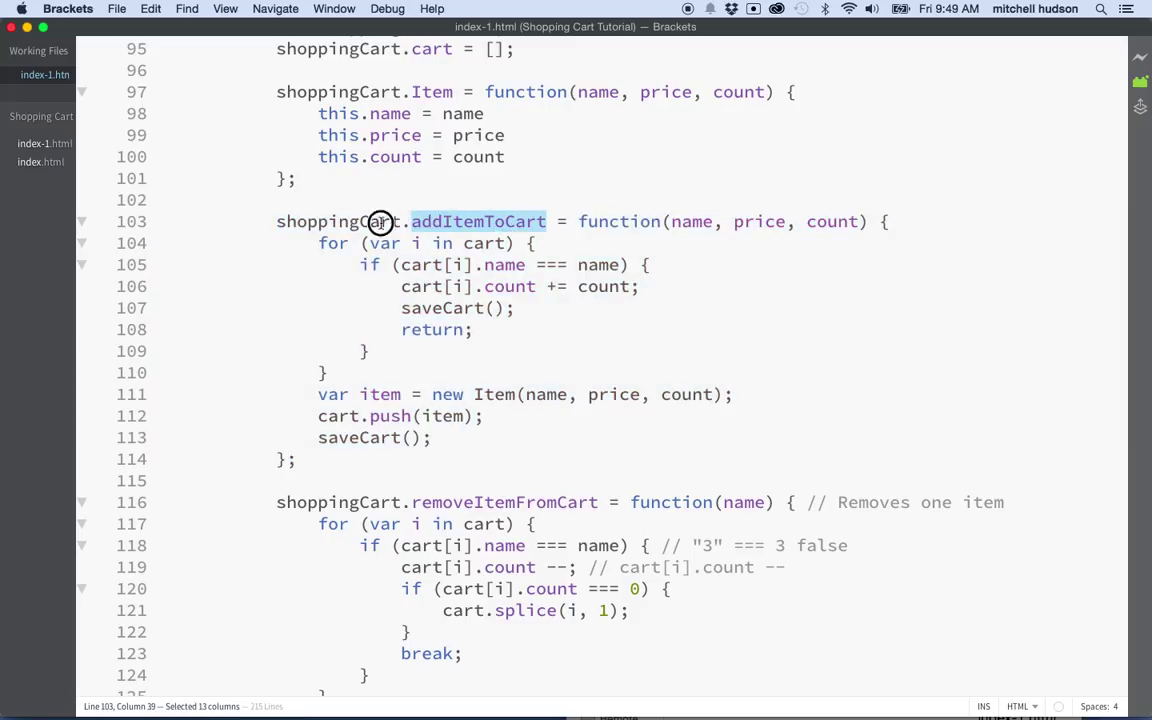
double_click(442, 308)
text(shopp)
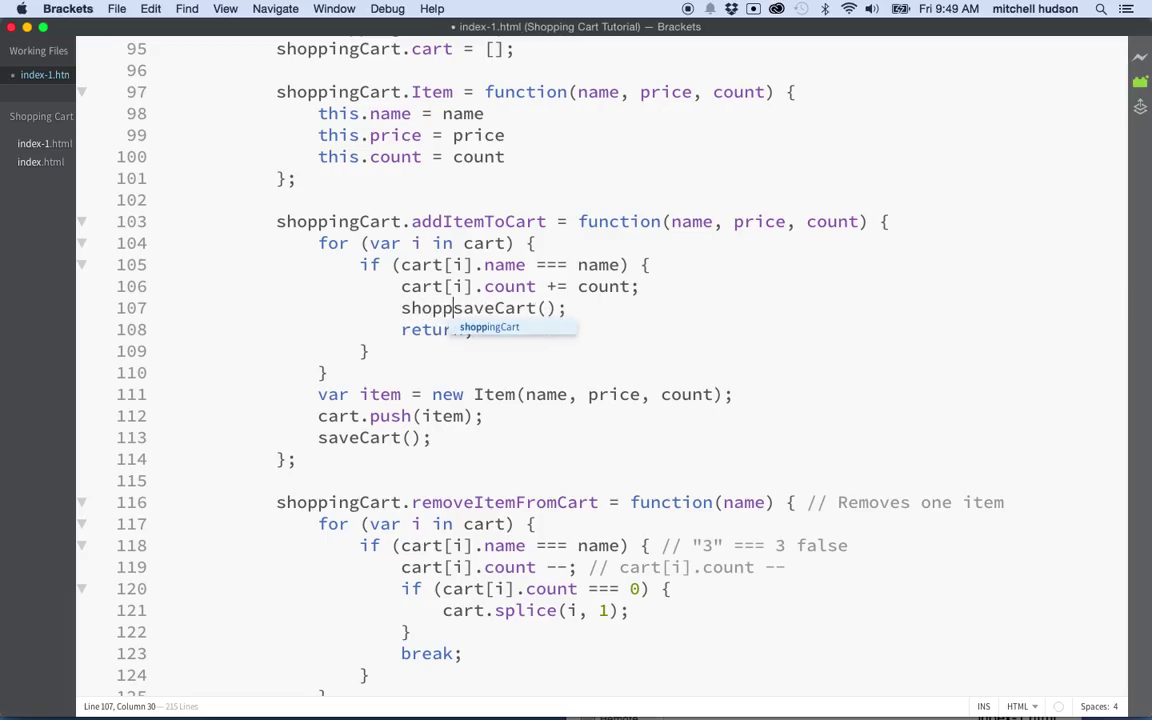
key(Tab)
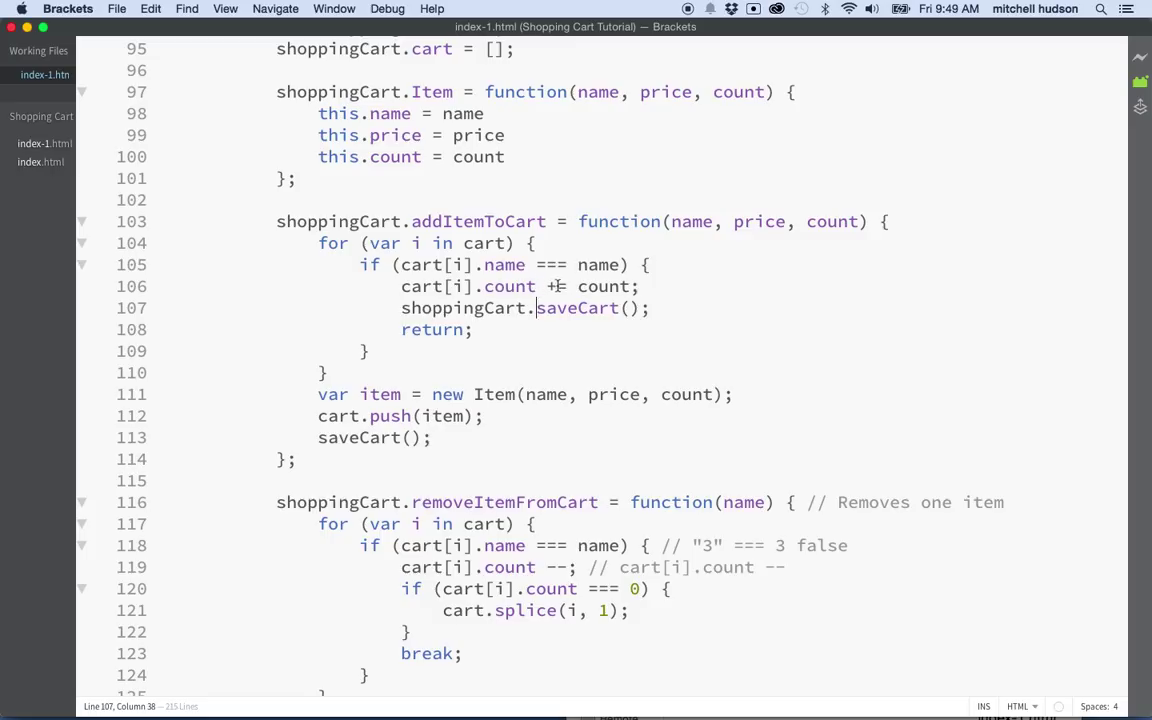
mouse_move(399, 305)
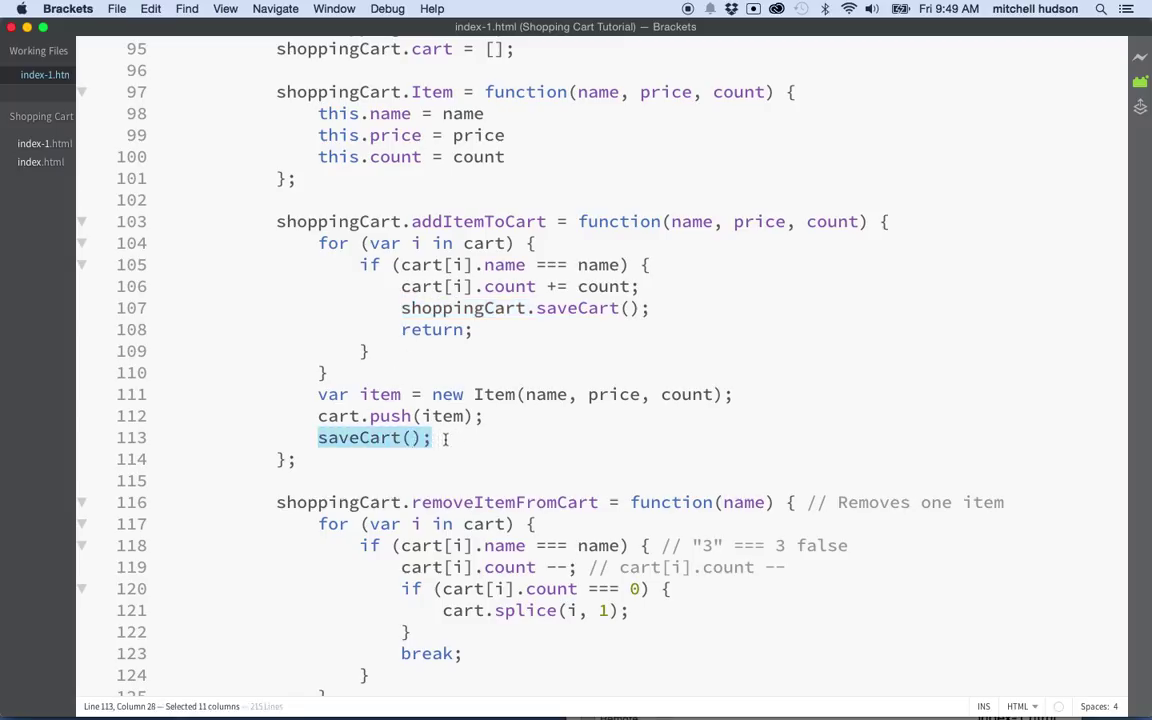
text(shoppingCart.)
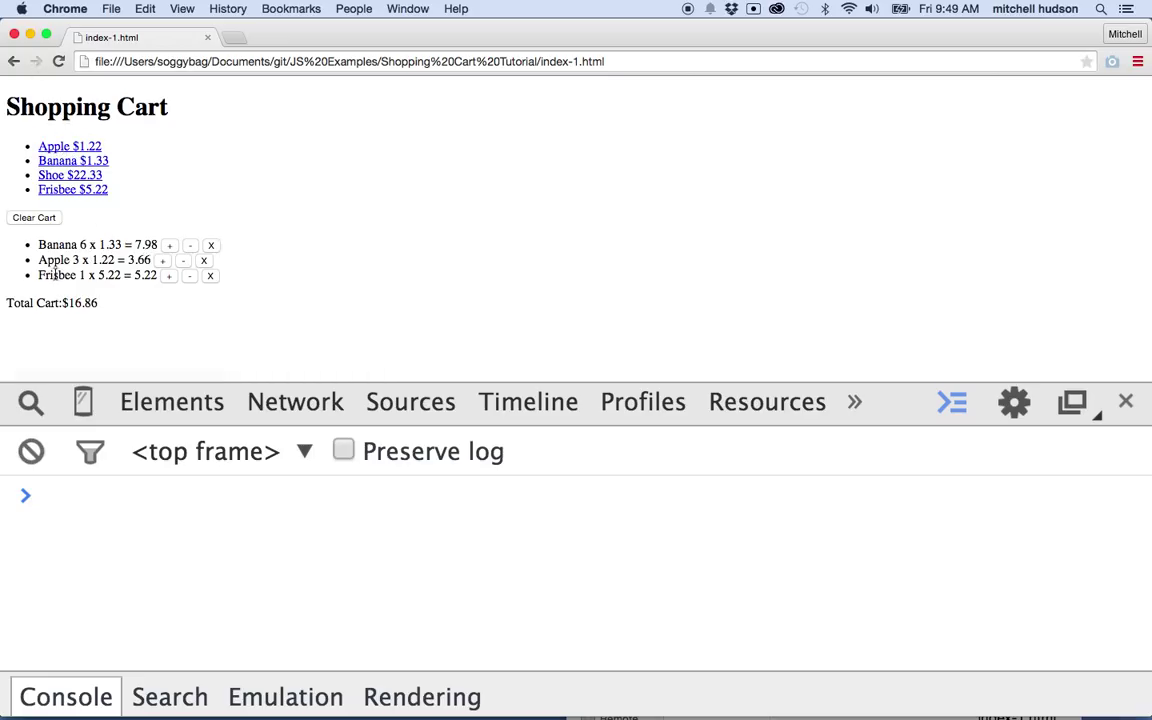
Add an Apple, a Banana and a new product, producing 'Item is not defined' at line 111
click(69, 146)
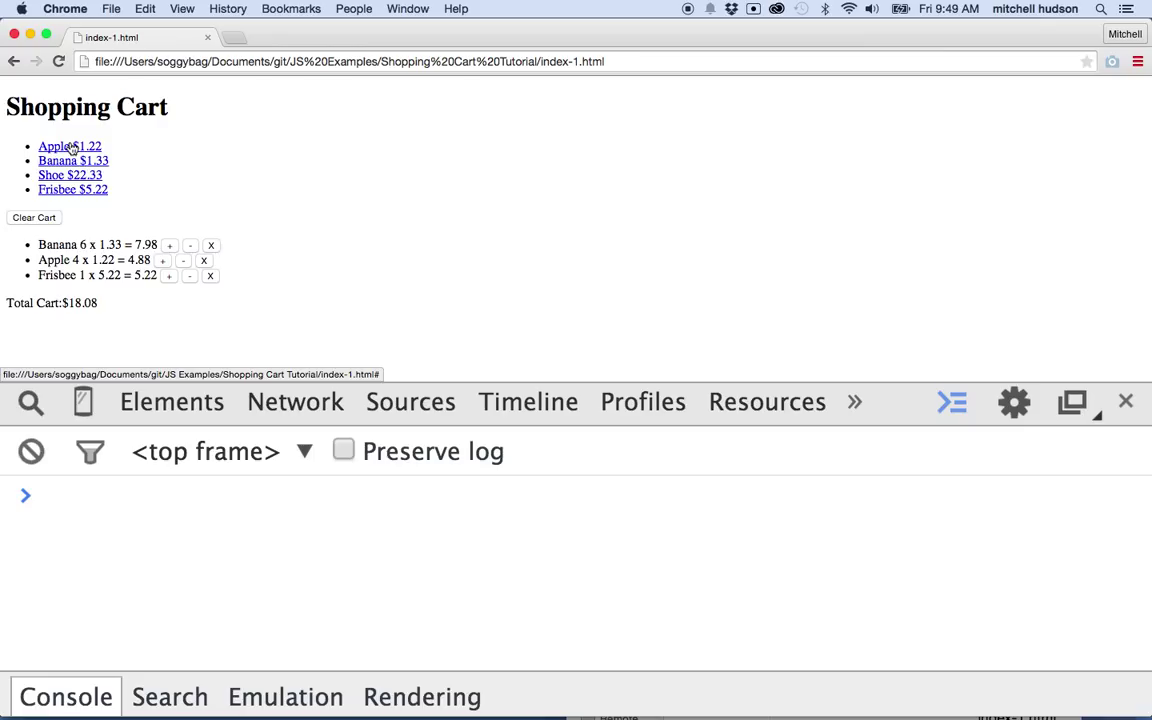
click(70, 175)
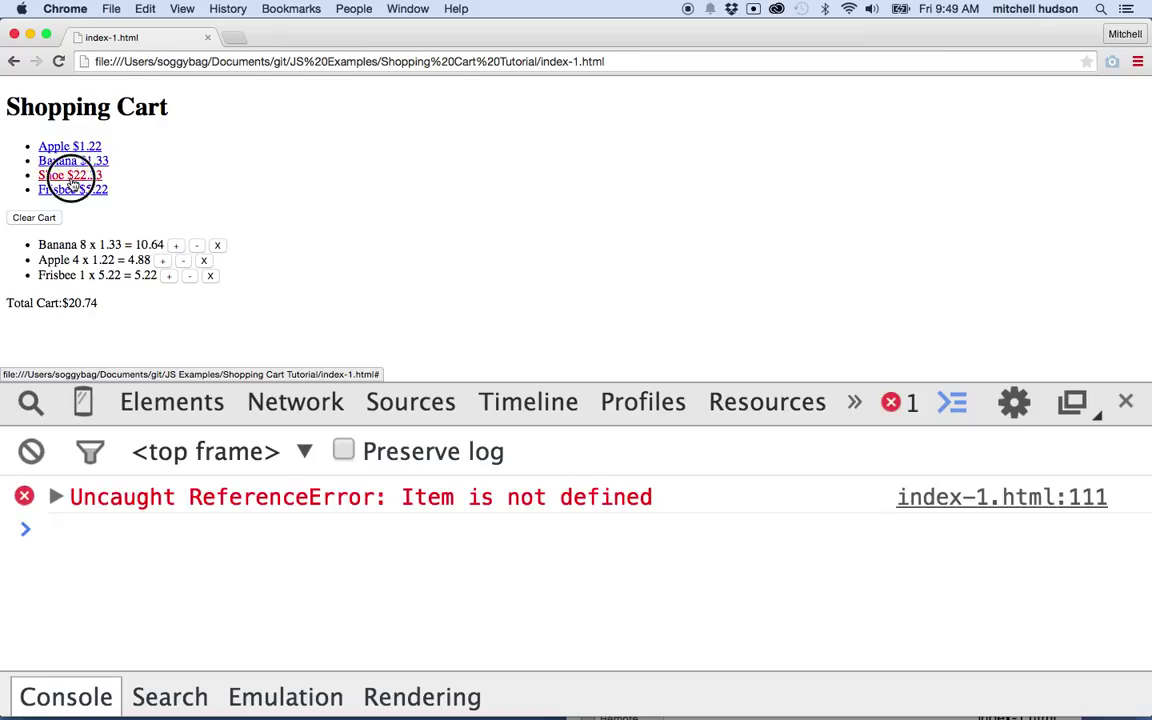
click(69, 175)
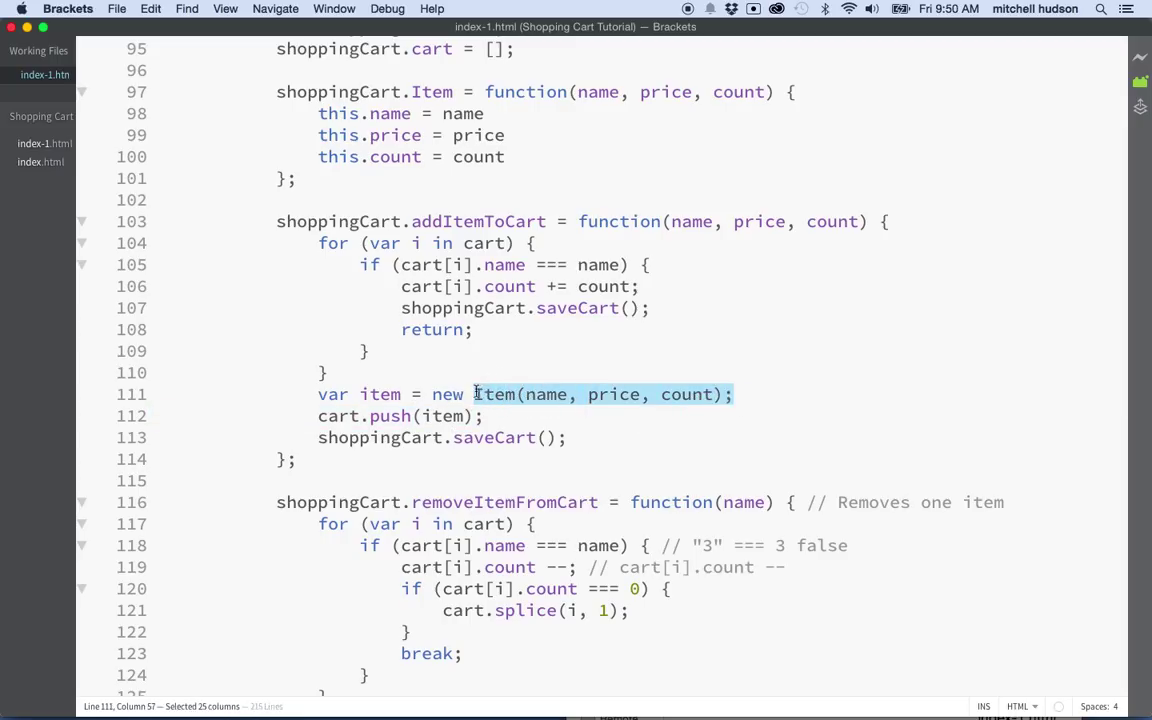
double_click(447, 394)
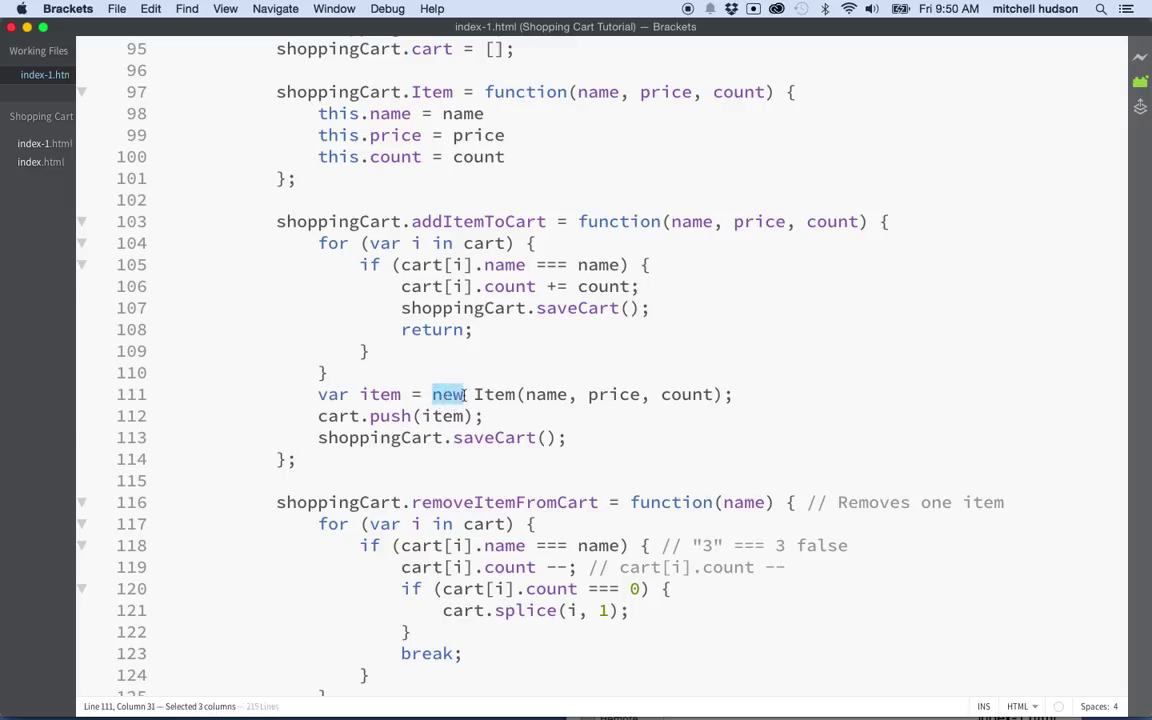
text(shoppingCart.)
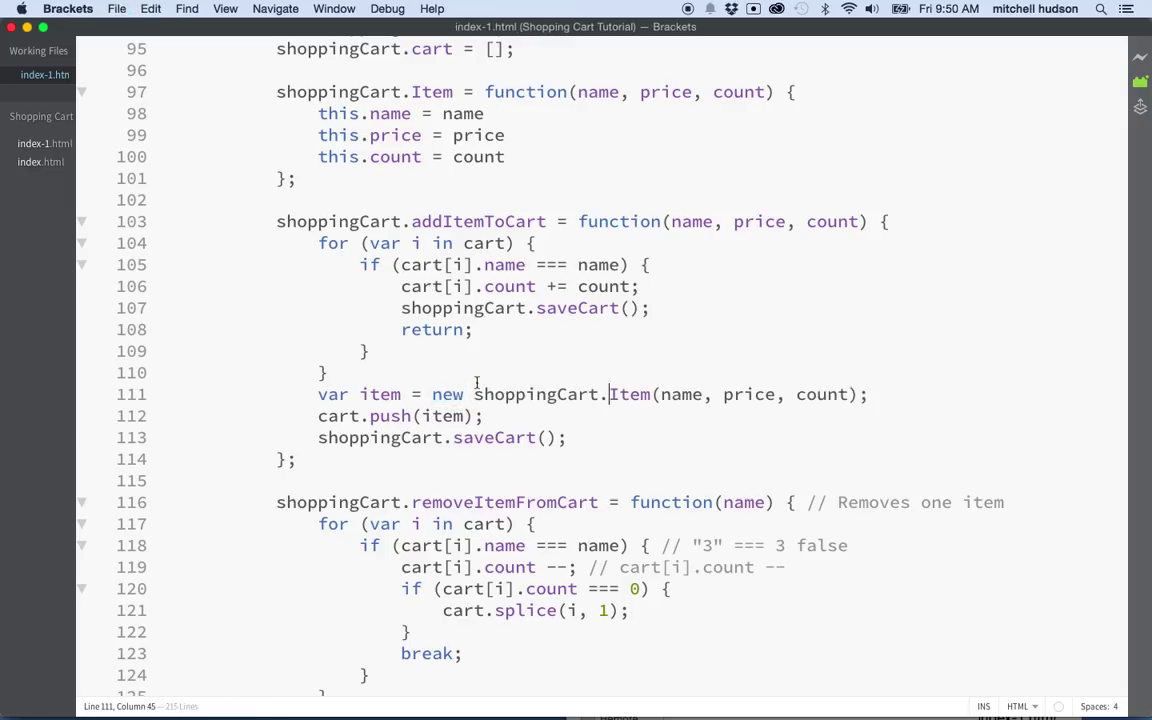
double_click(447, 394)
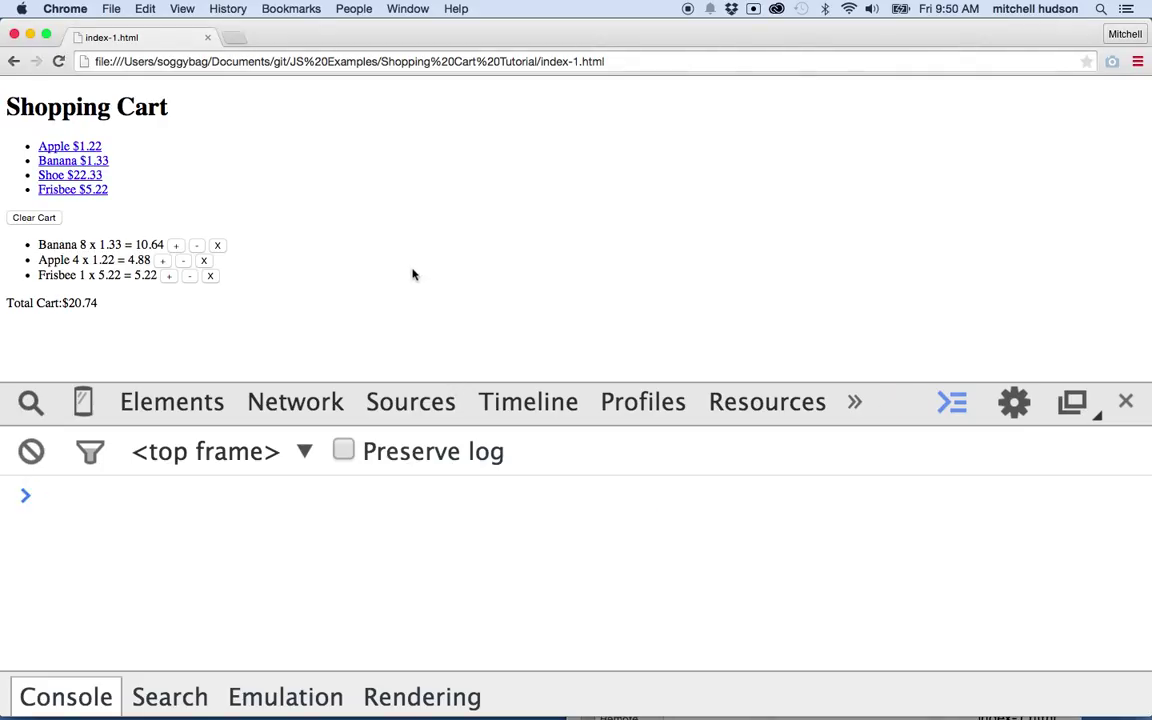
mouse_move(59, 181)
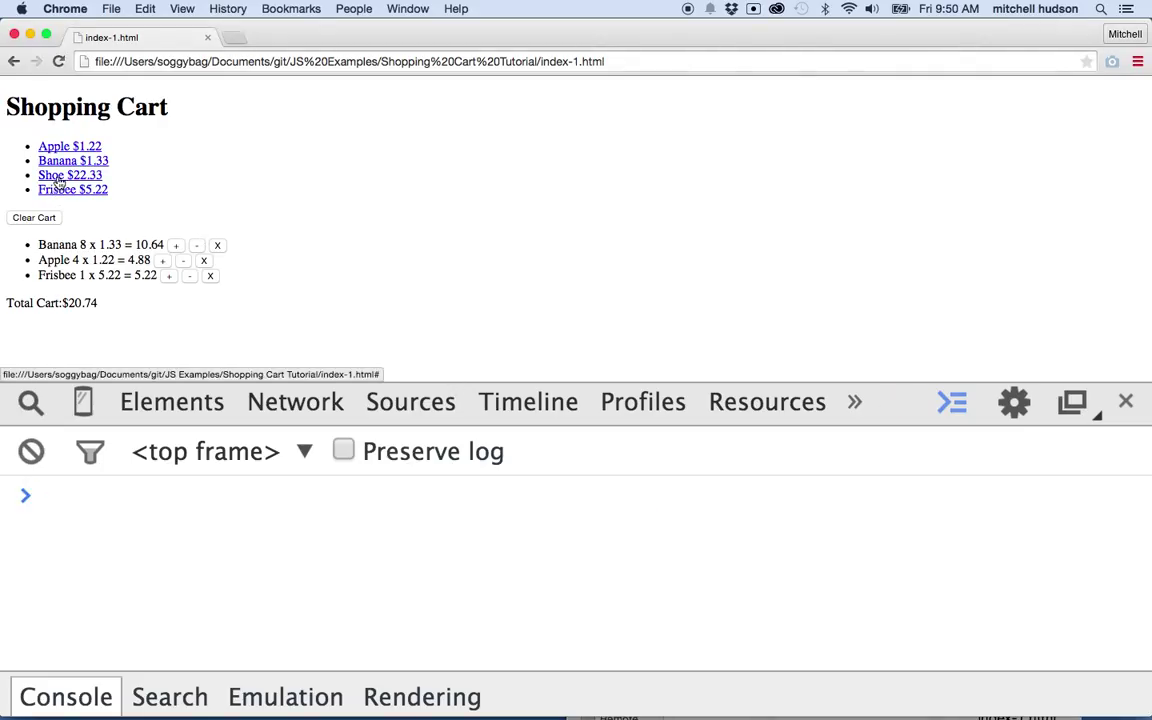
click(70, 175)
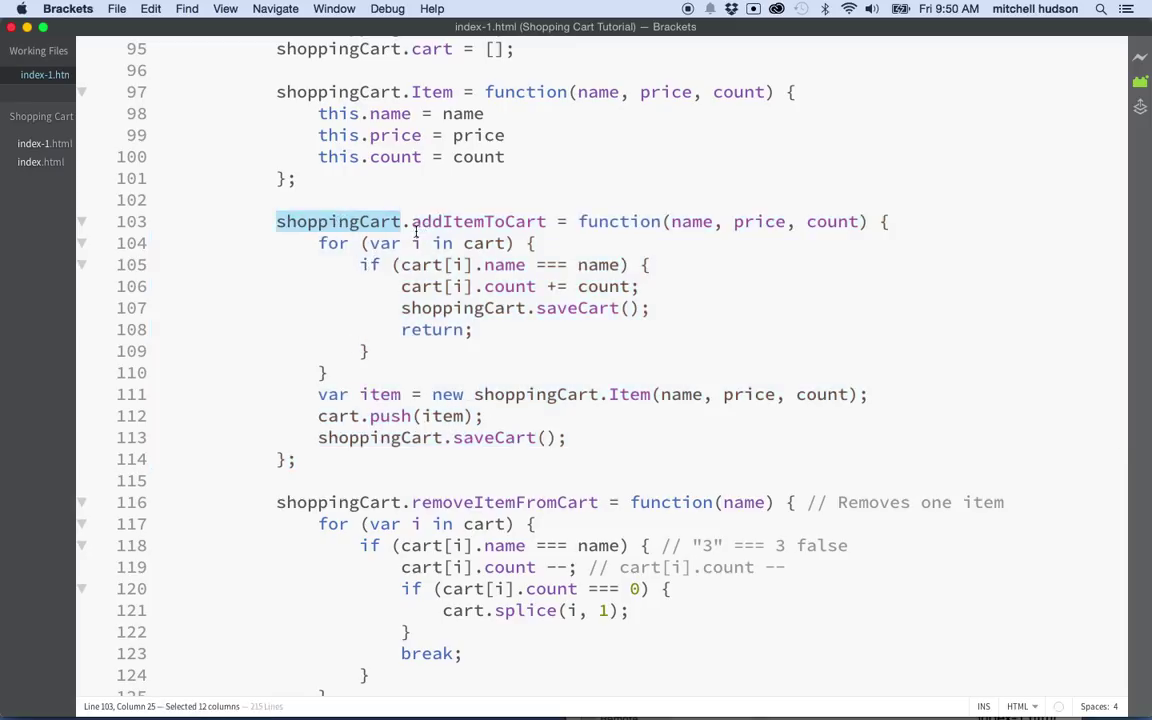
Change shoppingCart to this for saveCart on line 107 and the new Item call on line 111
double_click(478, 221)
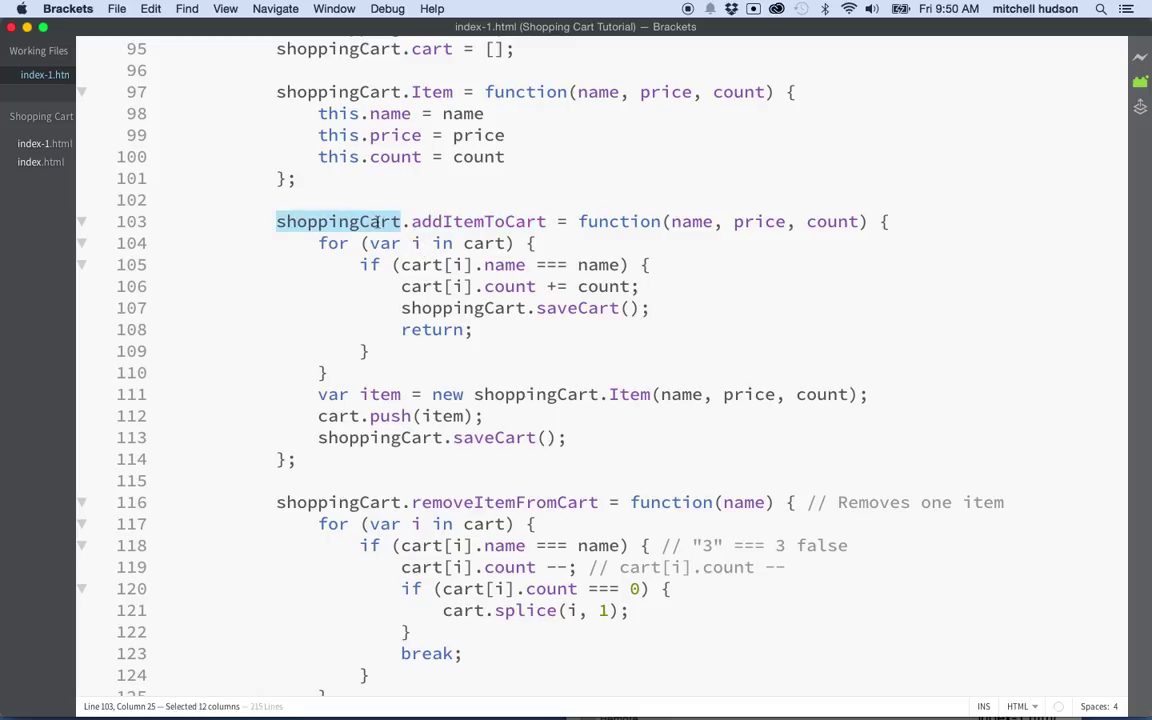
double_click(458, 308)
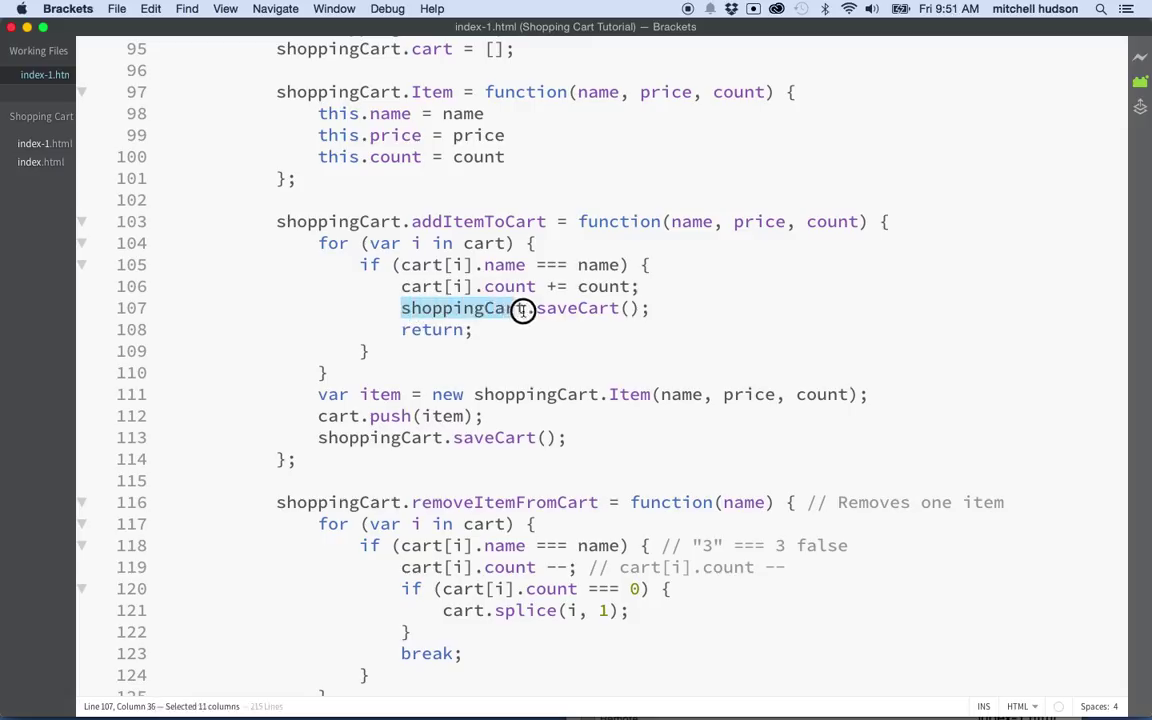
text(this)
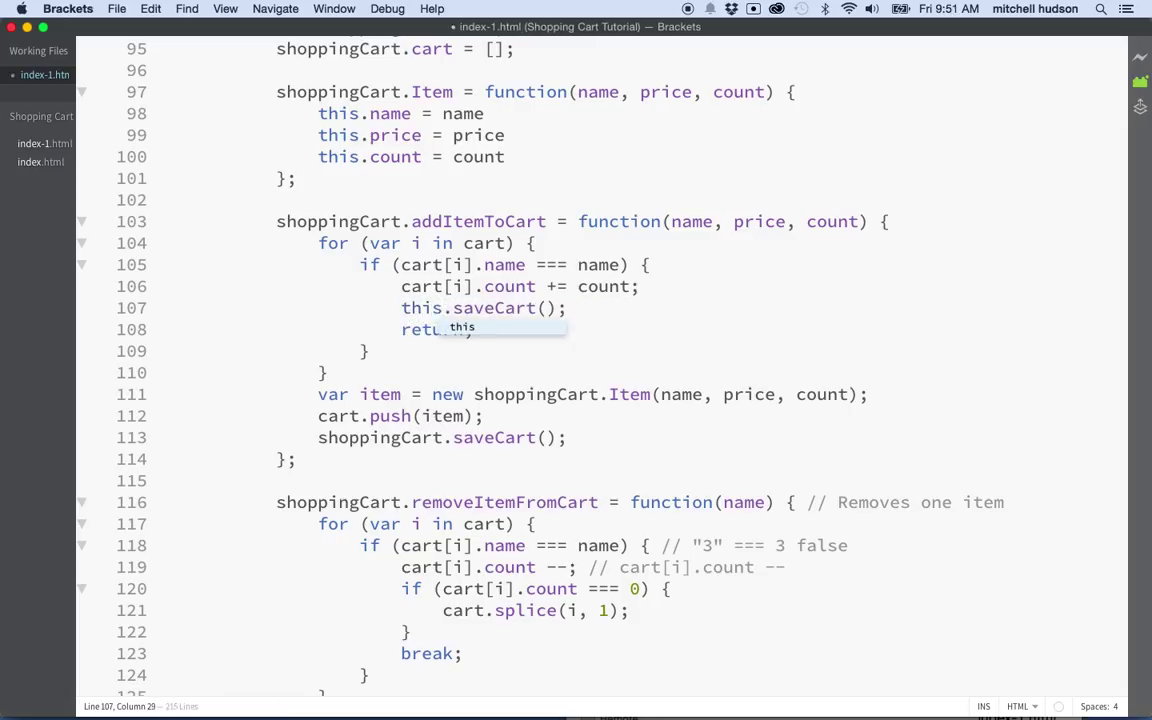
click(565, 308)
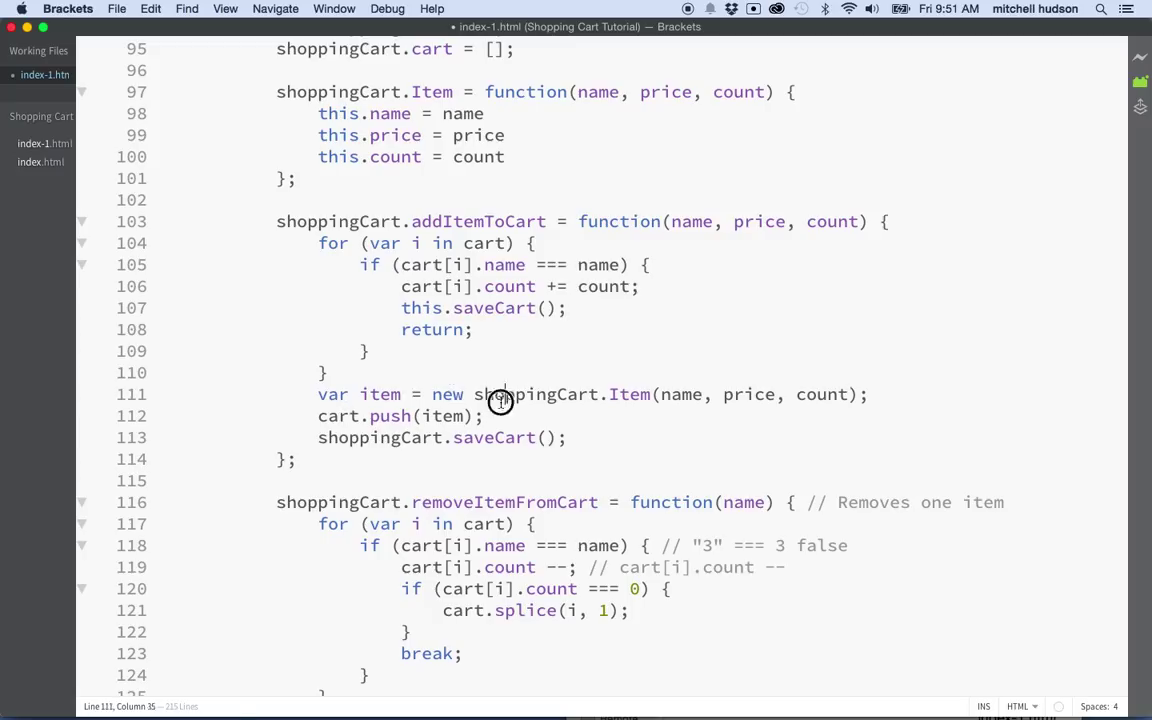
double_click(533, 394)
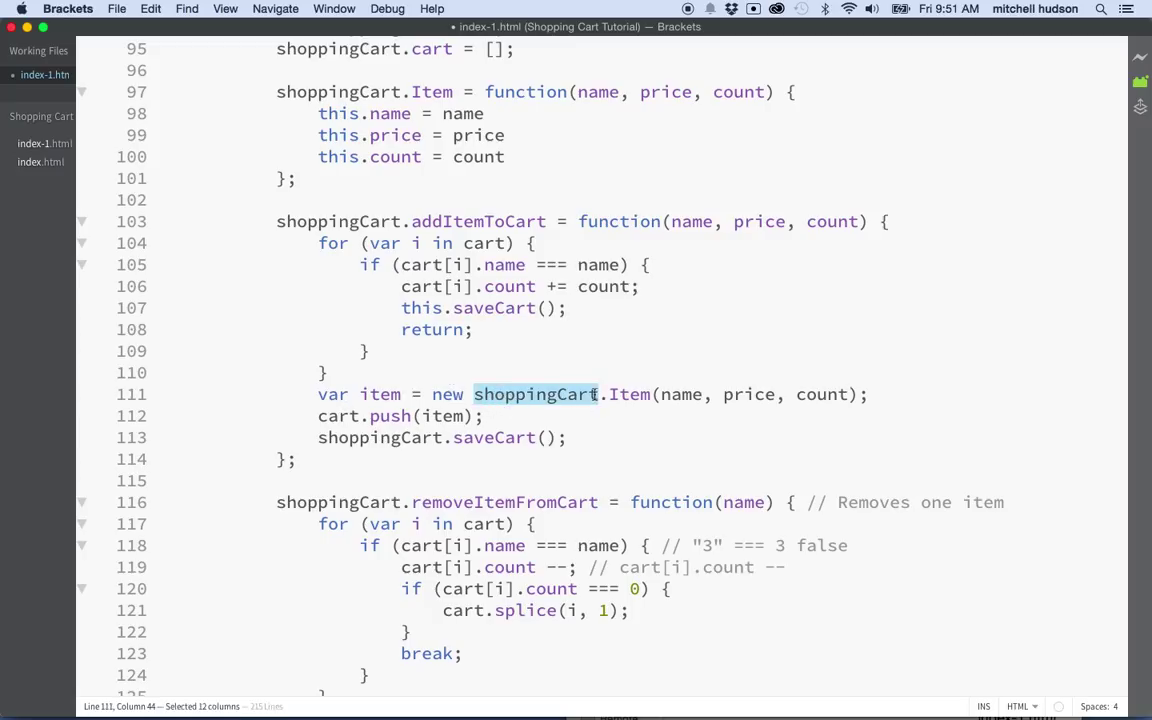
text(this)
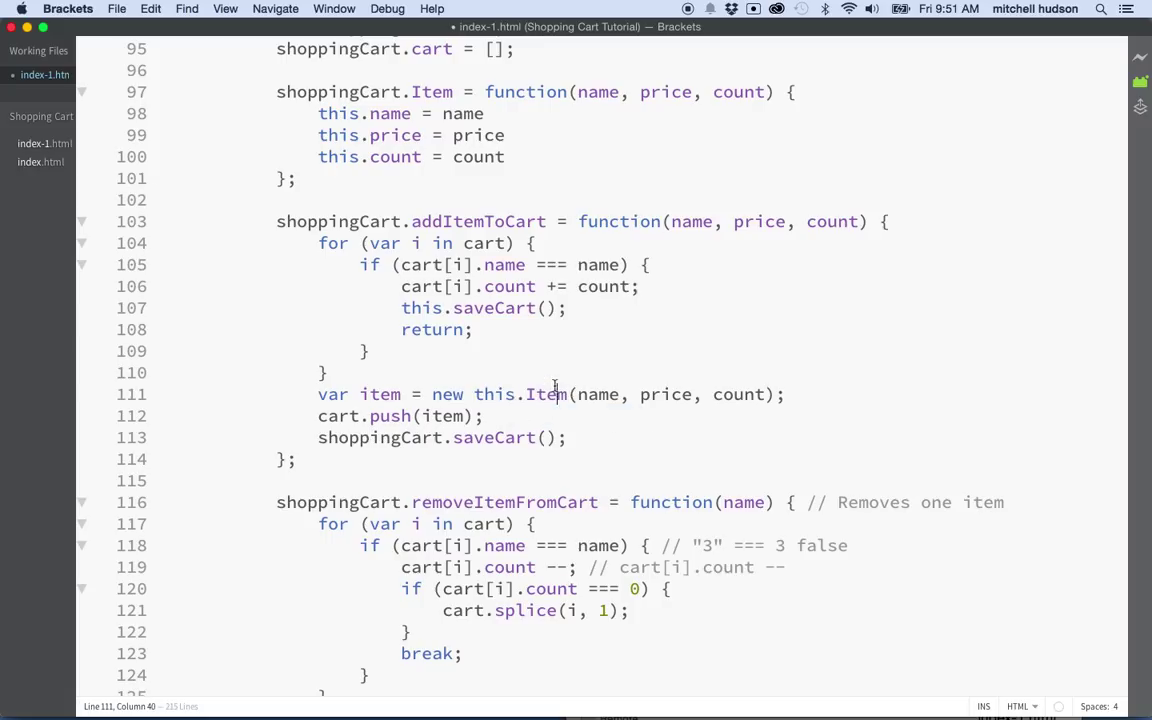
text(thi)
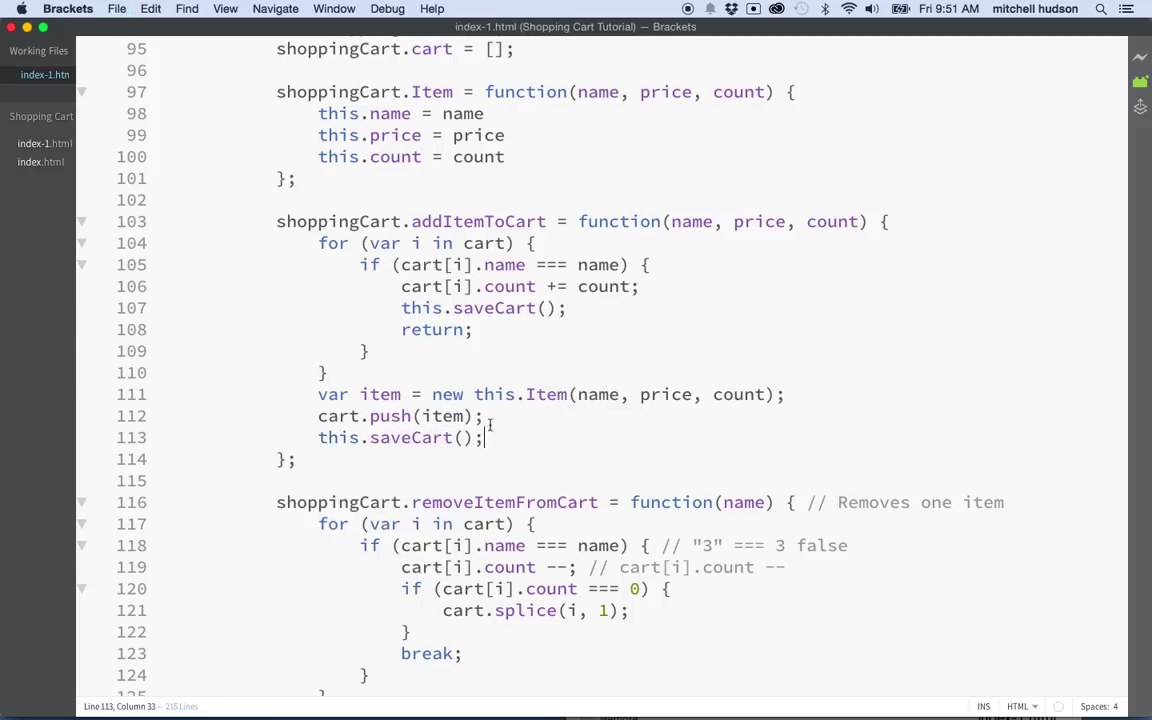
double_click(494, 394)
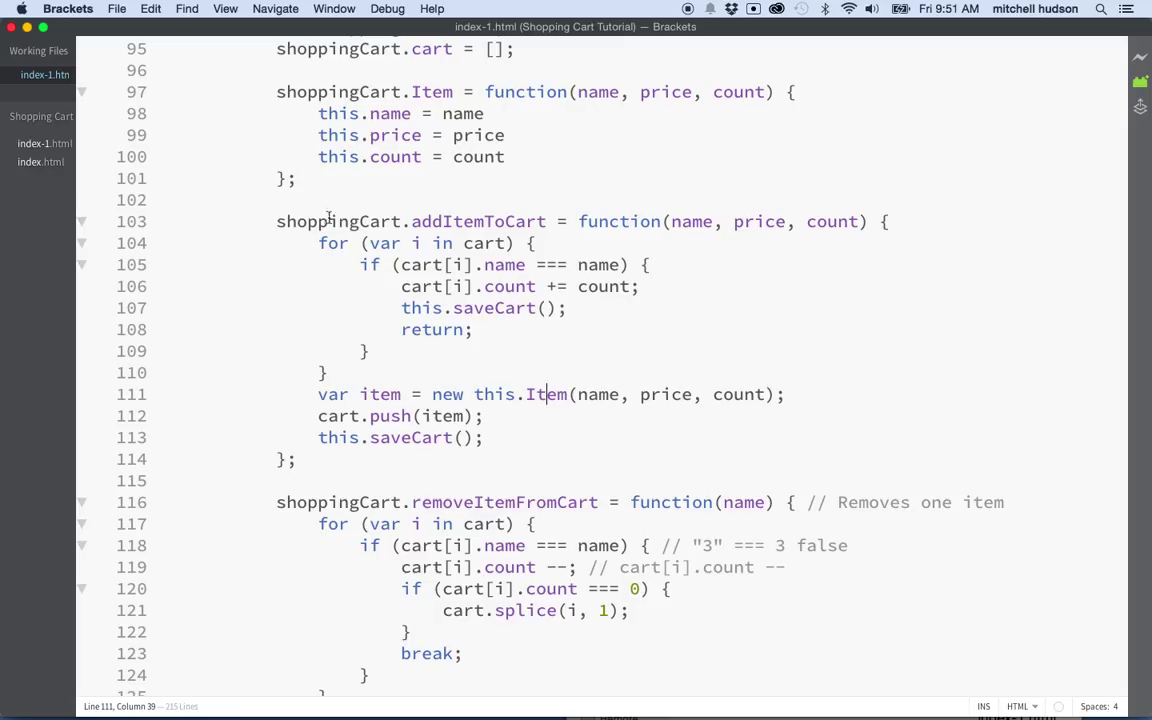
double_click(338, 221)
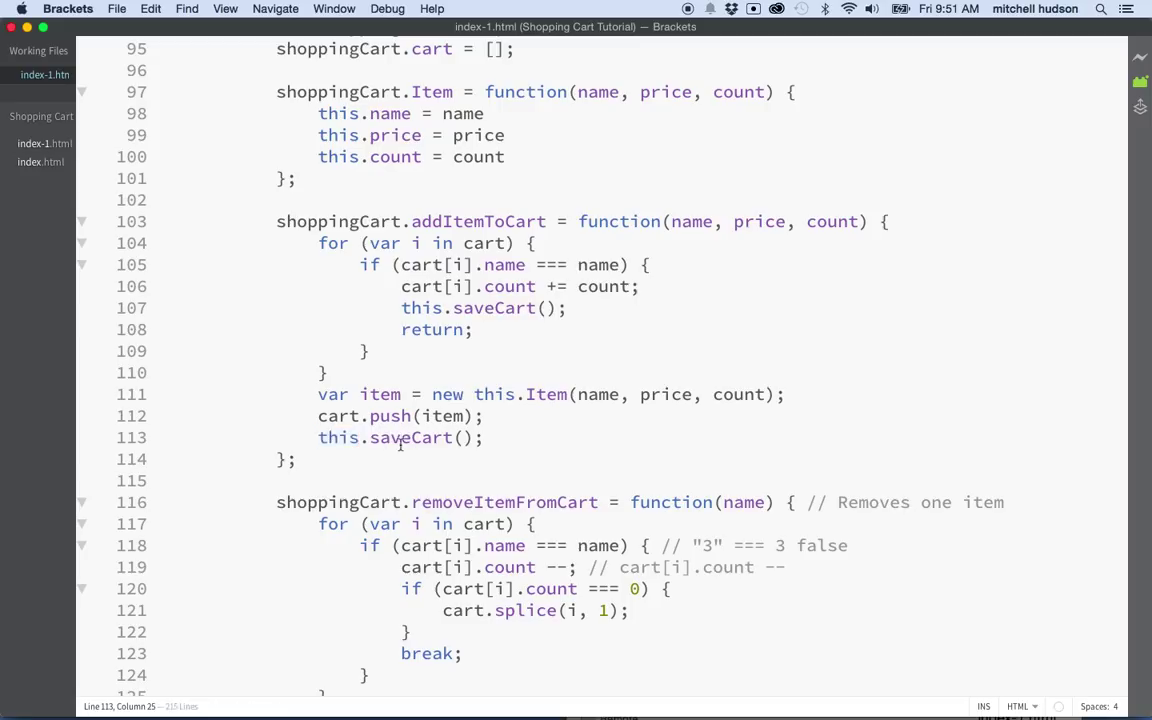
double_click(410, 437)
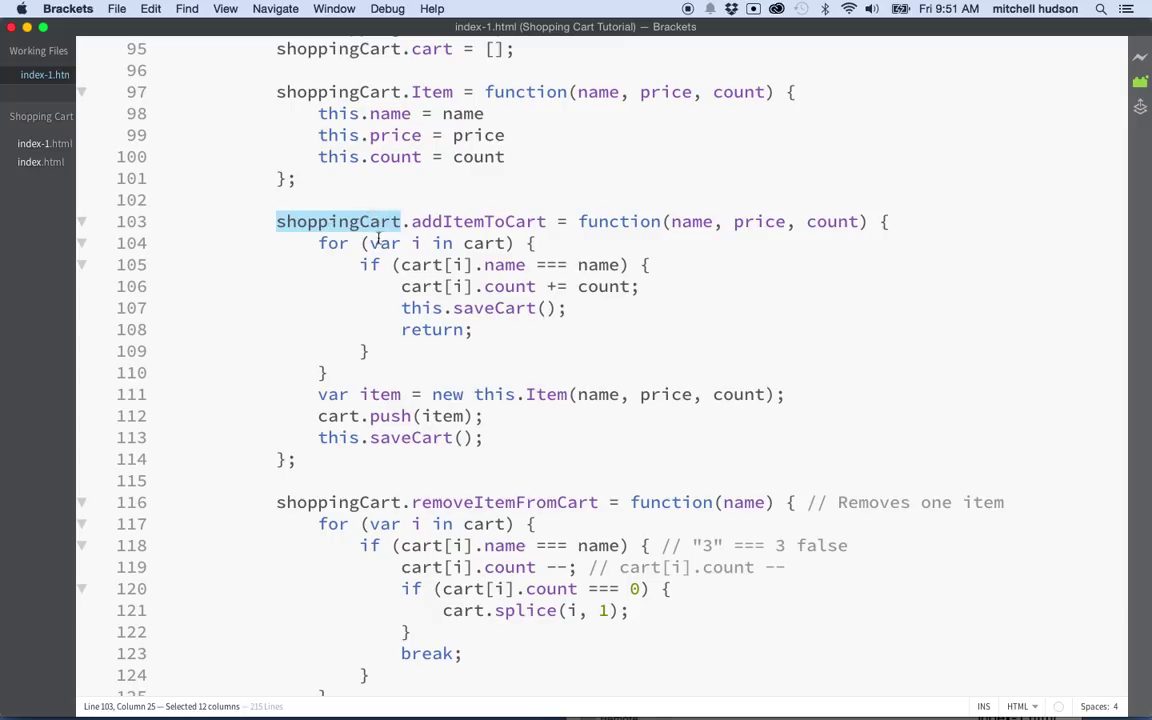
mouse_move(396, 311)
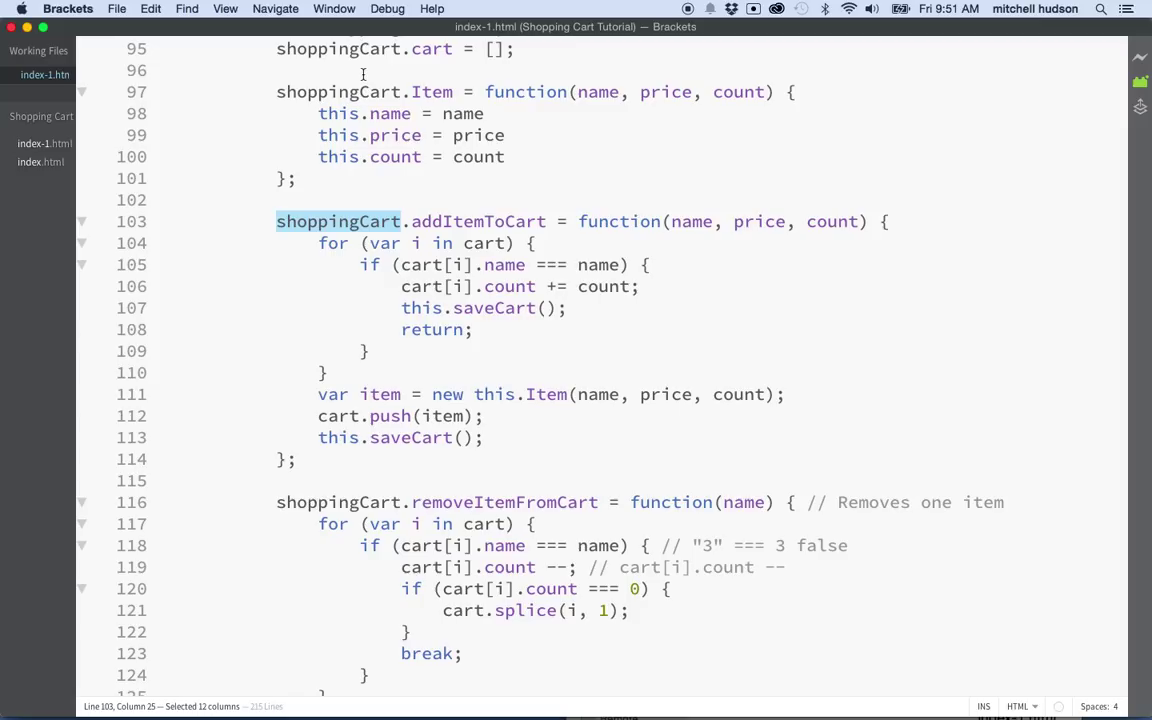
click(492, 394)
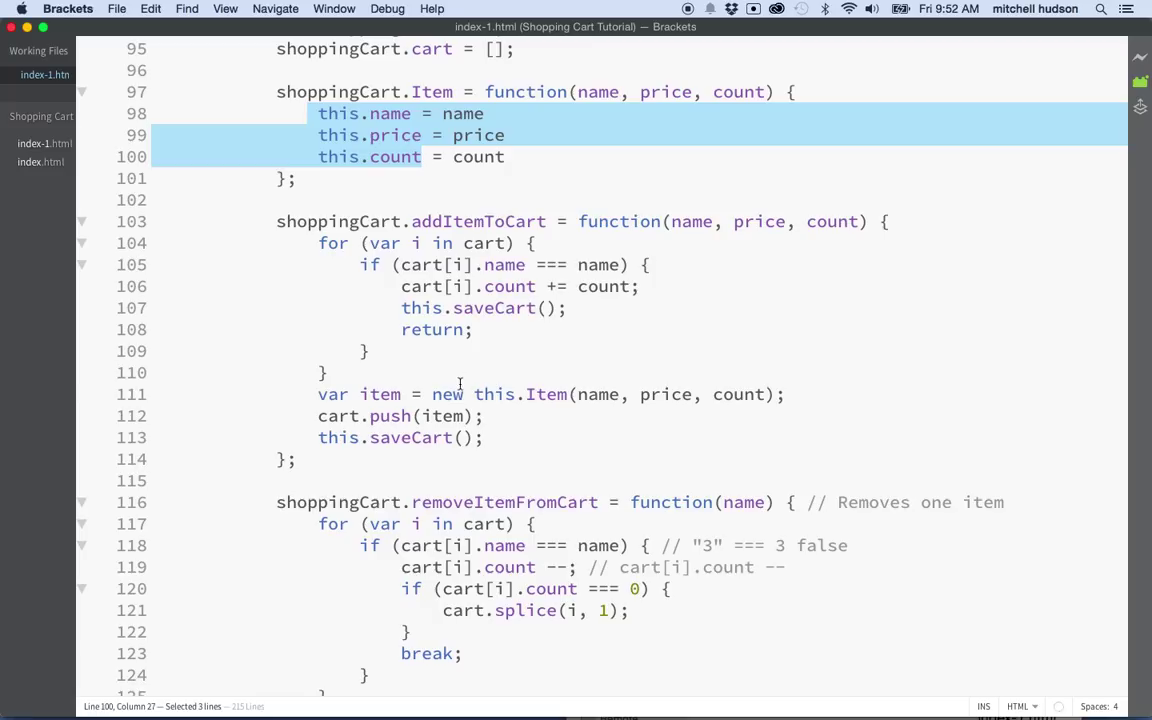
double_click(493, 394)
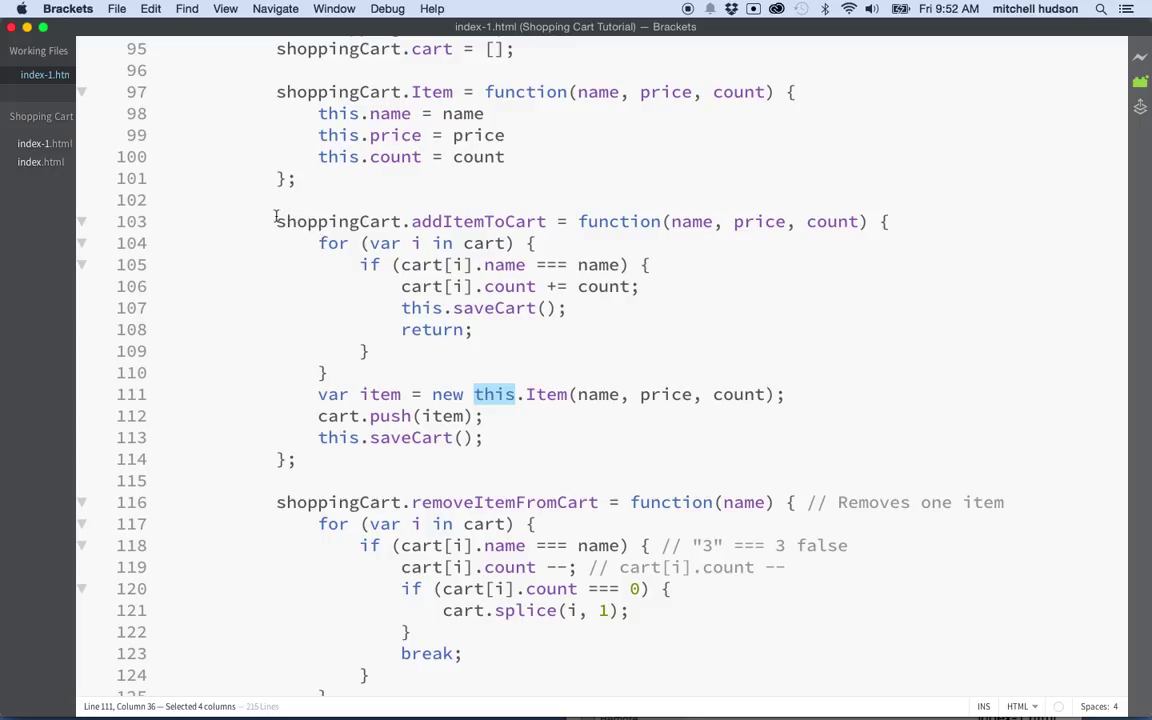
double_click(339, 221)
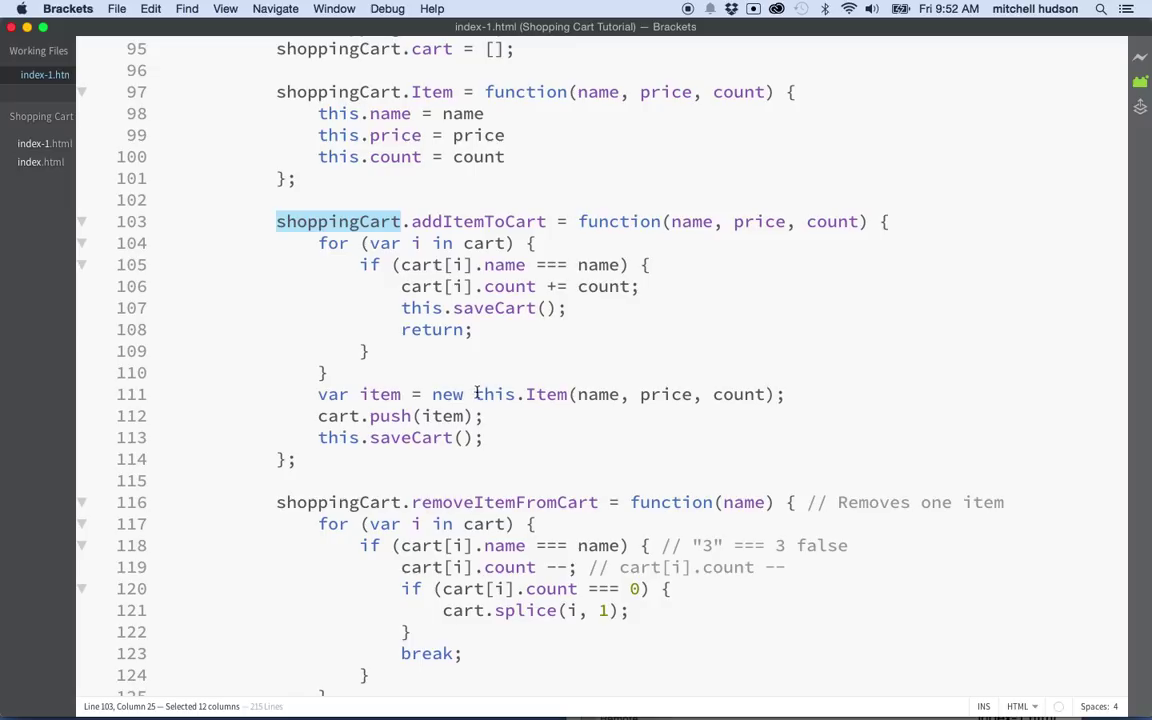
double_click(494, 394)
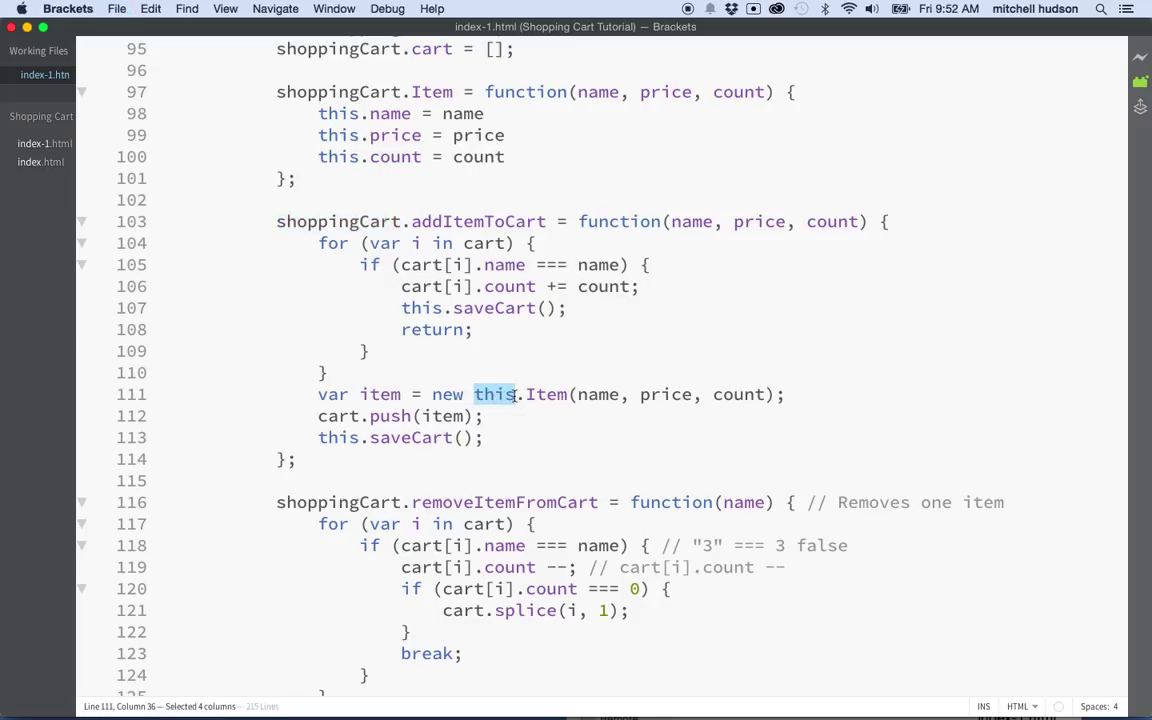
mouse_move(464, 502)
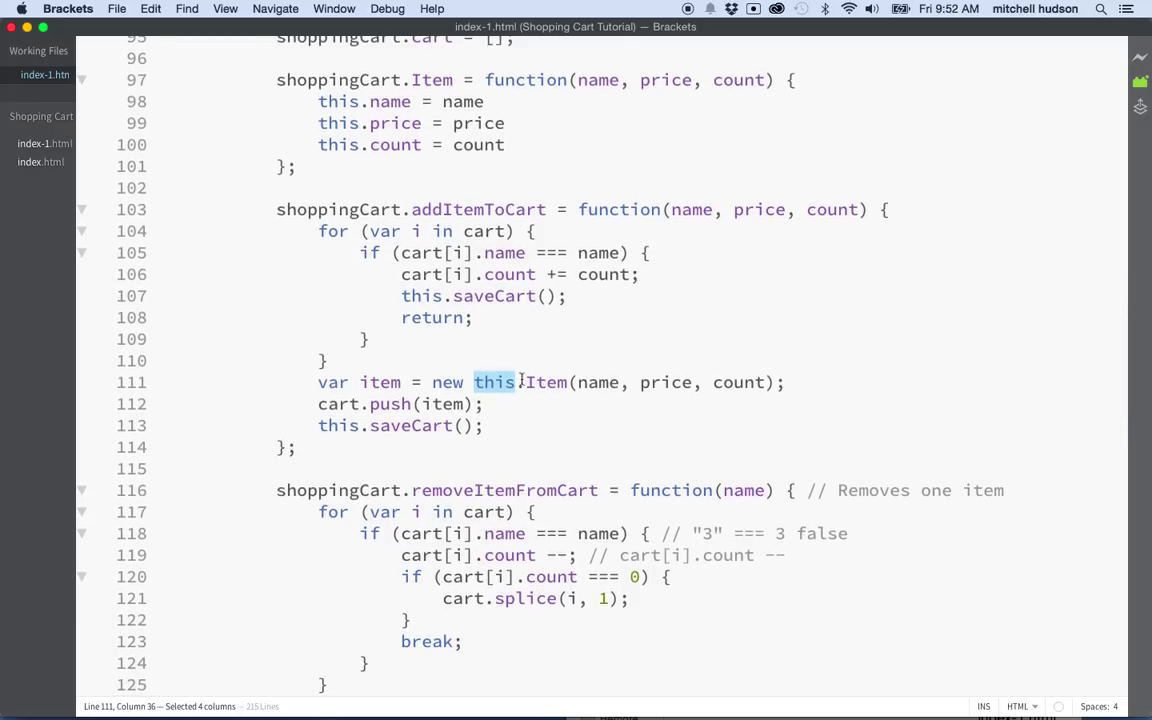
click(513, 382)
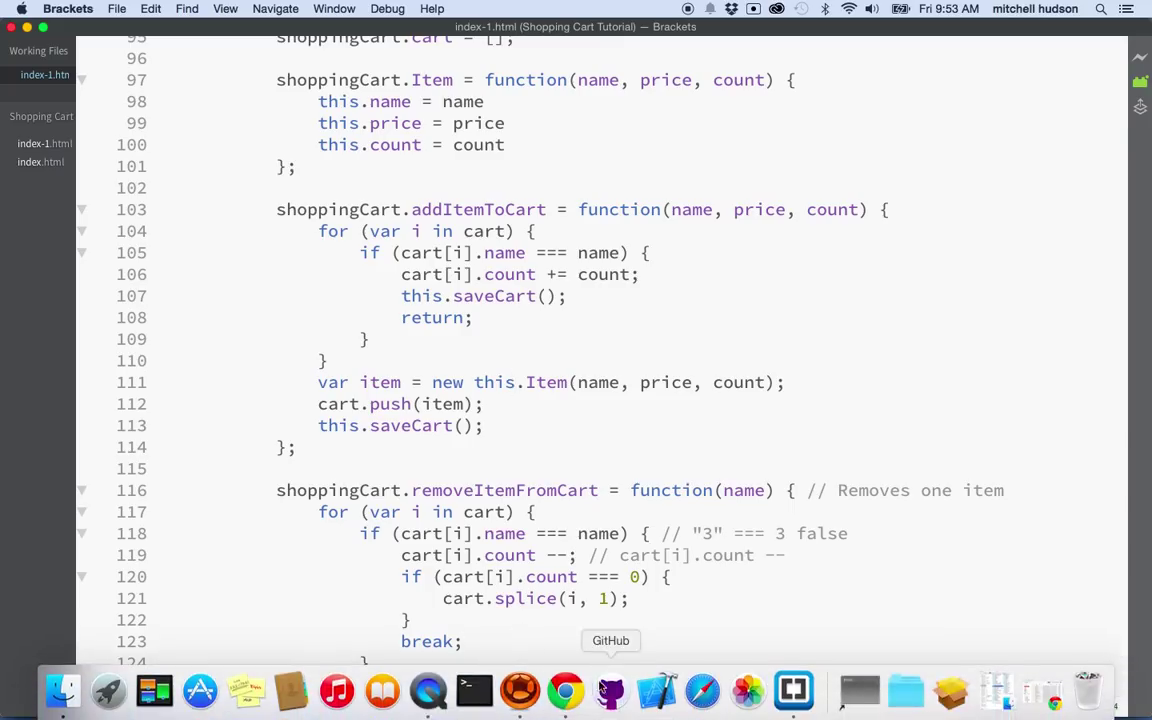
mouse_move(565, 690)
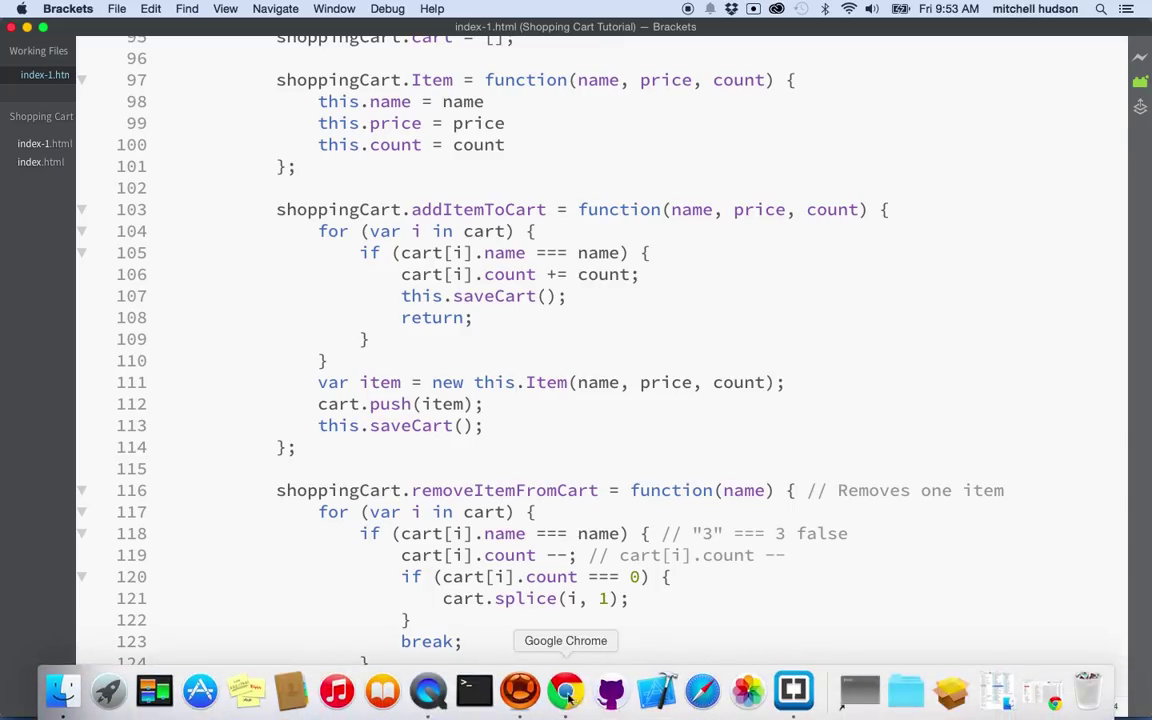
Add an Apple in Chrome, raising Apple to 6 but triggering 'addItemToCart is not defined'
click(565, 690)
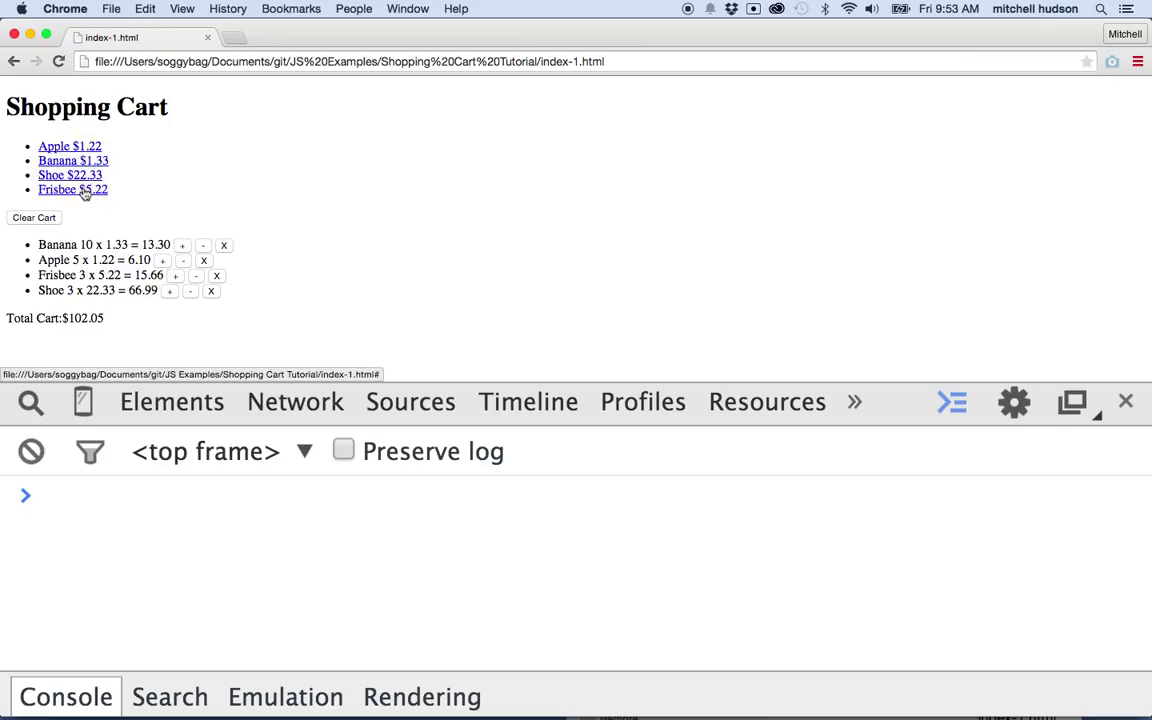
click(162, 260)
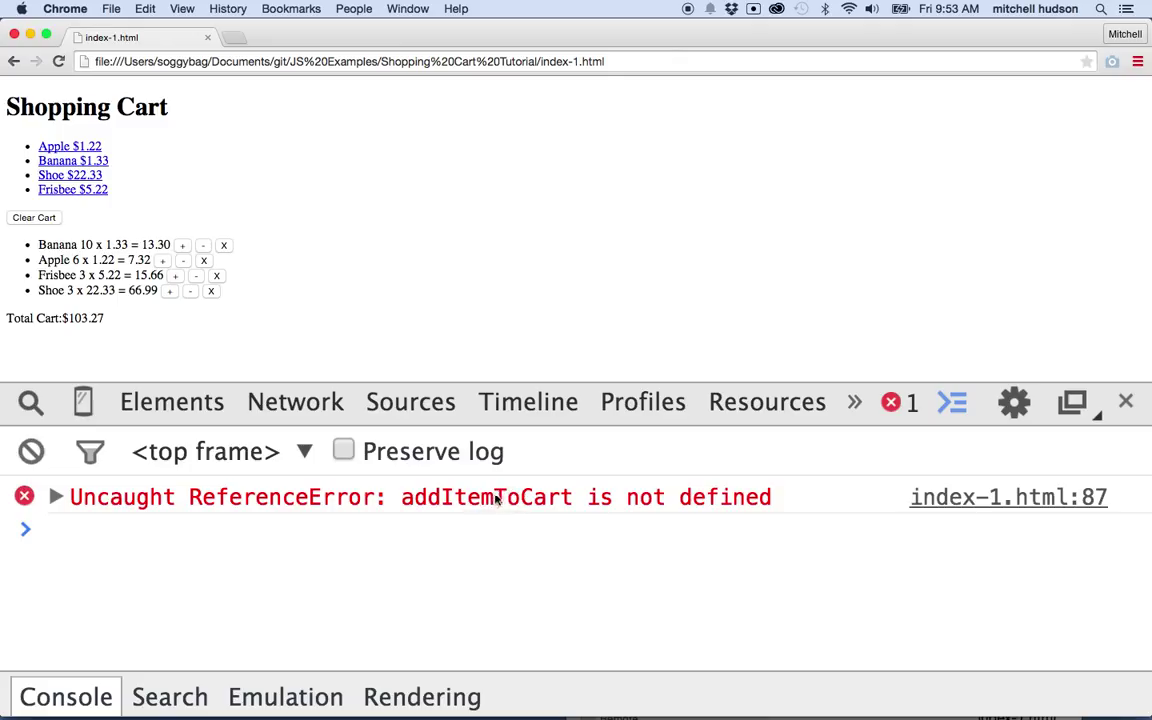
mouse_move(520, 501)
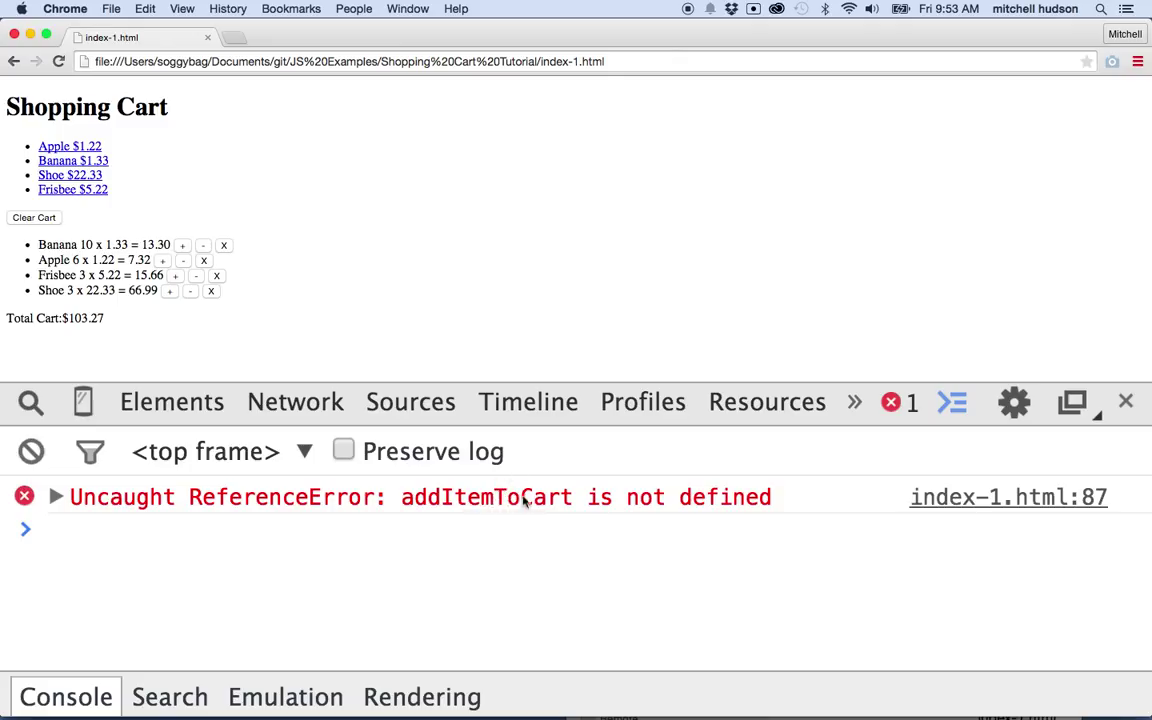
mouse_move(322, 297)
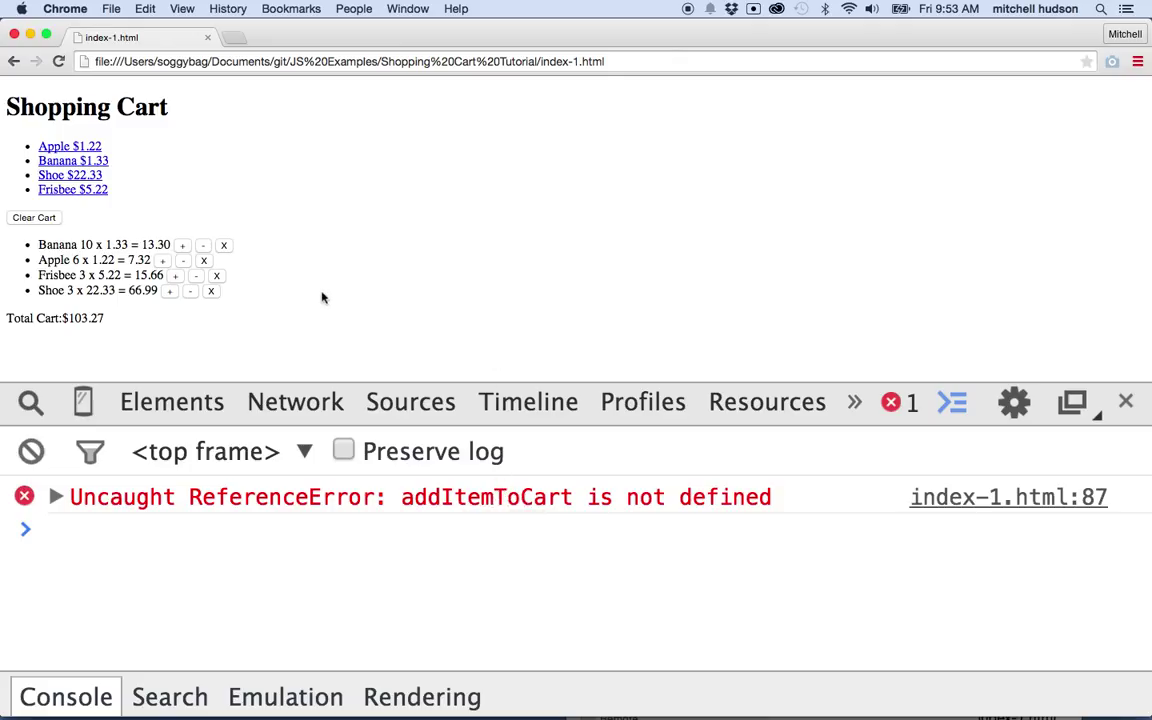
mouse_move(483, 487)
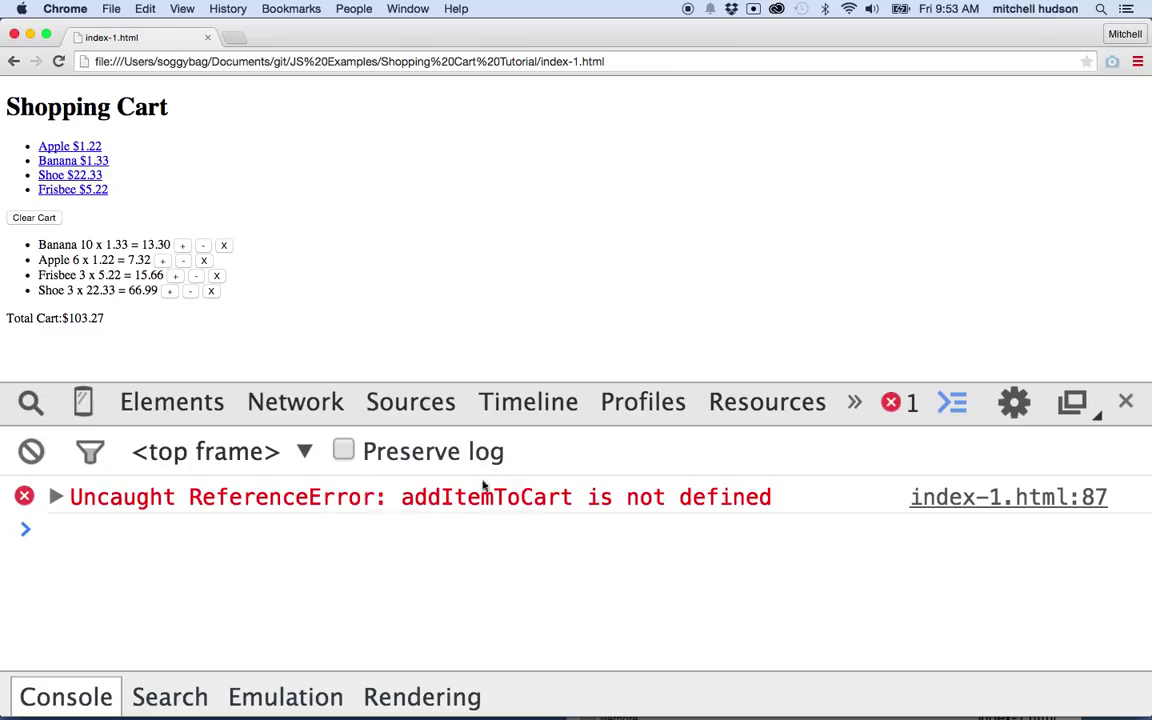
mouse_move(1076, 554)
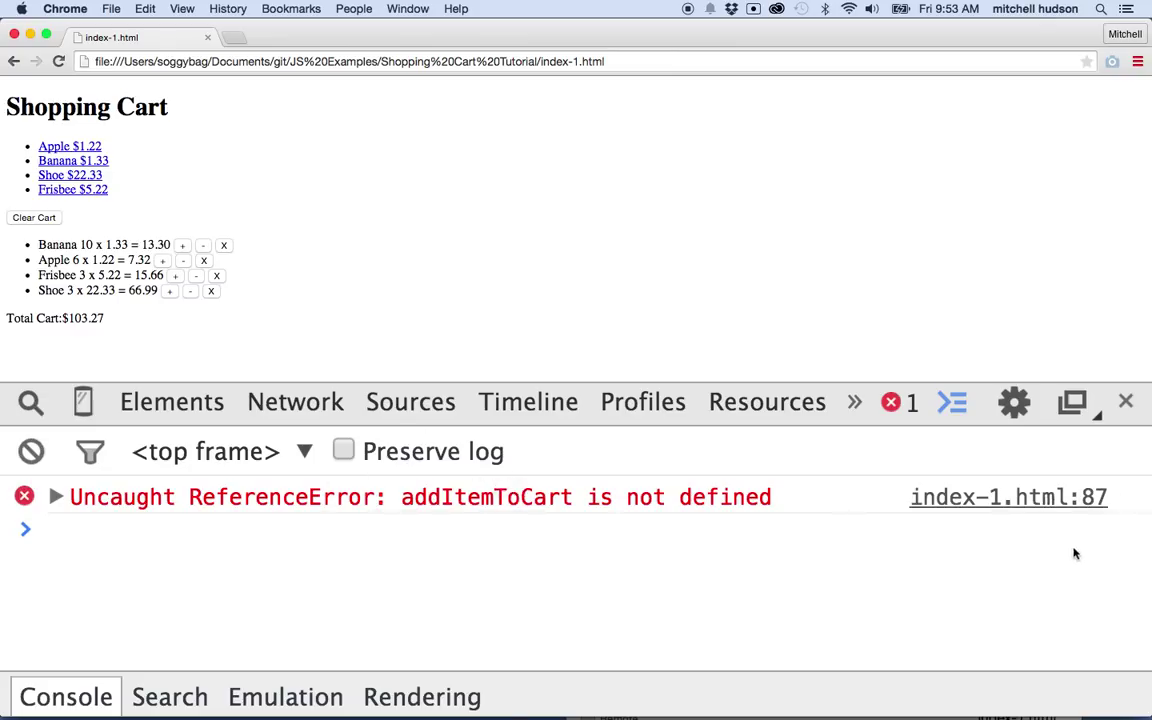
mouse_move(863, 543)
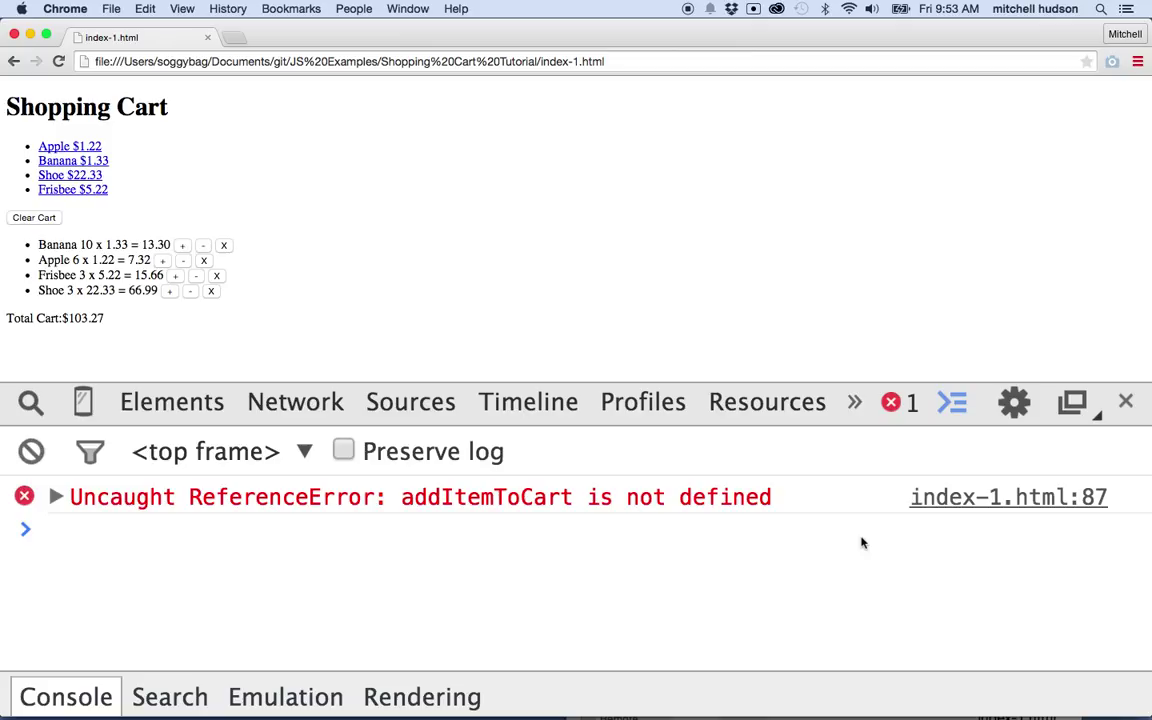